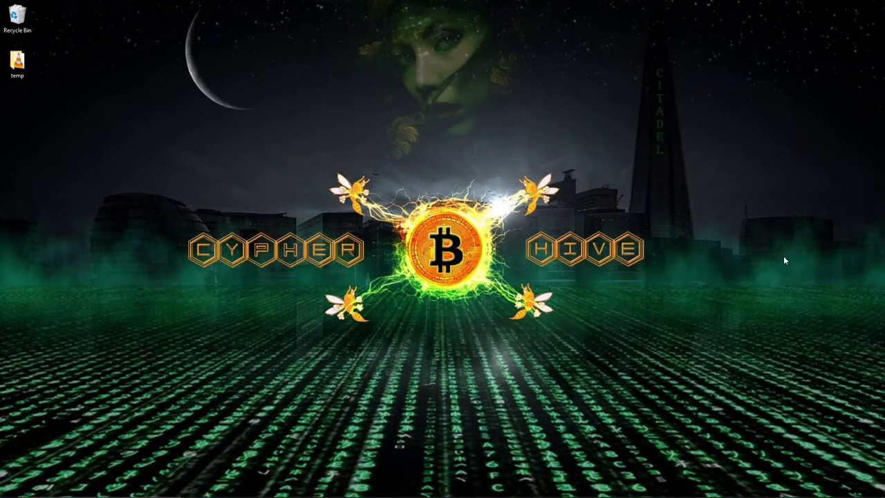
{"action": "mouse_move", "coordinate": [91, 157]}
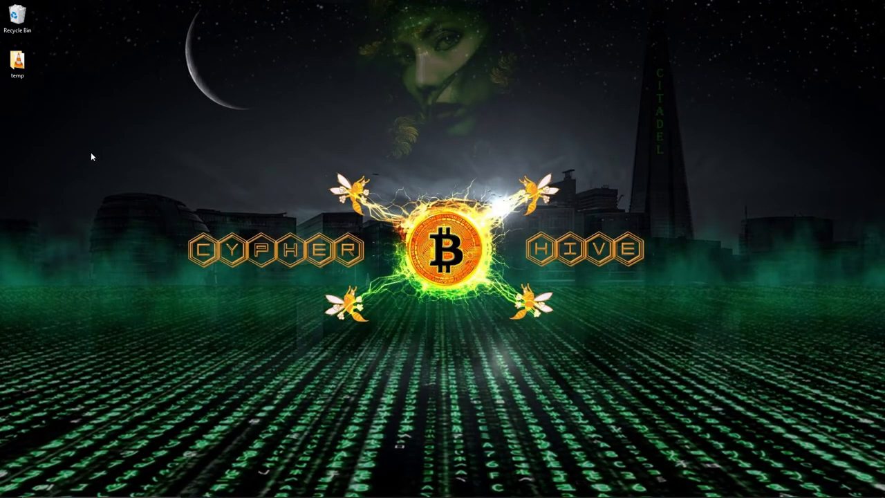
{"action": "mouse_move", "coordinate": [592, 382]}
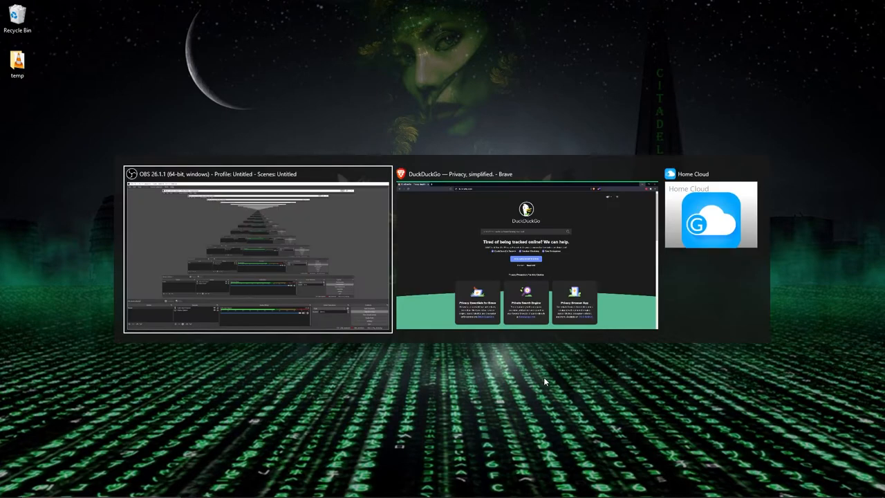
Search DuckDuckGo in Brave for gpg4win to list the official gpg4win.org site
{"action": "left_click", "coordinate": [525, 174]}
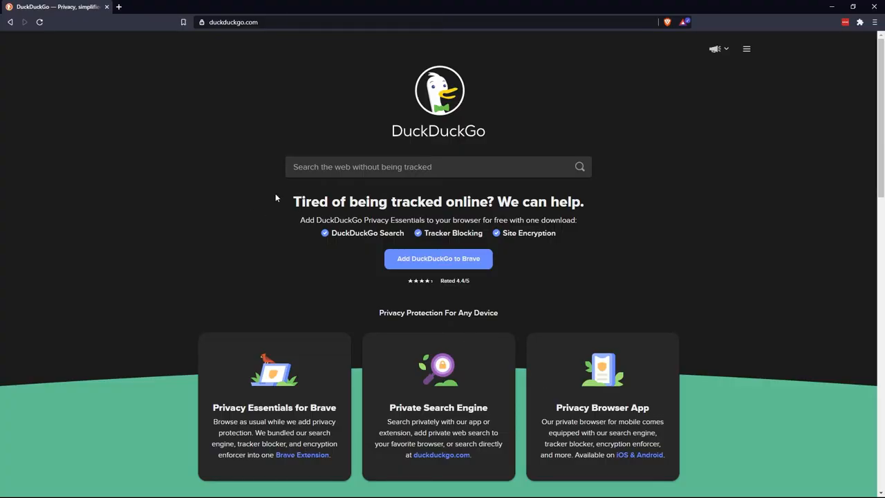
{"action": "left_click", "coordinate": [435, 166]}
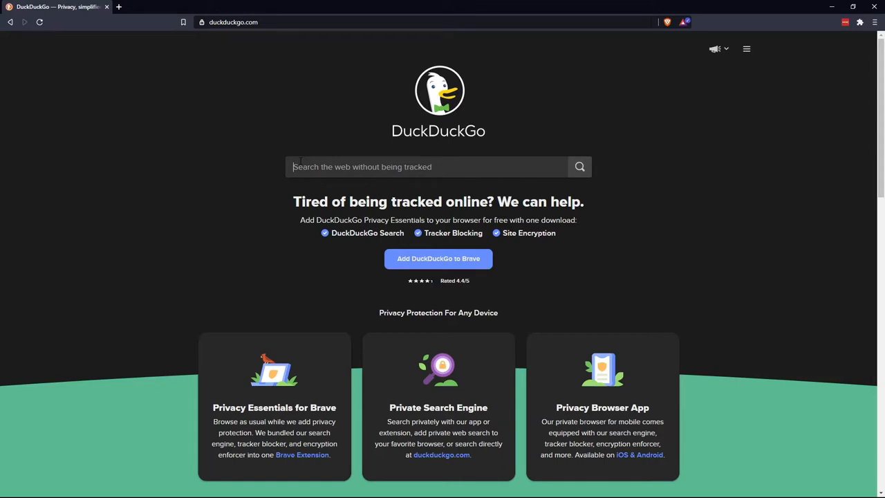
{"action": "type", "text": "gpg4win"}
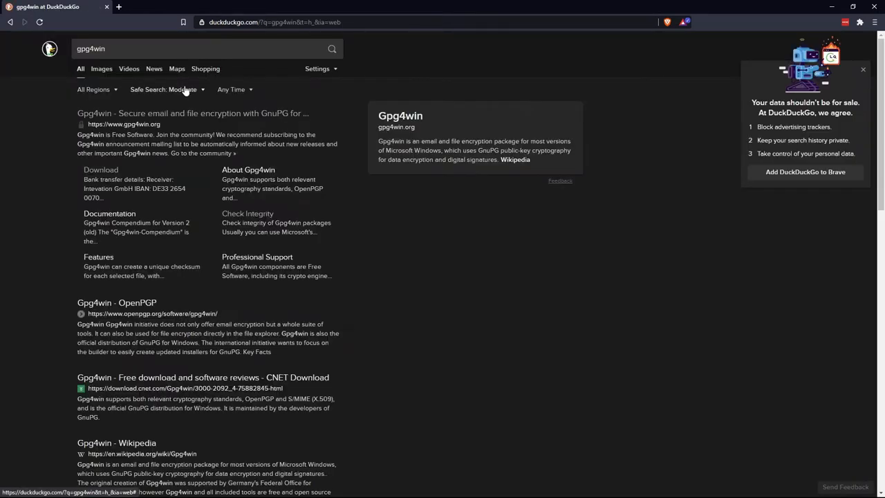
{"action": "mouse_move", "coordinate": [179, 114]}
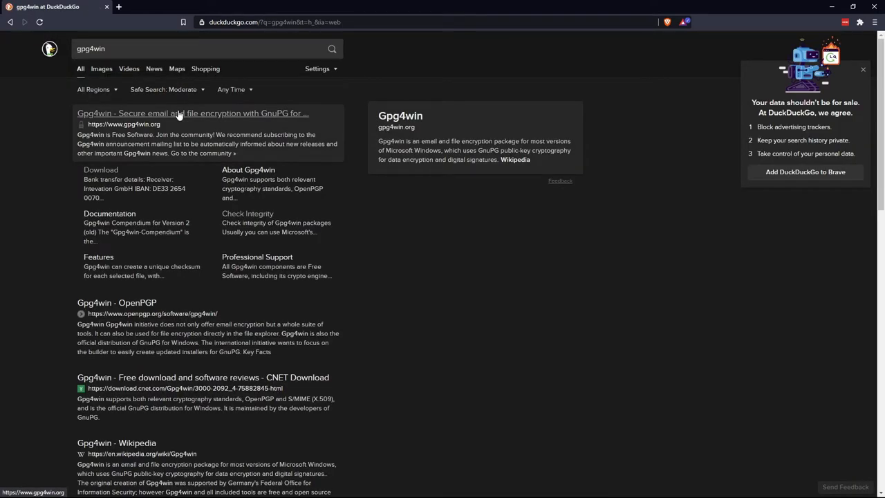
From gpg4win.org choose a $0 donation, save the Gpg4win 3.1.15 installer to Downloads and launch it
{"action": "left_click", "coordinate": [194, 113]}
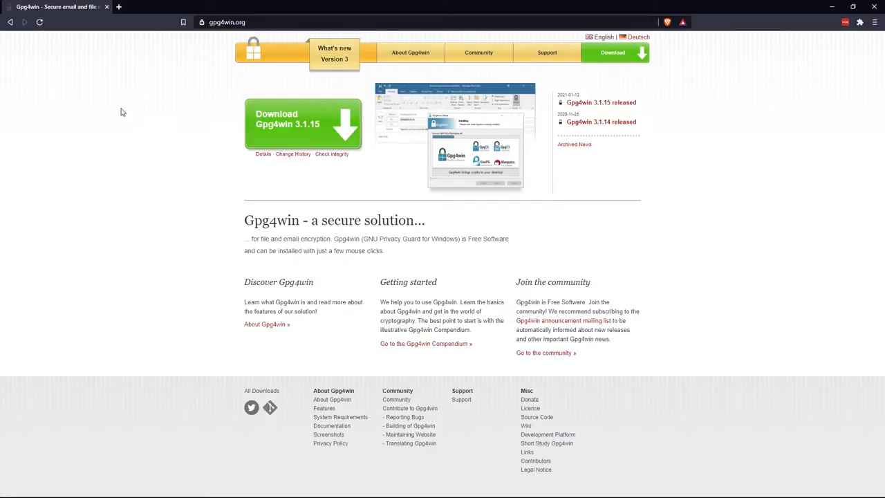
{"action": "mouse_move", "coordinate": [339, 129]}
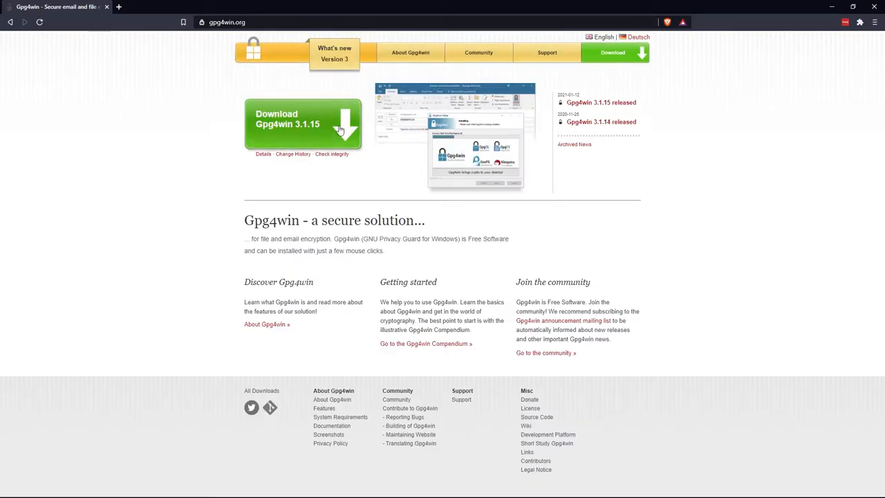
{"action": "left_click", "coordinate": [303, 125]}
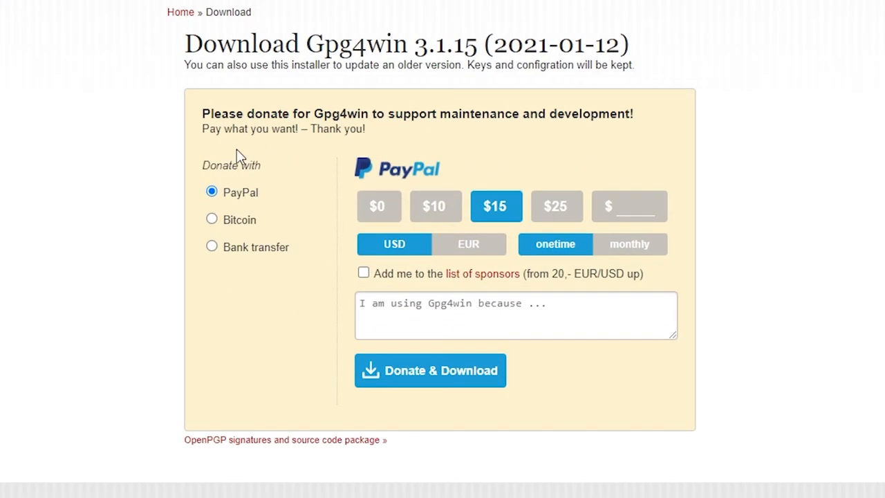
{"action": "mouse_move", "coordinate": [348, 284]}
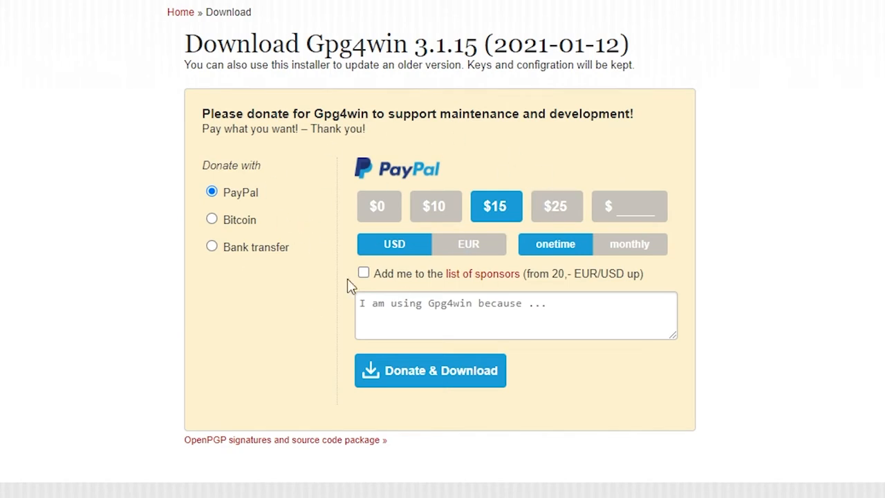
{"action": "mouse_move", "coordinate": [435, 205]}
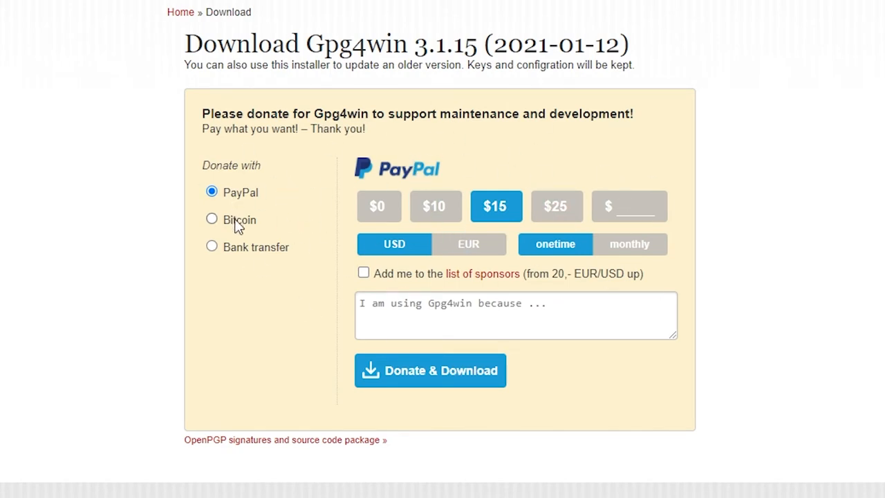
{"action": "left_click", "coordinate": [211, 219]}
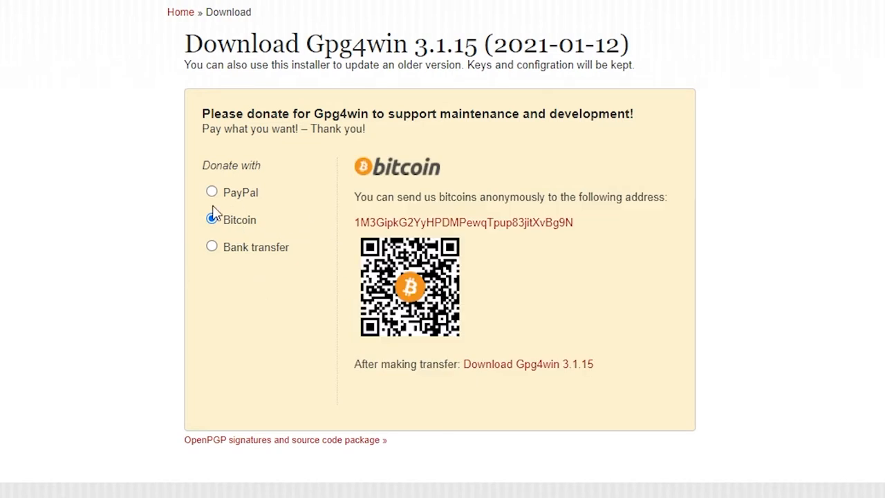
{"action": "left_click", "coordinate": [211, 190]}
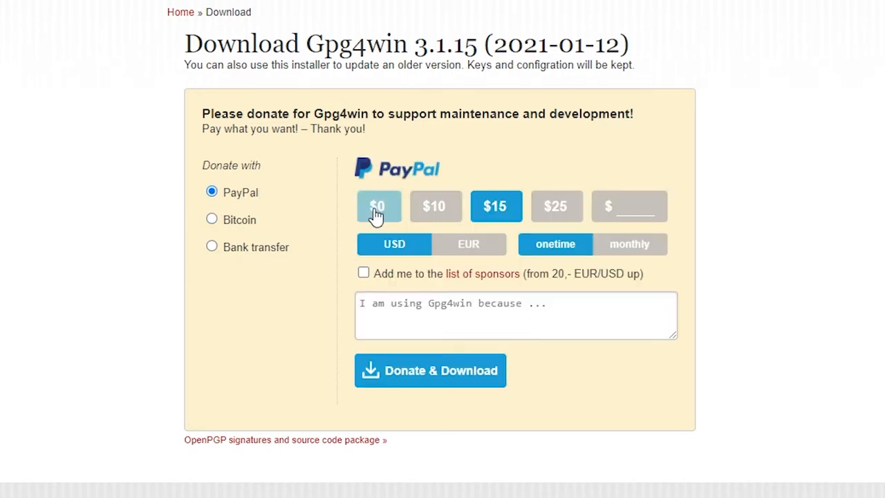
{"action": "left_click", "coordinate": [430, 371]}
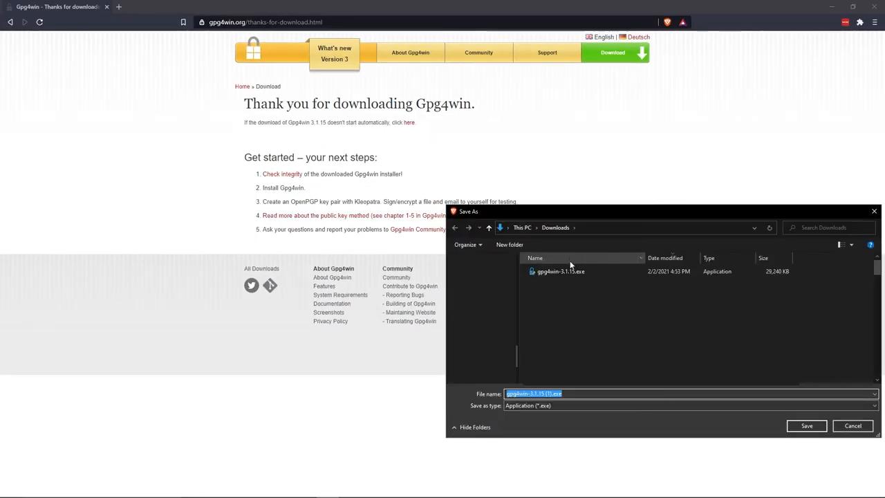
{"action": "left_click", "coordinate": [806, 426]}
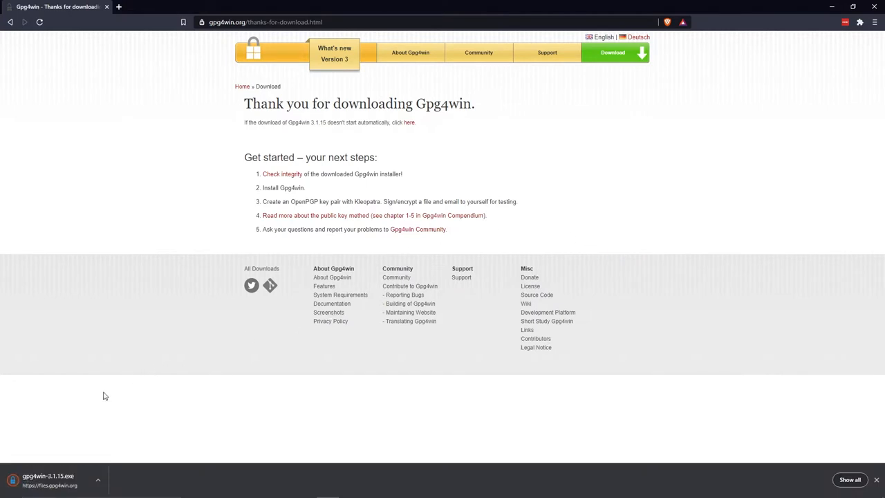
{"action": "left_click", "coordinate": [56, 478]}
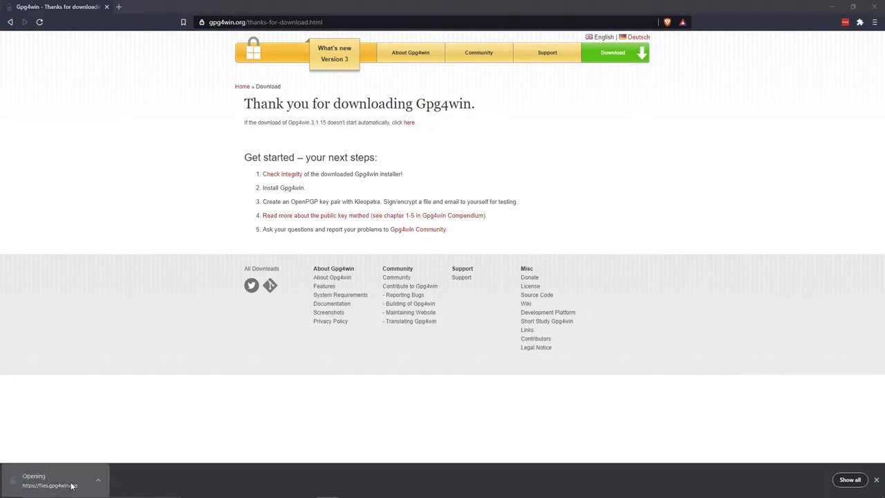
Run Gpg4win 3.1.15 setup with GpgOL and GpgEX unchecked, keeping GnuPG and Kleopatra, and finish
{"action": "left_click", "coordinate": [52, 481]}
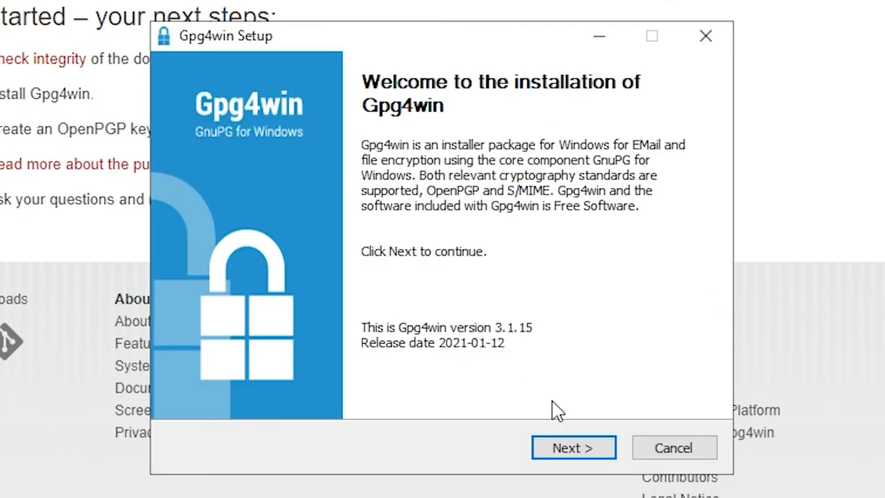
{"action": "left_click", "coordinate": [572, 448]}
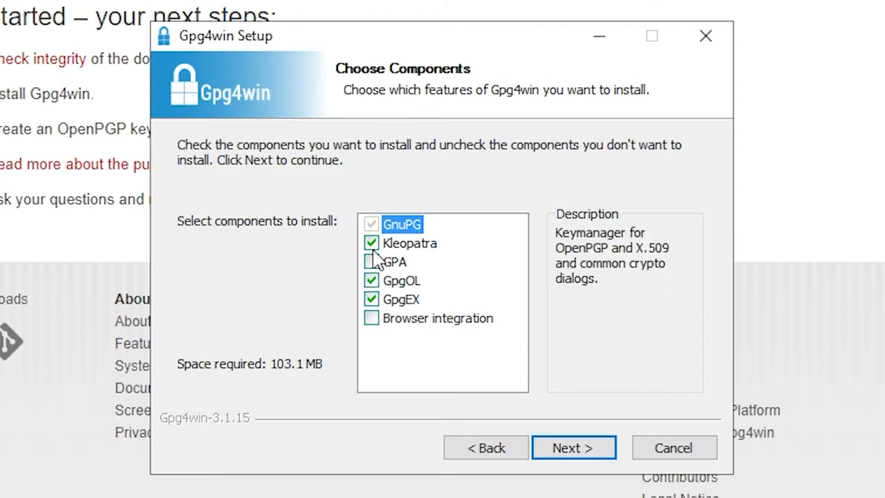
{"action": "mouse_move", "coordinate": [412, 256]}
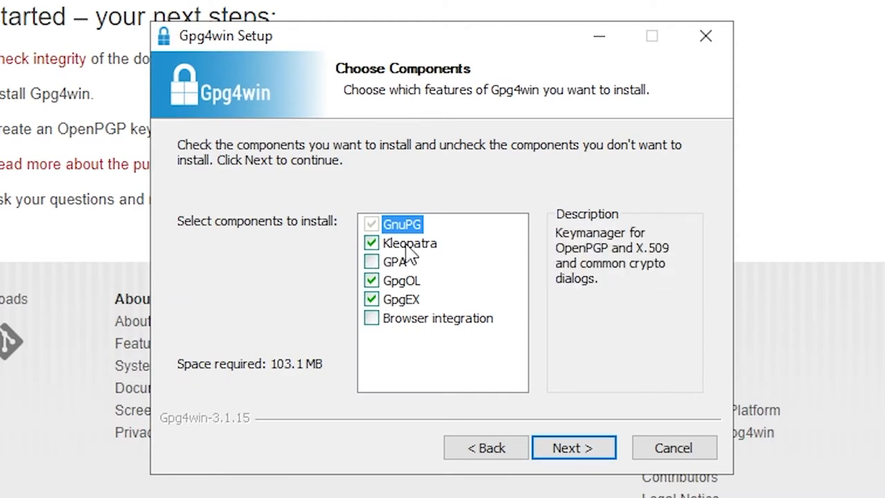
{"action": "mouse_move", "coordinate": [394, 261]}
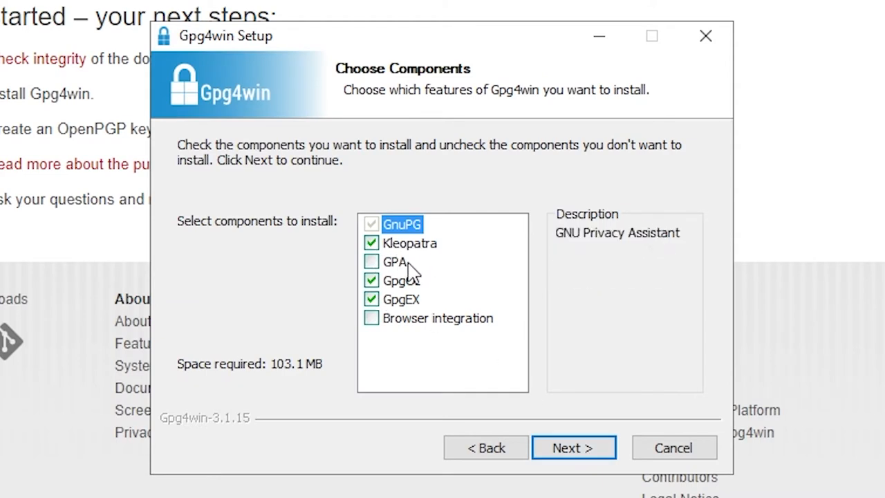
{"action": "left_click", "coordinate": [371, 279]}
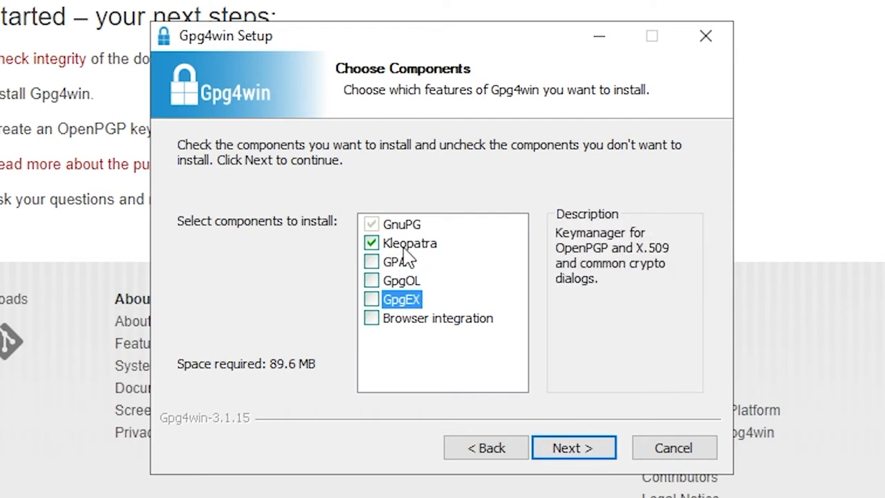
{"action": "mouse_move", "coordinate": [572, 448]}
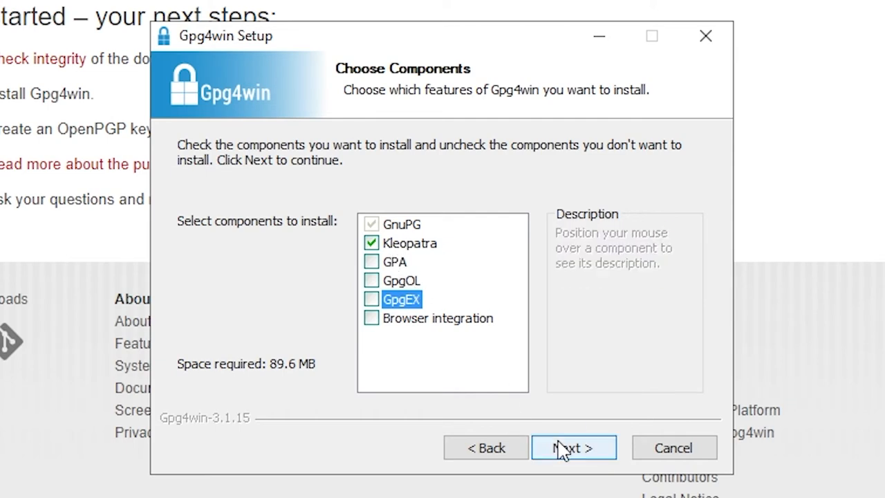
{"action": "left_click", "coordinate": [572, 448]}
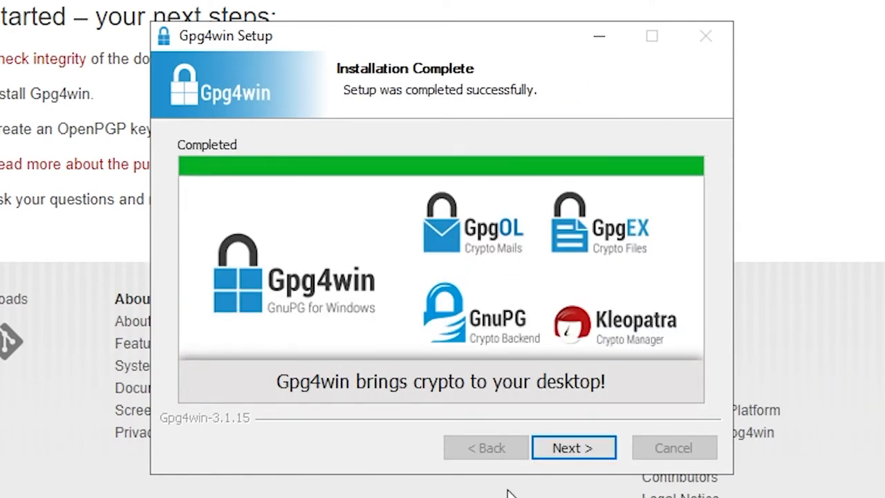
{"action": "left_click", "coordinate": [573, 448]}
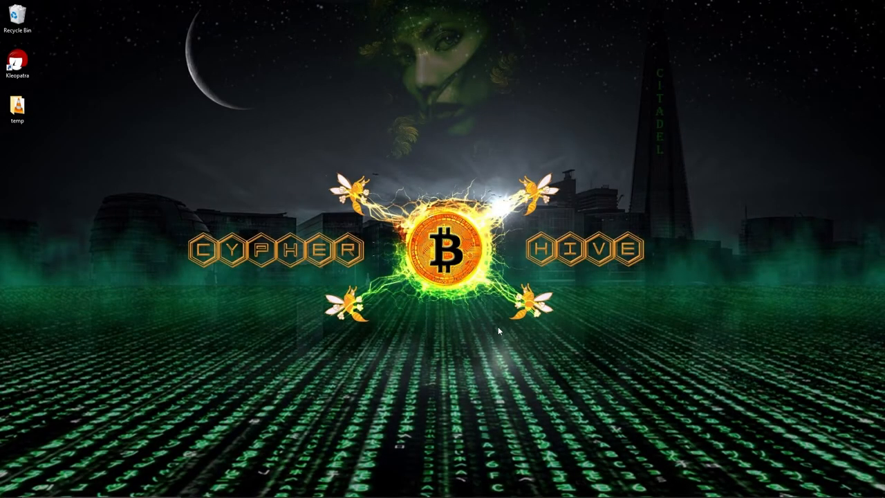
{"action": "mouse_move", "coordinate": [359, 252]}
{"action": "type", "text": "kle"}
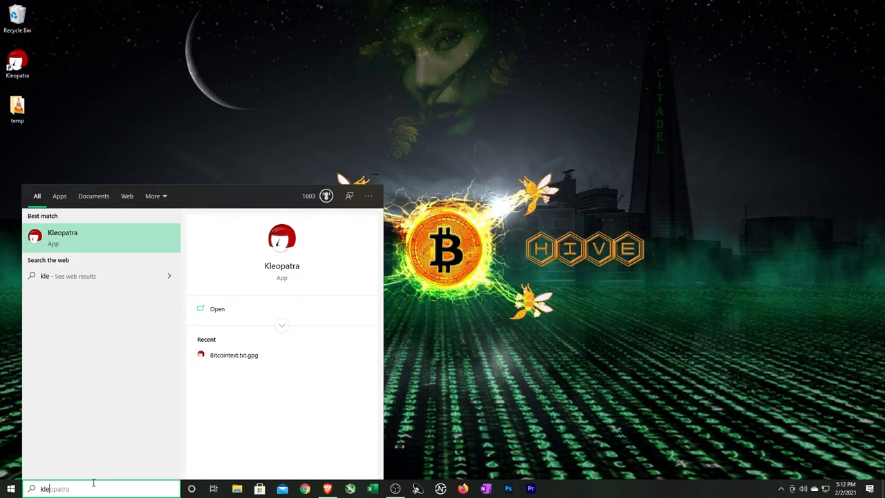
Launch Kleopatra from the Start menu search for 'kle'
{"action": "left_click", "coordinate": [217, 310]}
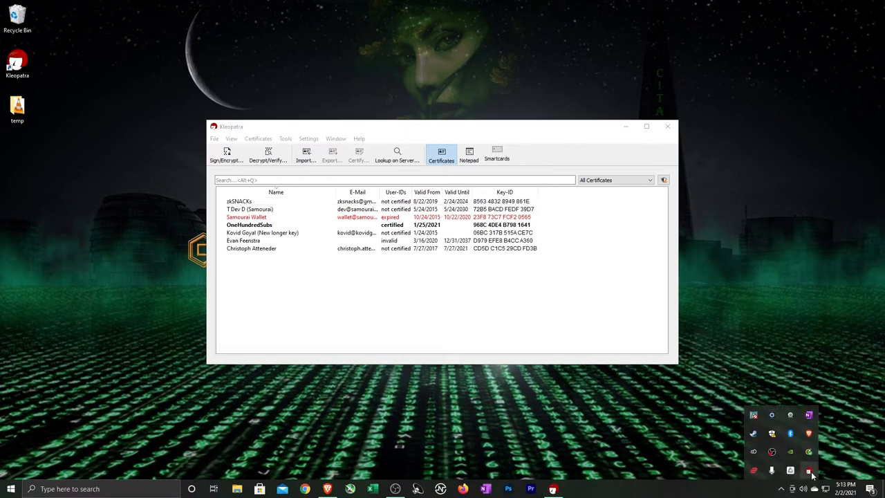
{"action": "mouse_move", "coordinate": [464, 367]}
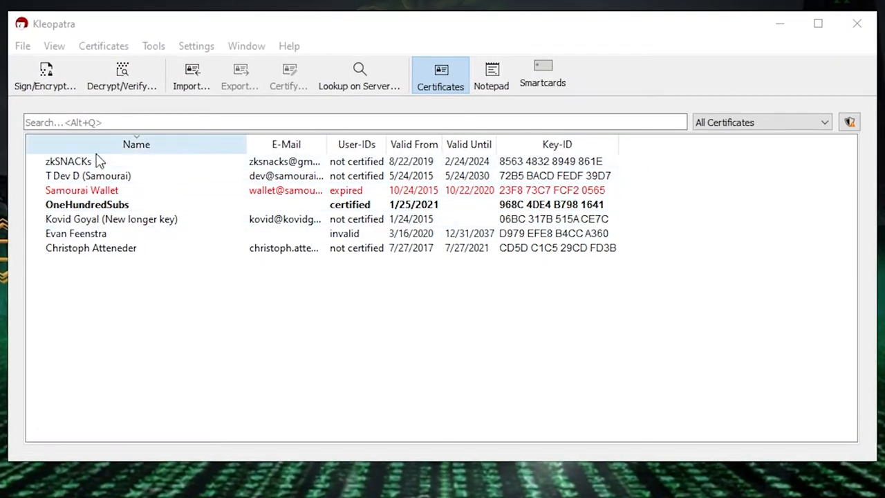
{"action": "mouse_move", "coordinate": [114, 276]}
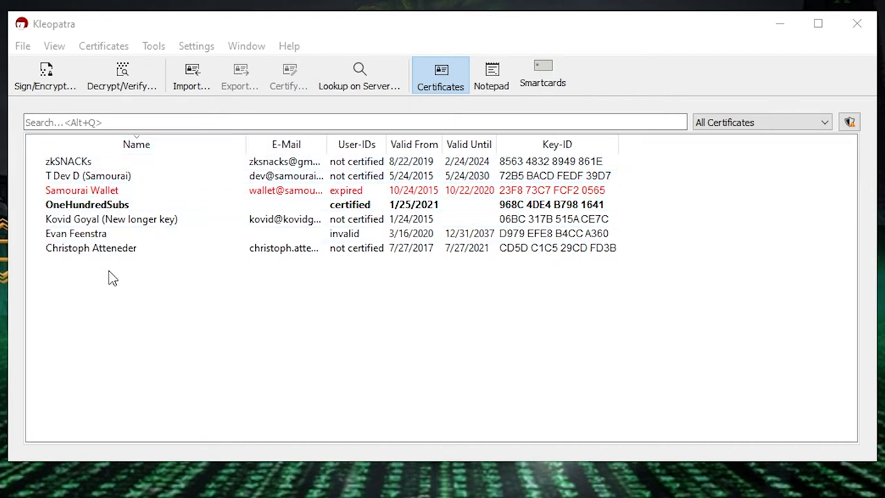
{"action": "left_click", "coordinate": [89, 176]}
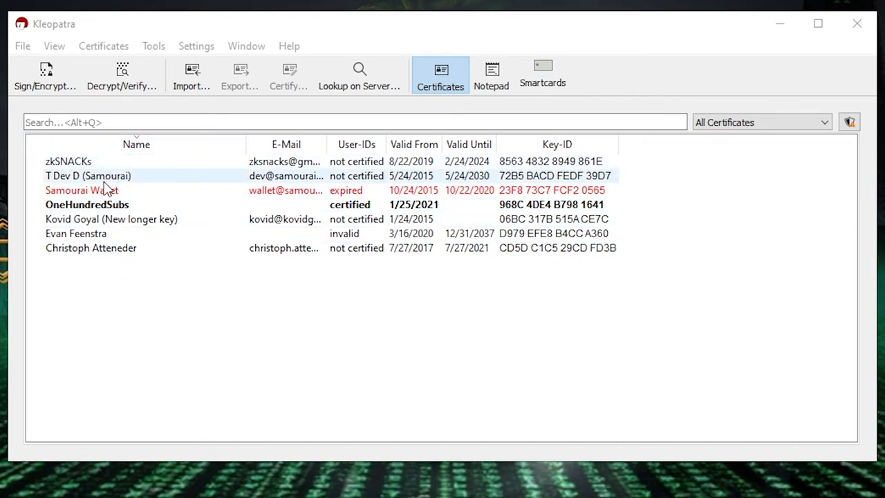
{"action": "left_click", "coordinate": [87, 205]}
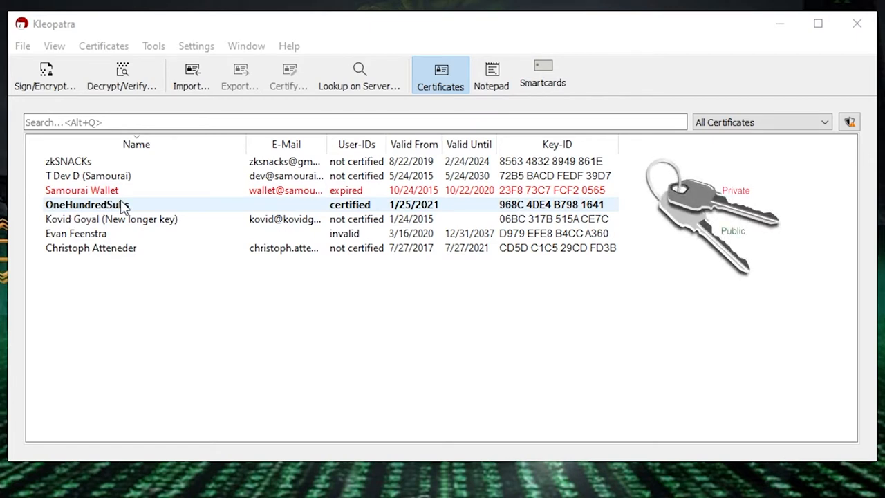
{"action": "mouse_move", "coordinate": [100, 209]}
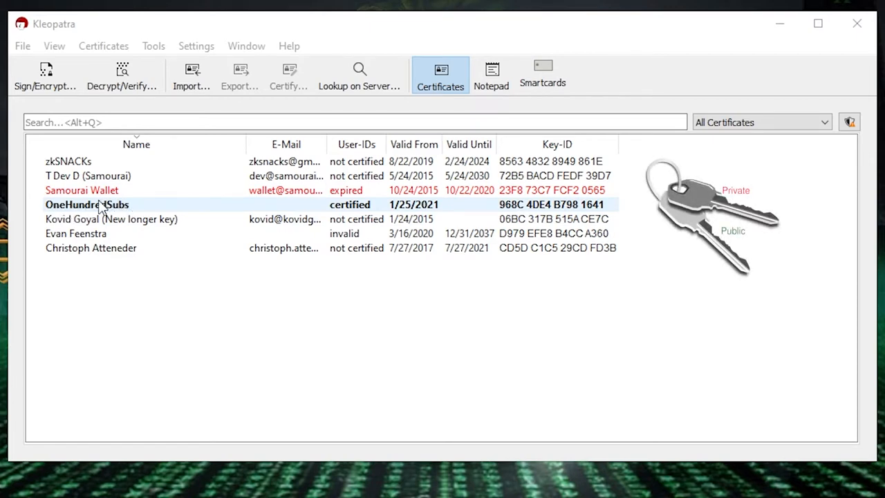
{"action": "mouse_move", "coordinate": [163, 210]}
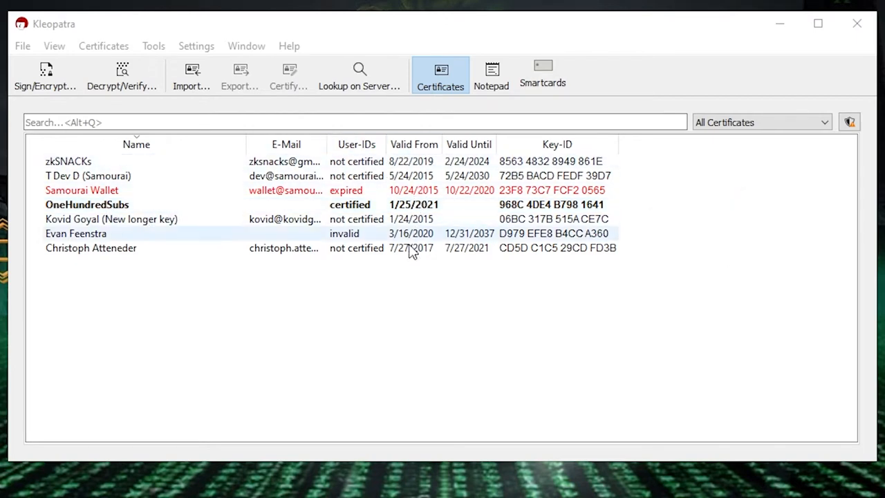
{"action": "left_click", "coordinate": [82, 190]}
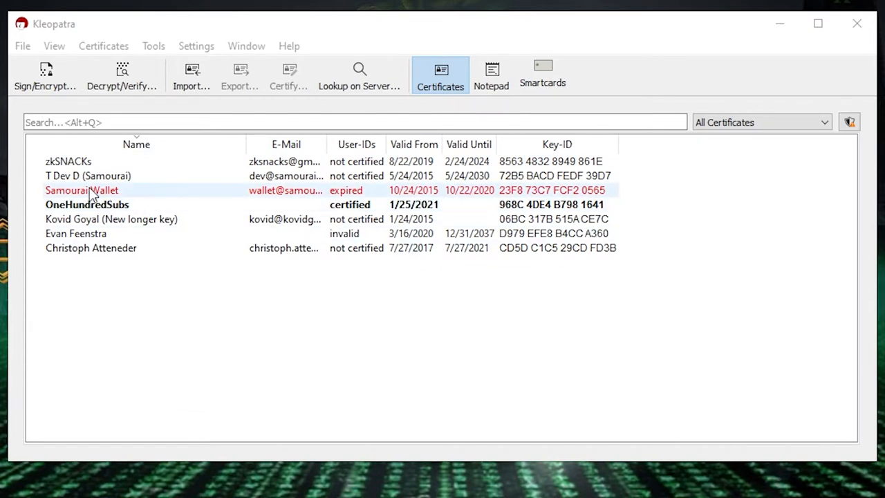
{"action": "mouse_move", "coordinate": [394, 200]}
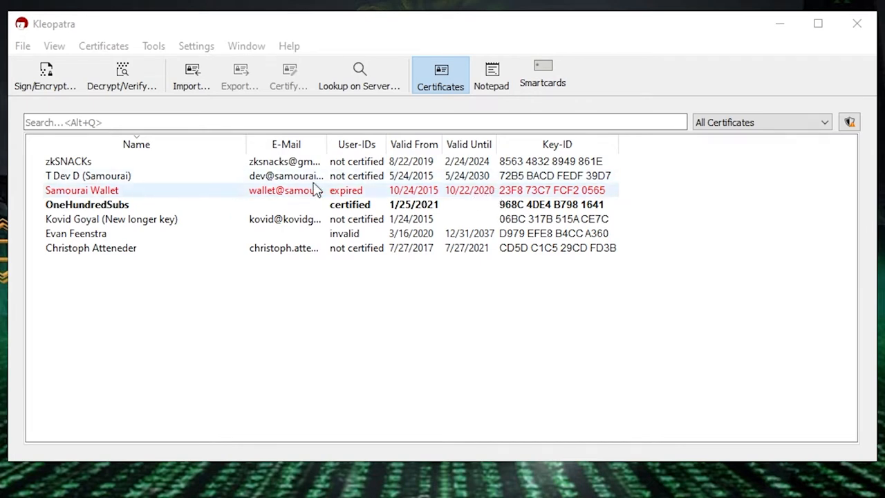
{"action": "mouse_move", "coordinate": [191, 194]}
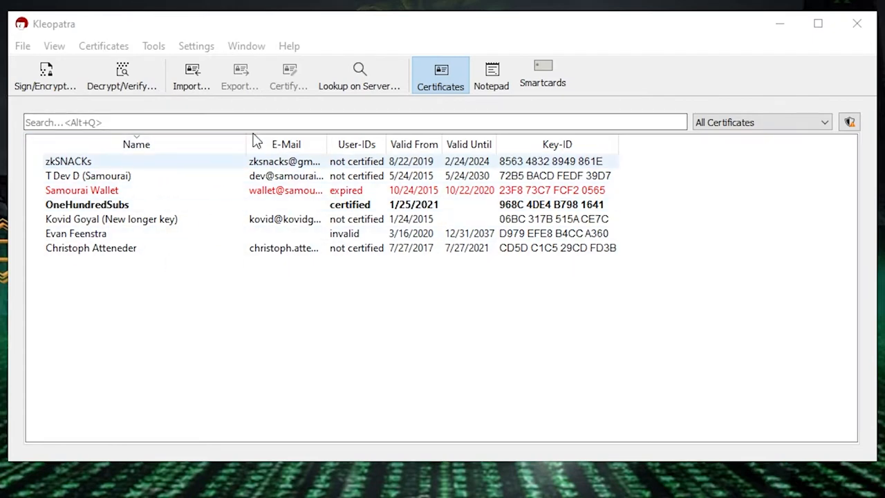
{"action": "mouse_move", "coordinate": [360, 71]}
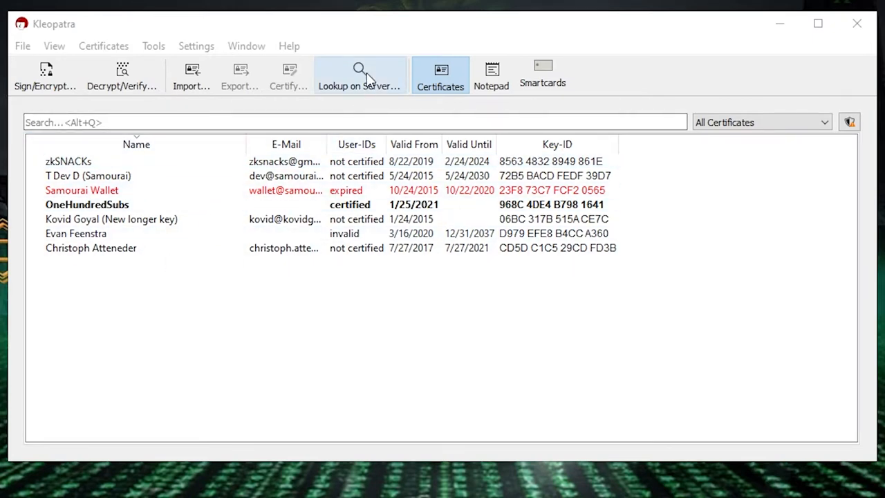
Look up 'samourai' on the keyserver, import Samourai Wallet (New Key) and decline certifying it
{"action": "left_click", "coordinate": [359, 74]}
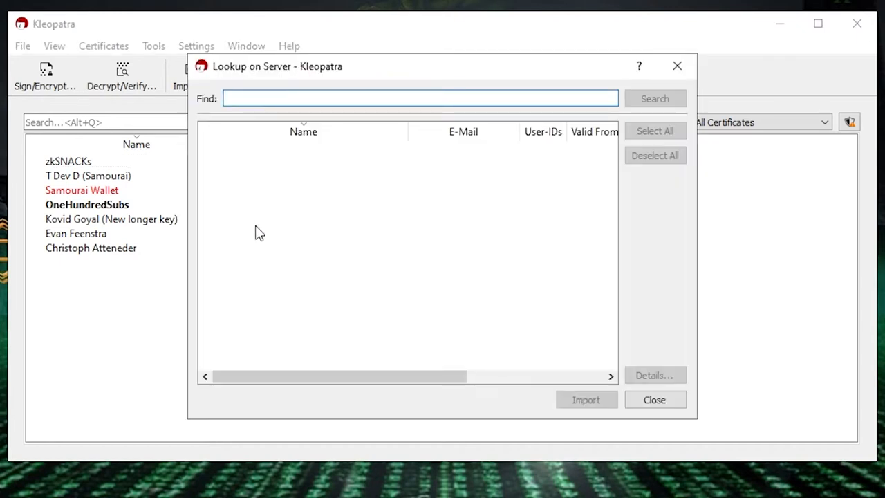
{"action": "type", "text": "samourai"}
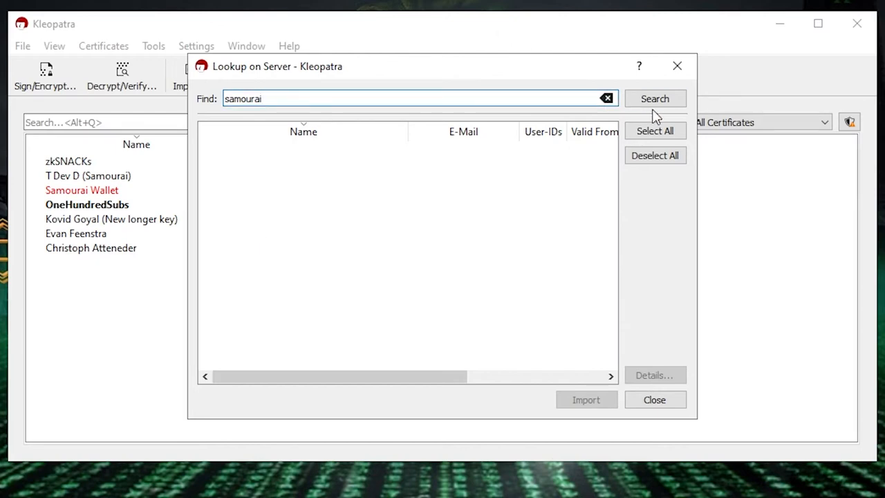
{"action": "left_click", "coordinate": [654, 98]}
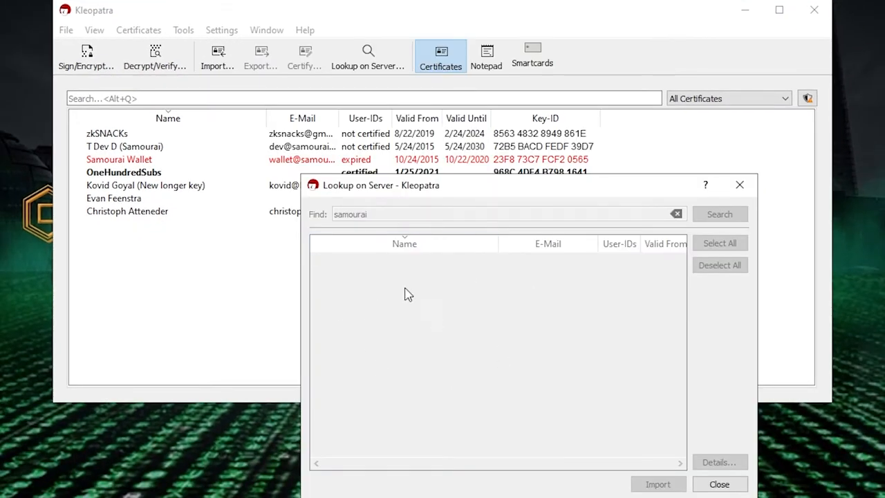
{"action": "mouse_move", "coordinate": [243, 307]}
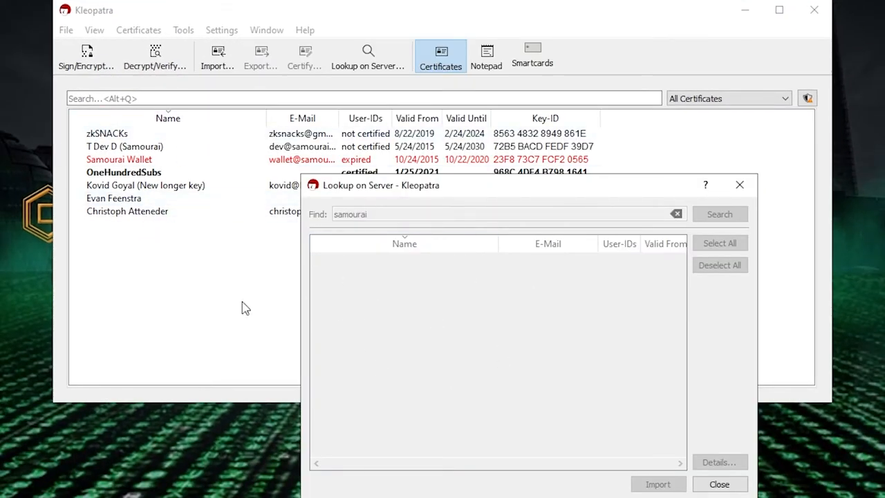
{"action": "mouse_move", "coordinate": [392, 290]}
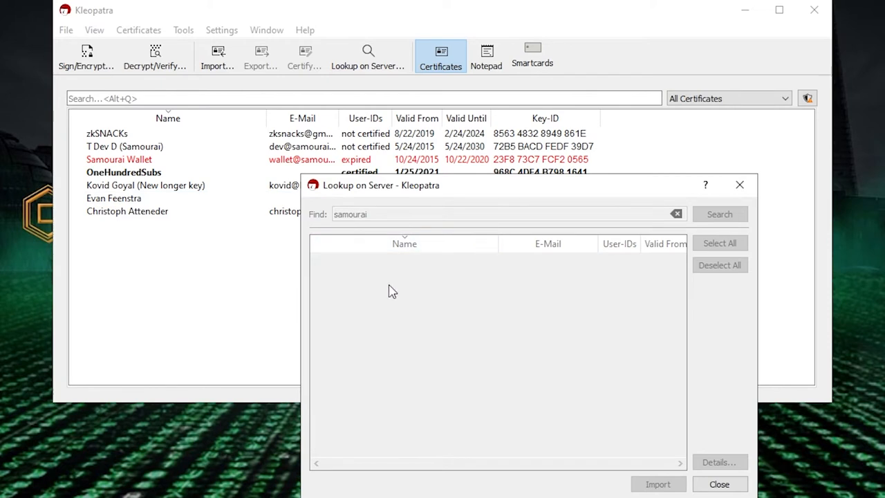
{"action": "left_click", "coordinate": [719, 213]}
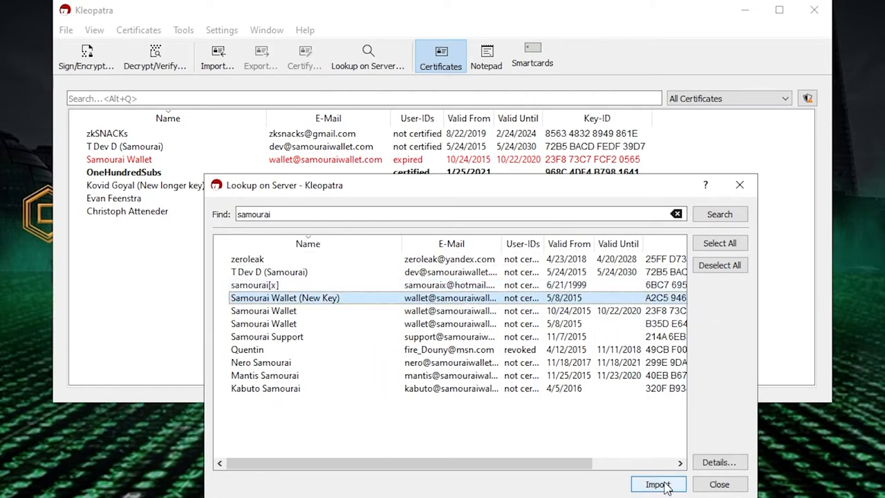
{"action": "left_click", "coordinate": [657, 484]}
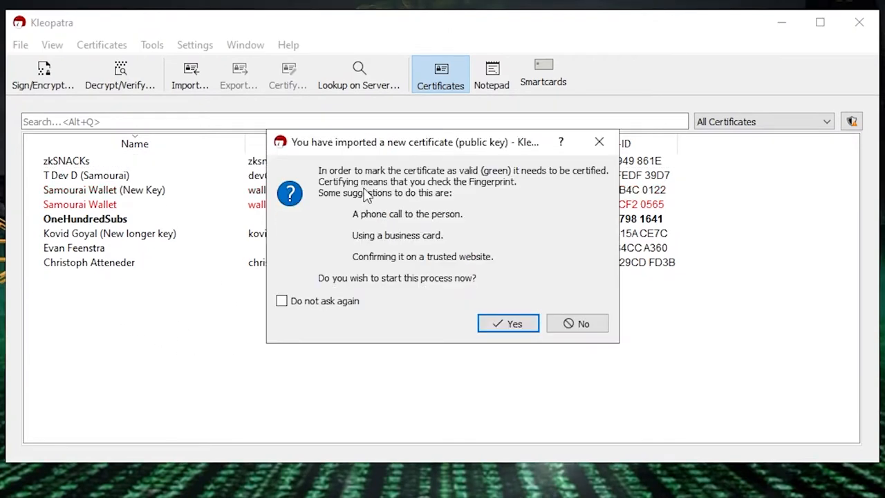
{"action": "mouse_move", "coordinate": [429, 201]}
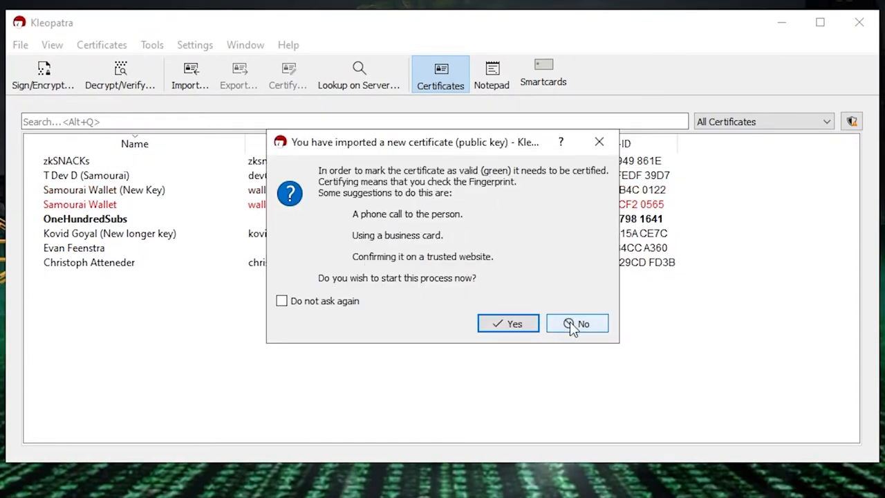
{"action": "left_click", "coordinate": [577, 323]}
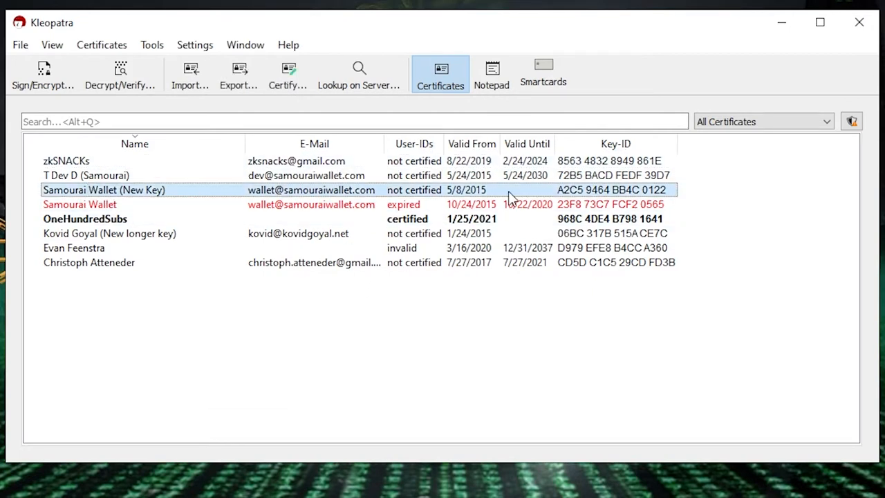
{"action": "mouse_move", "coordinate": [354, 111]}
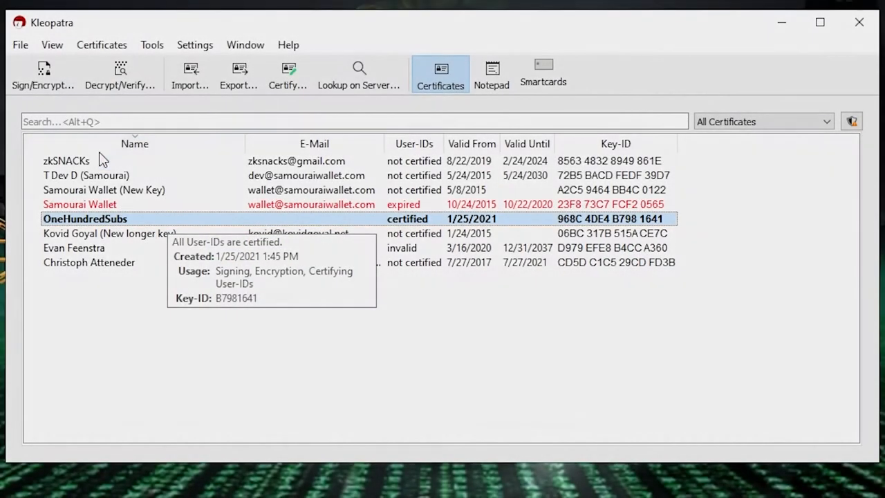
{"action": "mouse_move", "coordinate": [149, 191]}
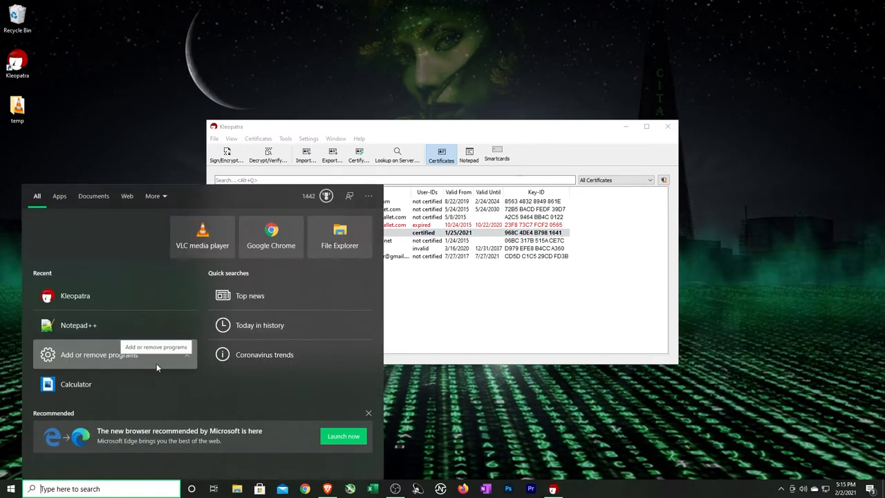
Write the line 'Cypher Hive is awesome!' in a new Notepad++ document
{"action": "left_click", "coordinate": [79, 325]}
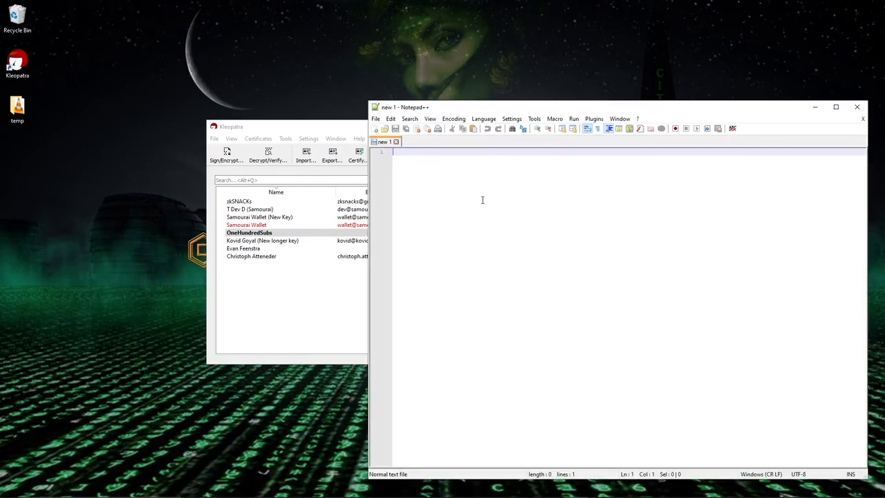
{"action": "left_click", "coordinate": [835, 106]}
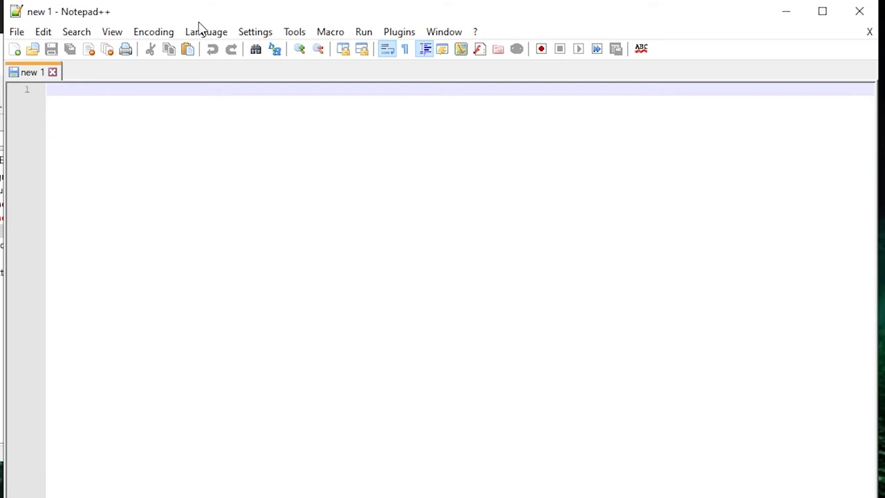
{"action": "type", "text": "Cypher Hive"}
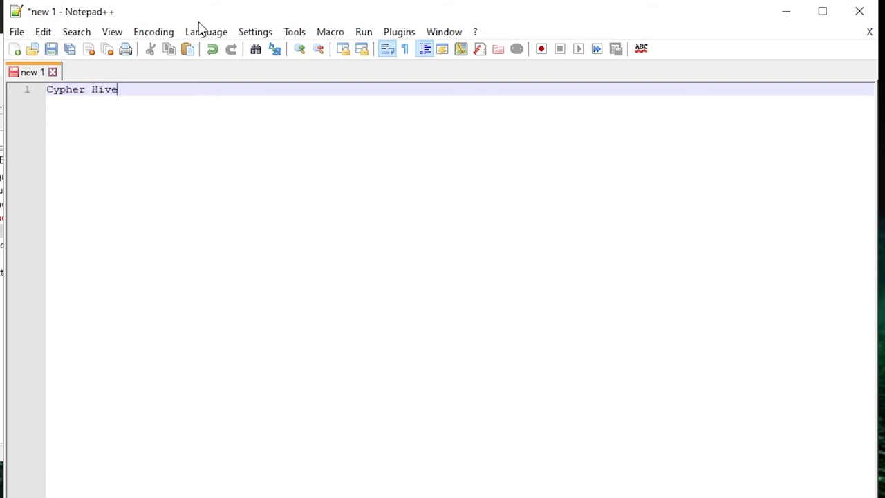
{"action": "type", "text": "is !"}
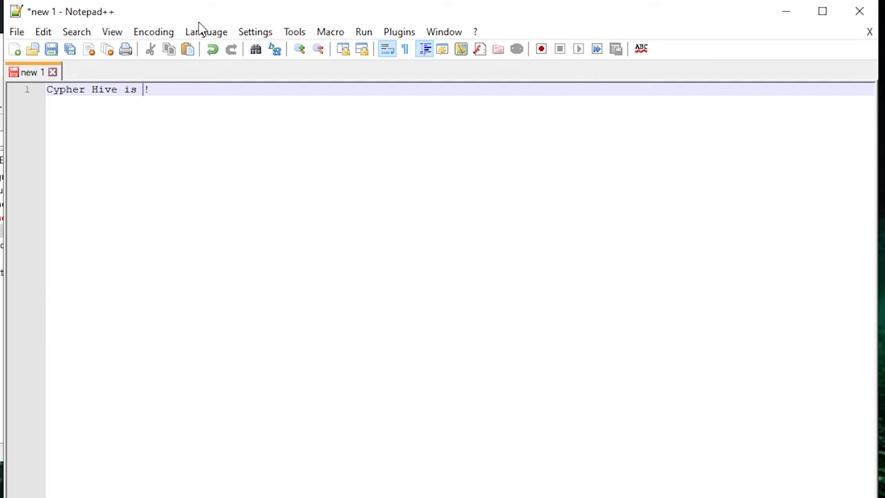
{"action": "type", "text": "awesome"}
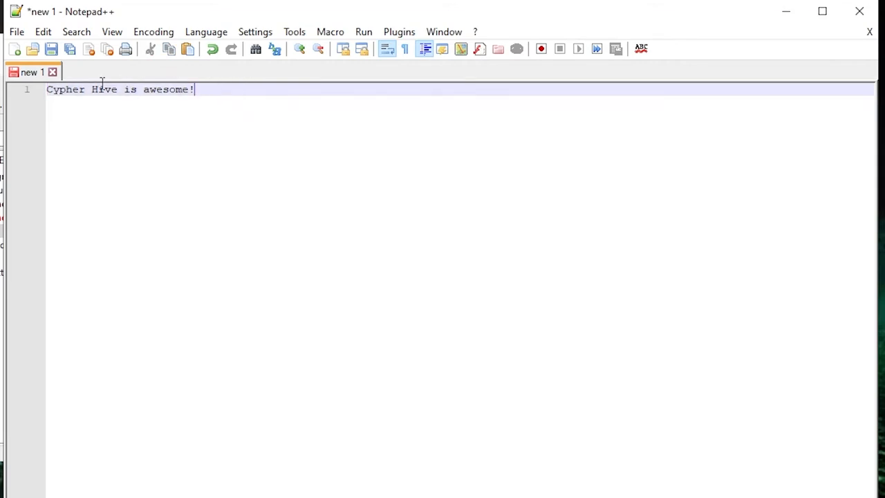
Save the note to the Desktop as ch.txt
{"action": "left_click", "coordinate": [17, 32]}
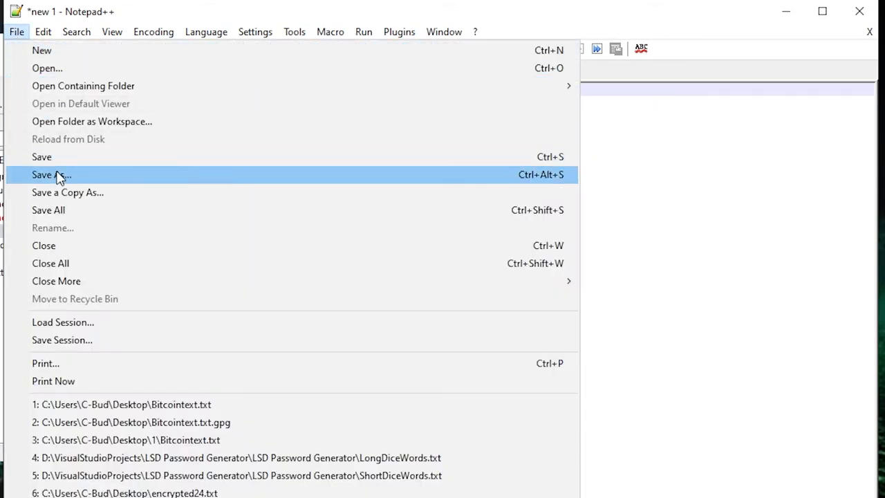
{"action": "left_click", "coordinate": [51, 175]}
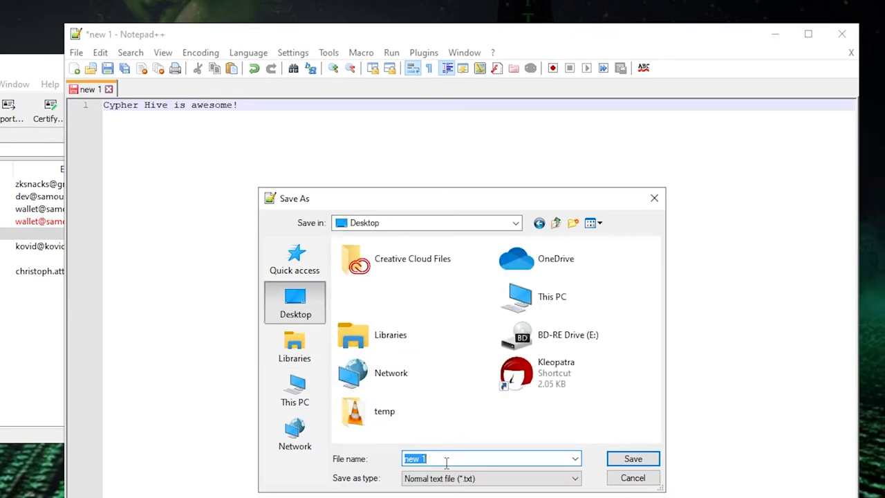
{"action": "type", "text": "ch"}
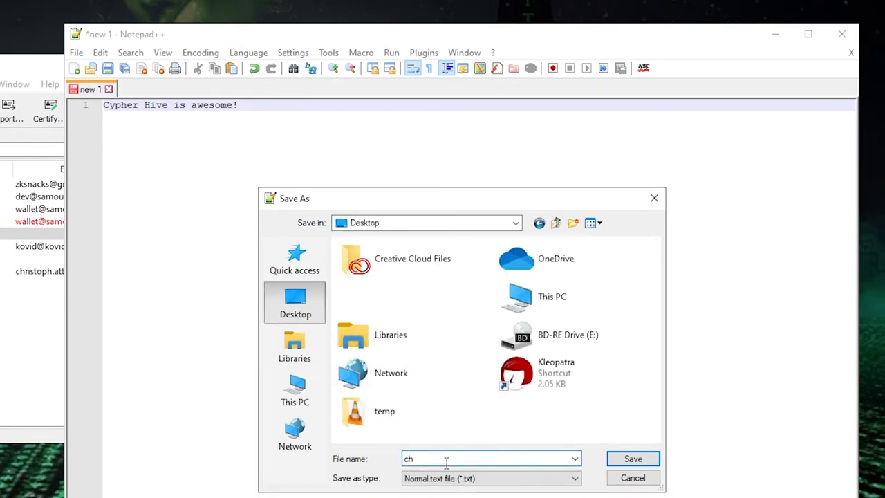
{"action": "left_click", "coordinate": [631, 459]}
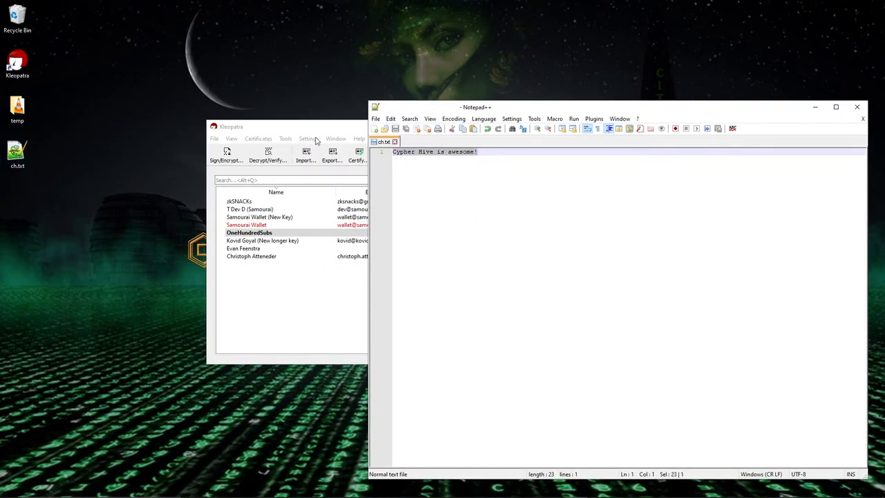
Encrypt the clipboard text via Kleopatra's tray menu for recipient Christoph Atteneder and dismiss the success report
{"action": "right_click", "coordinate": [415, 151]}
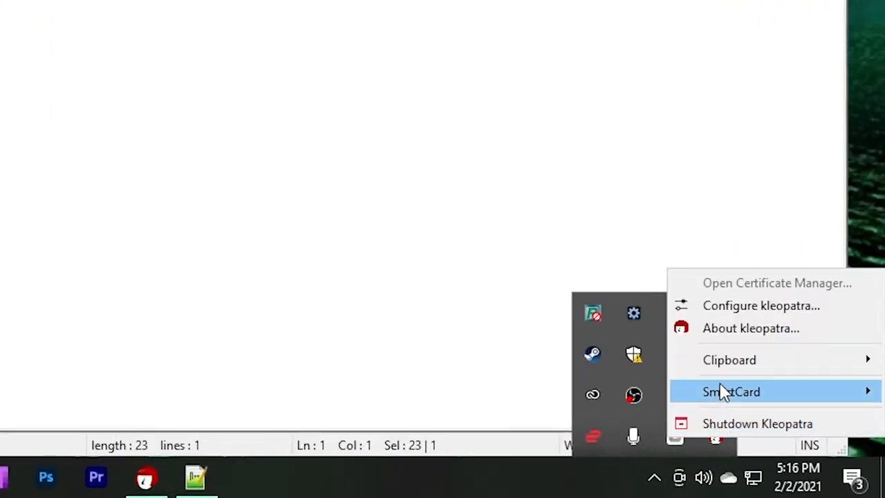
{"action": "mouse_move", "coordinate": [728, 360]}
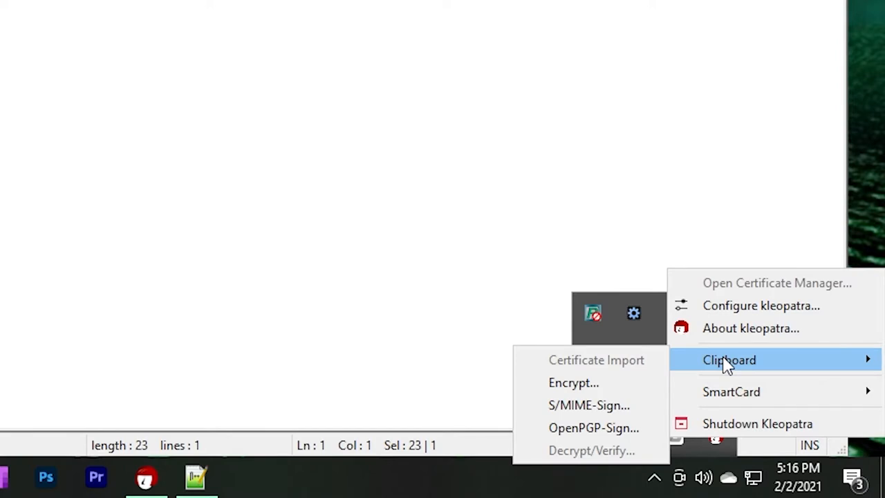
{"action": "mouse_move", "coordinate": [591, 382]}
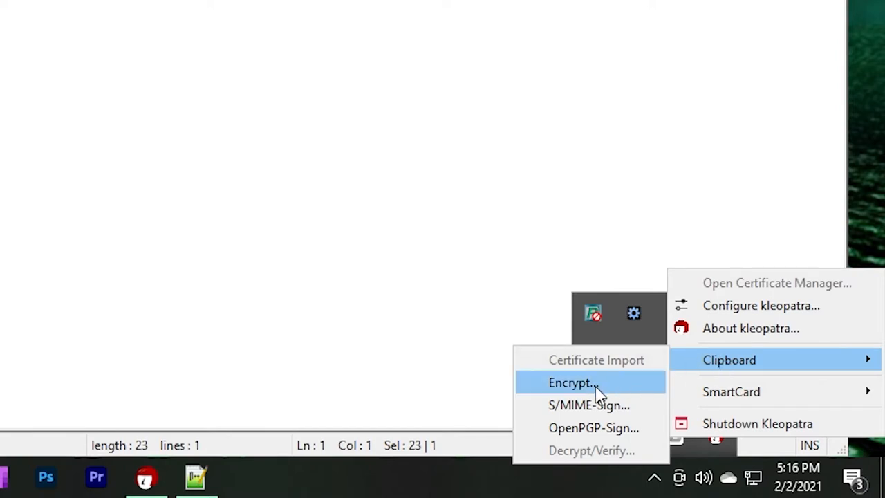
{"action": "mouse_move", "coordinate": [588, 393]}
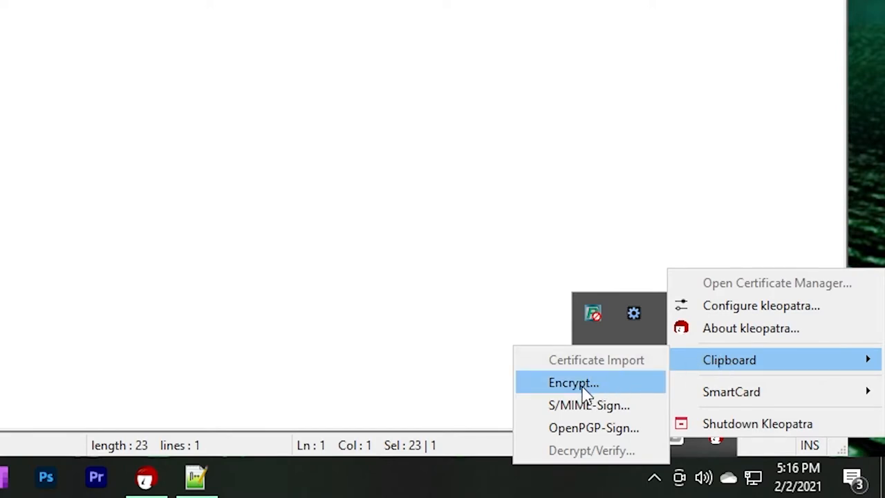
{"action": "left_click", "coordinate": [572, 382]}
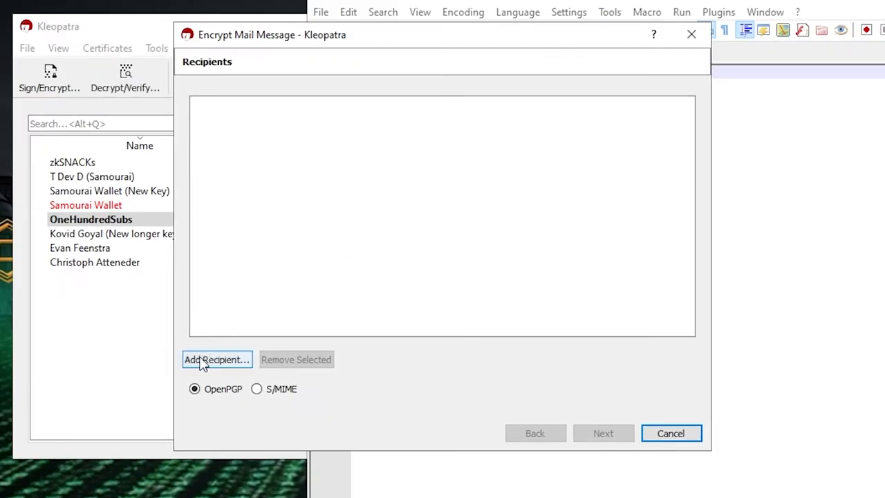
{"action": "left_click", "coordinate": [217, 359]}
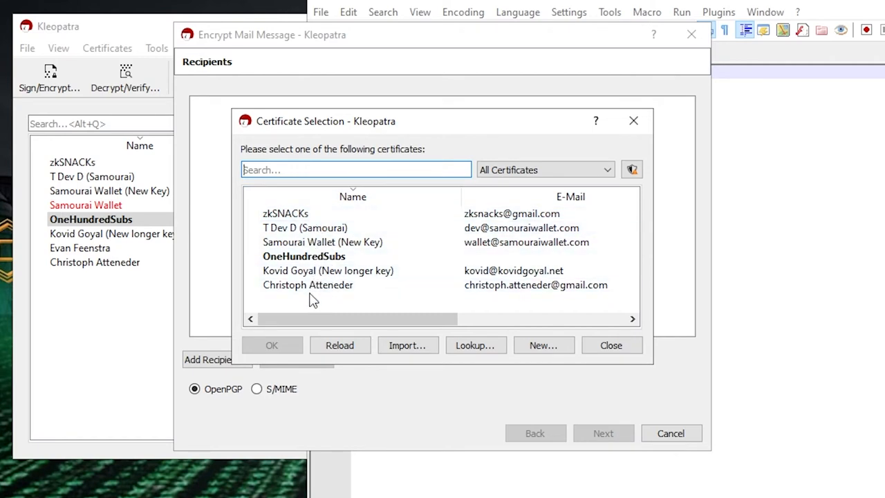
{"action": "left_click", "coordinate": [307, 285]}
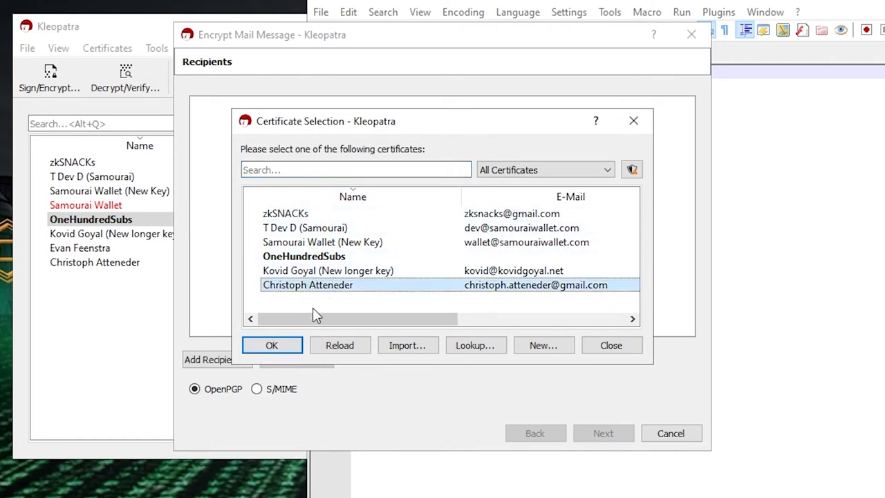
{"action": "left_click", "coordinate": [271, 345]}
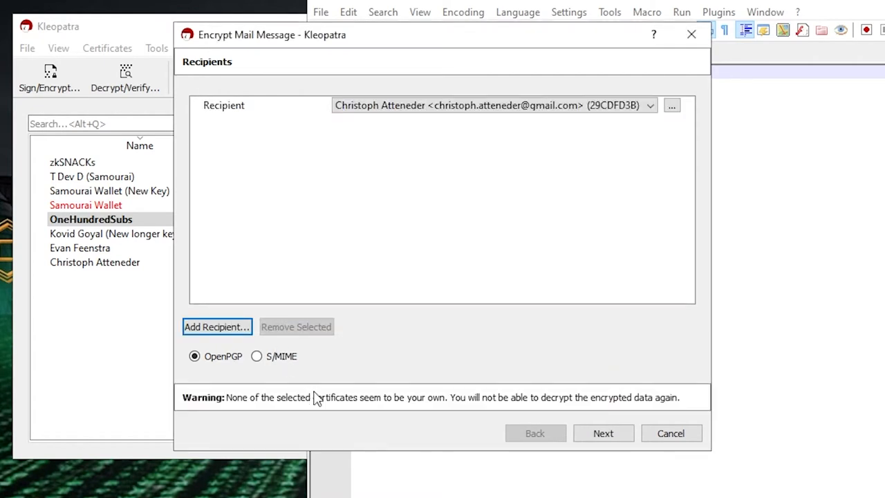
{"action": "left_click", "coordinate": [603, 433]}
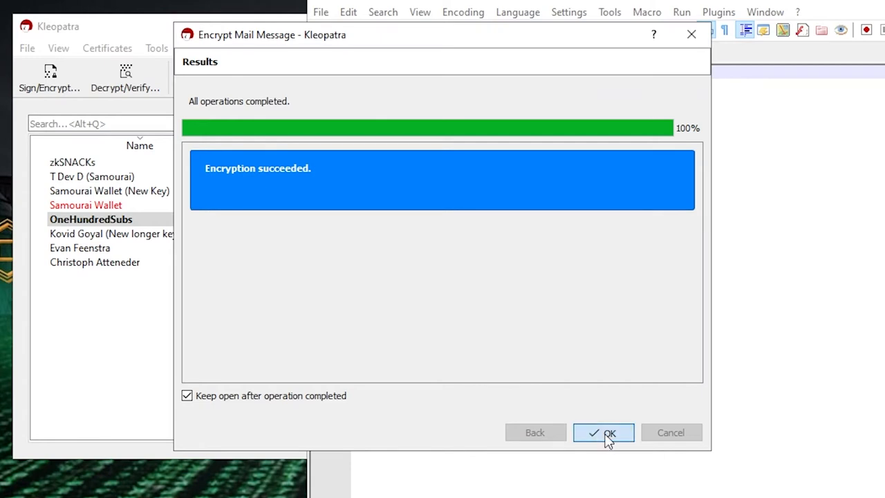
{"action": "left_click", "coordinate": [603, 431]}
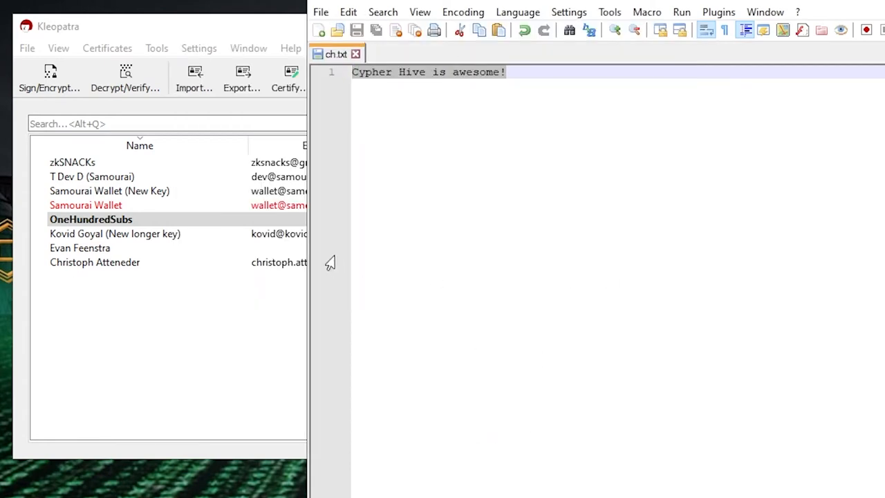
Paste the encrypted PGP message into a new Notepad++ document, inspect it, and close that tab
{"action": "left_click", "coordinate": [318, 30]}
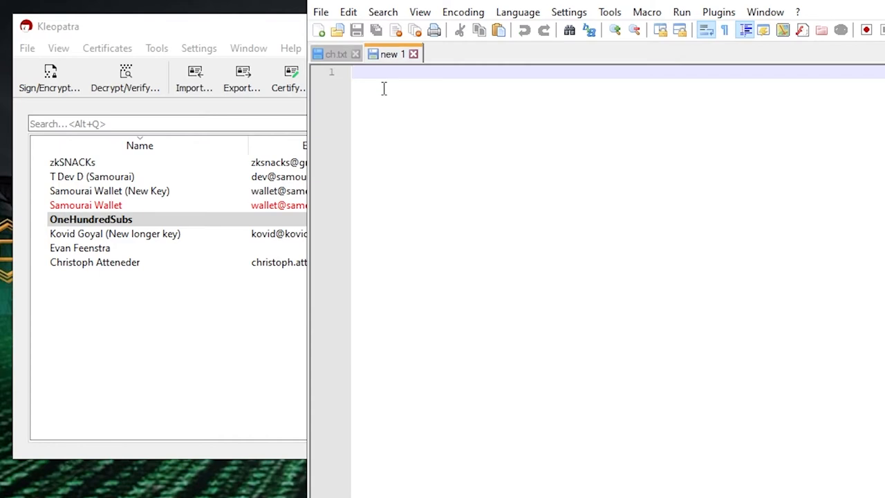
{"action": "mouse_move", "coordinate": [404, 132]}
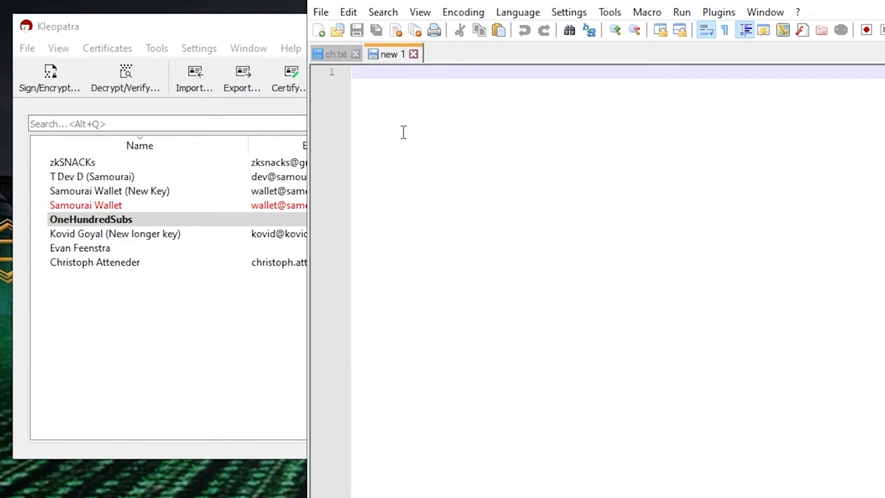
{"action": "right_click", "coordinate": [403, 132]}
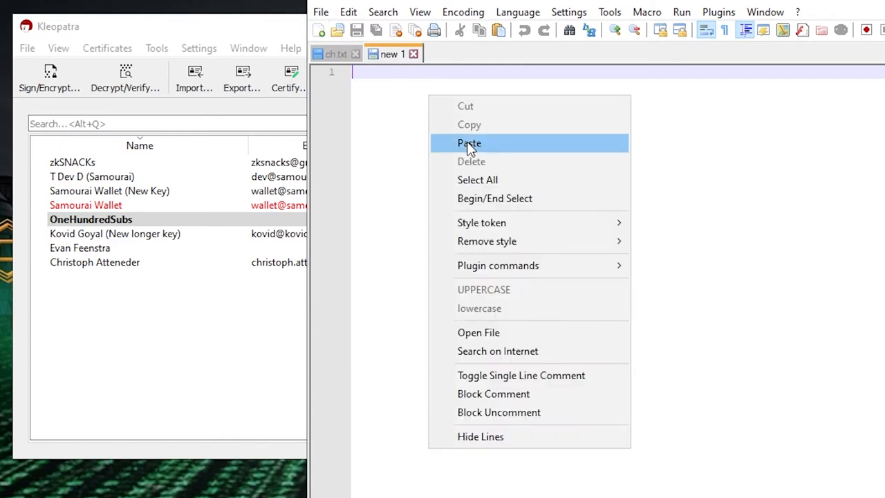
{"action": "left_click", "coordinate": [470, 142]}
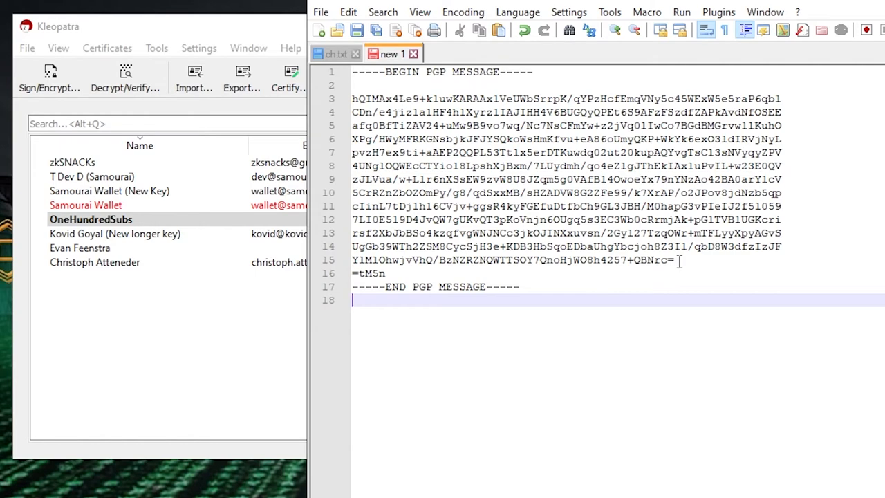
{"action": "mouse_move", "coordinate": [426, 302]}
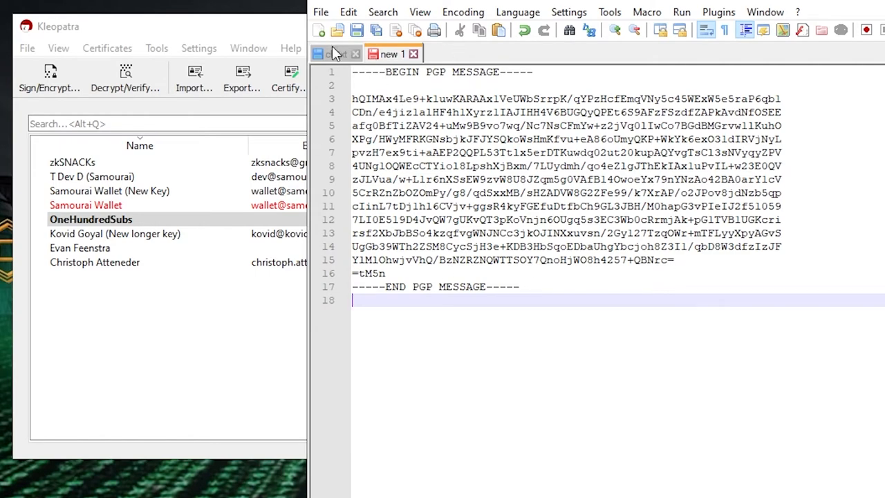
{"action": "left_click", "coordinate": [115, 234]}
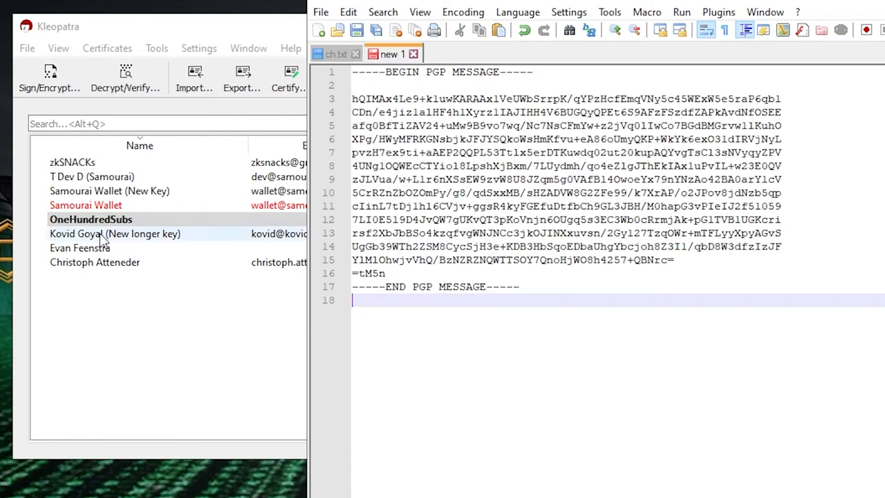
{"action": "left_click", "coordinate": [115, 232]}
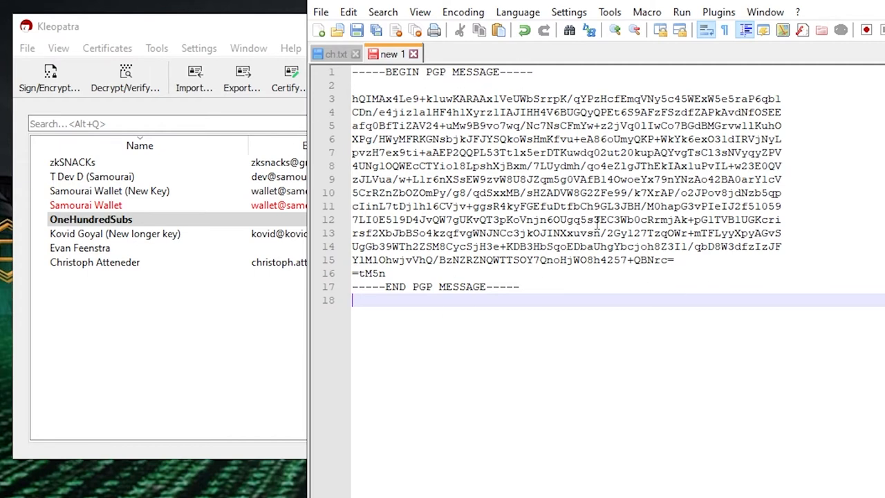
{"action": "mouse_move", "coordinate": [528, 279]}
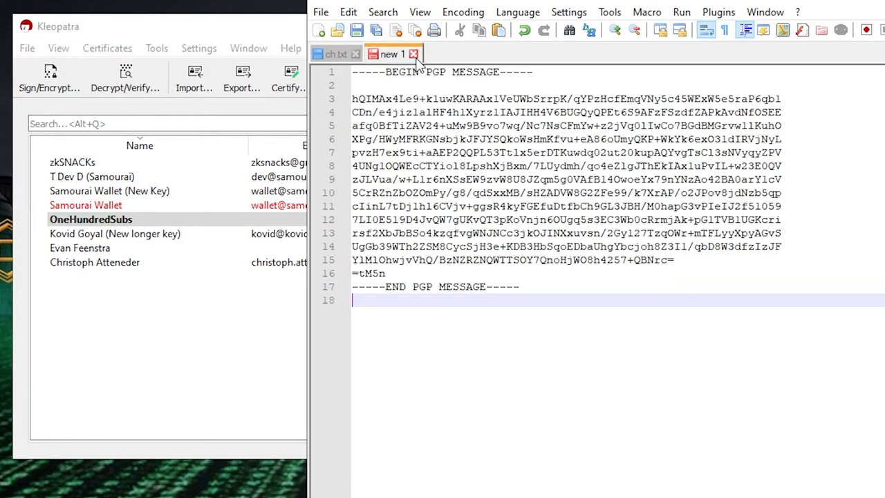
{"action": "left_click", "coordinate": [413, 52]}
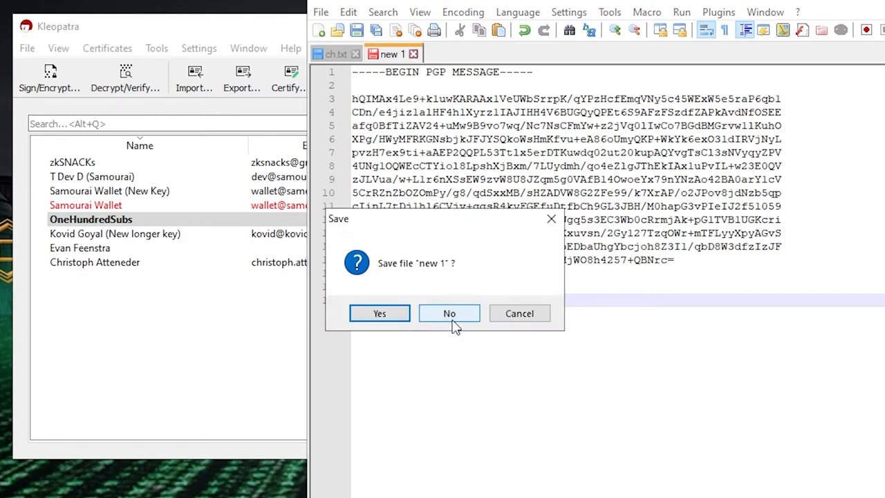
Discard the pasted message, then encrypt the clipboard again for the OneHundredSubs key pair
{"action": "left_click", "coordinate": [448, 313]}
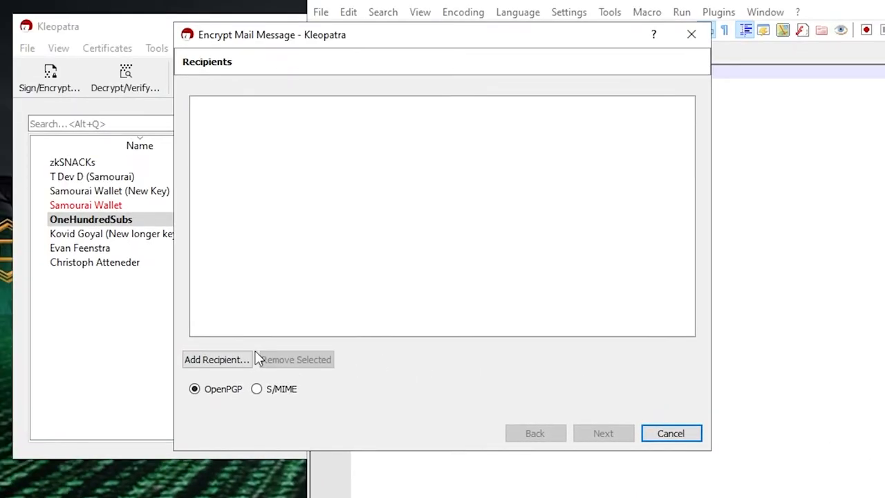
{"action": "left_click", "coordinate": [215, 359]}
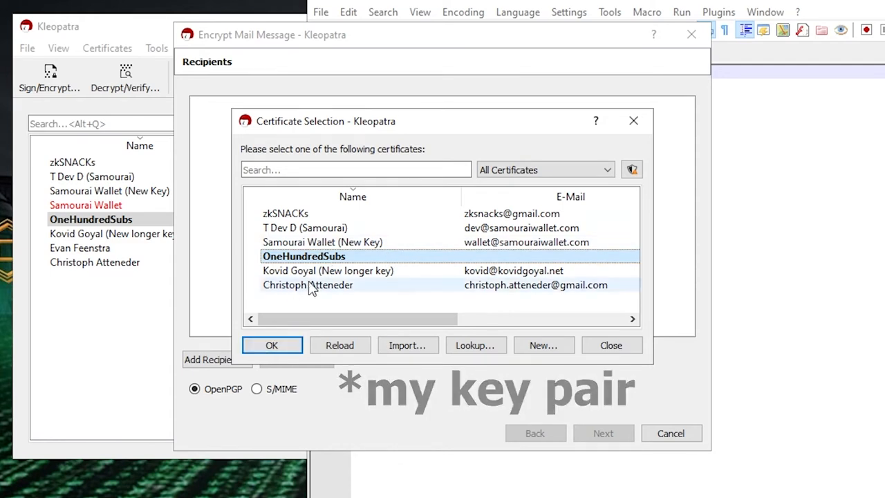
{"action": "left_click", "coordinate": [271, 346]}
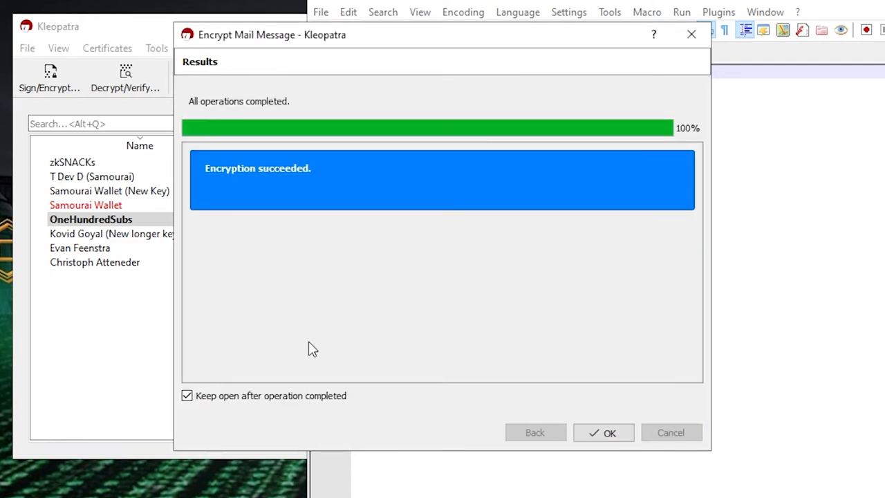
{"action": "left_click", "coordinate": [602, 431]}
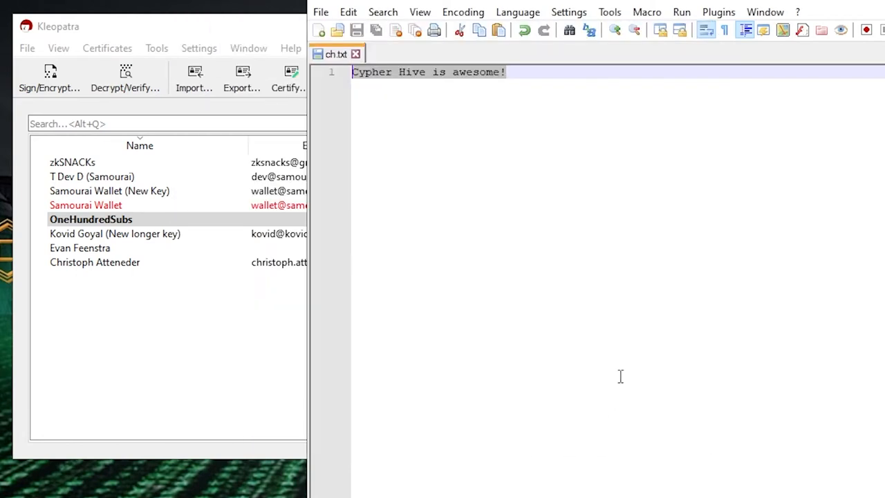
Decrypt the clipboard message via Kleopatra's tray menu and close the decryption results
{"action": "left_click", "coordinate": [318, 31]}
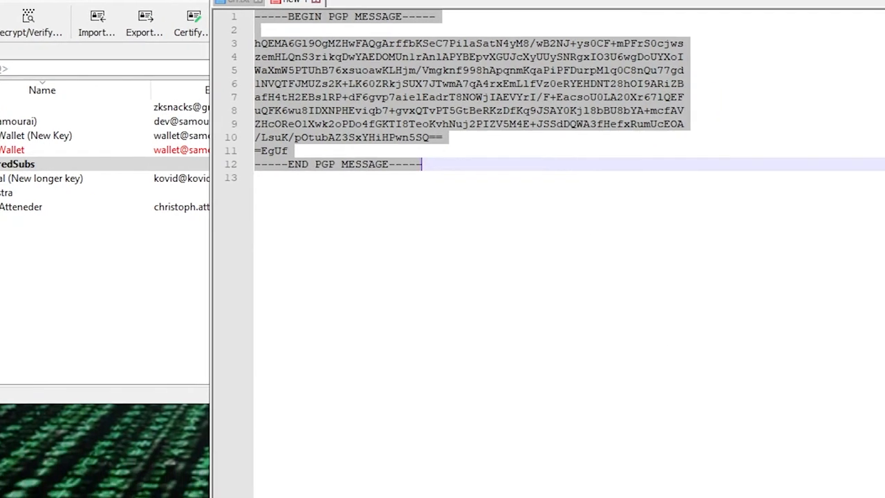
{"action": "right_click", "coordinate": [750, 450]}
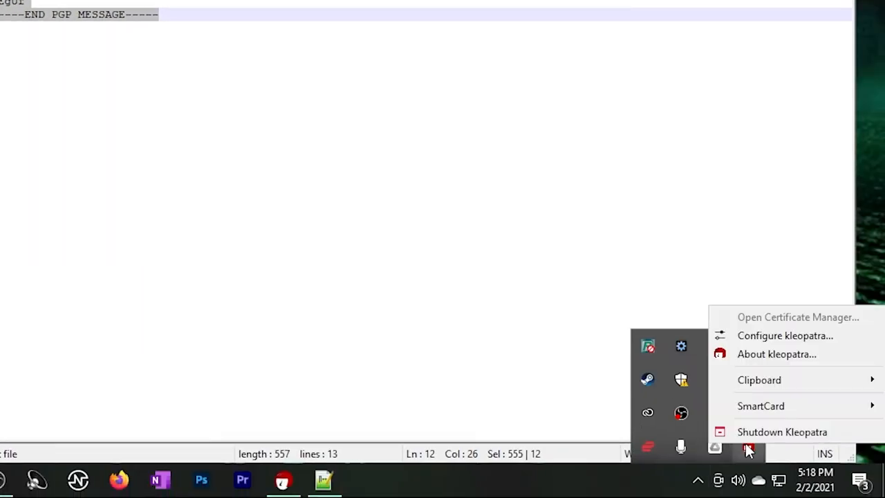
{"action": "mouse_move", "coordinate": [759, 379]}
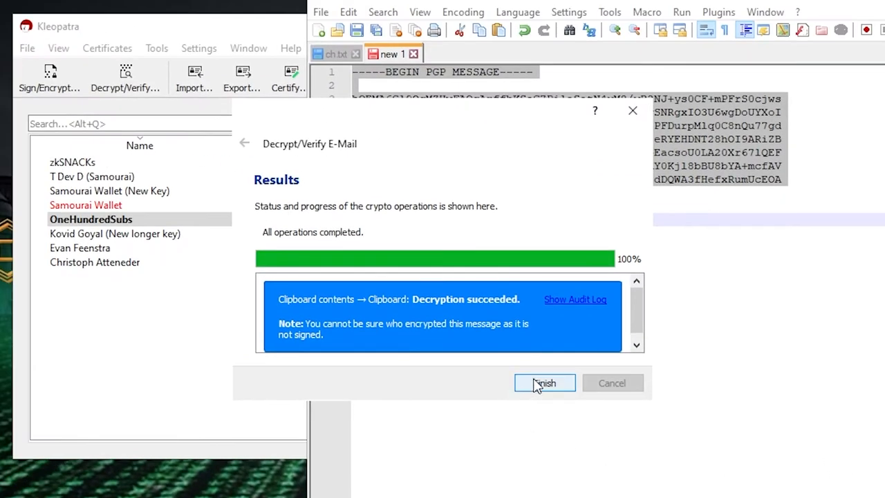
{"action": "left_click", "coordinate": [544, 383]}
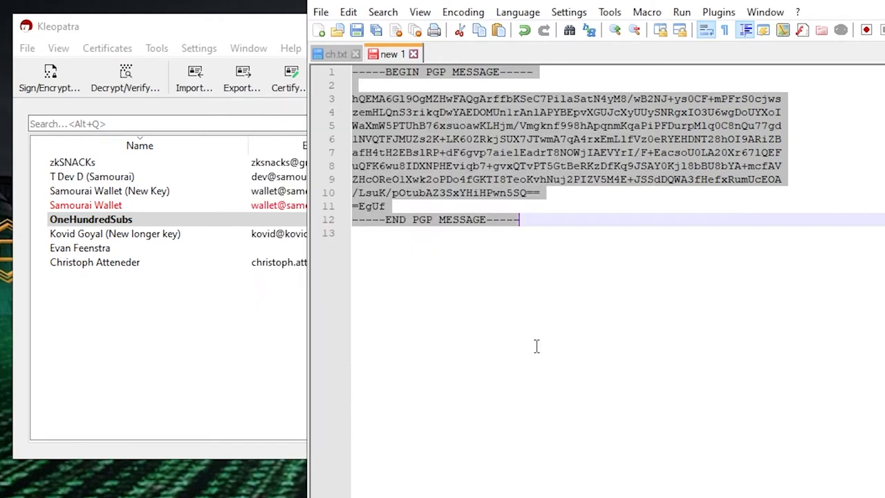
Write 'Cypher Hive is awesome!' in the new 2 tab and close it without saving
{"action": "left_click", "coordinate": [318, 30]}
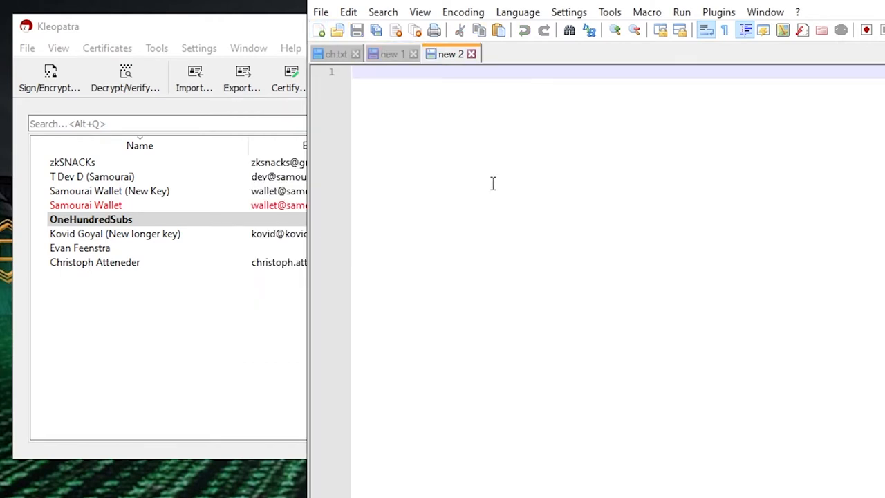
{"action": "type", "text": "Cypher Hive is awesome!"}
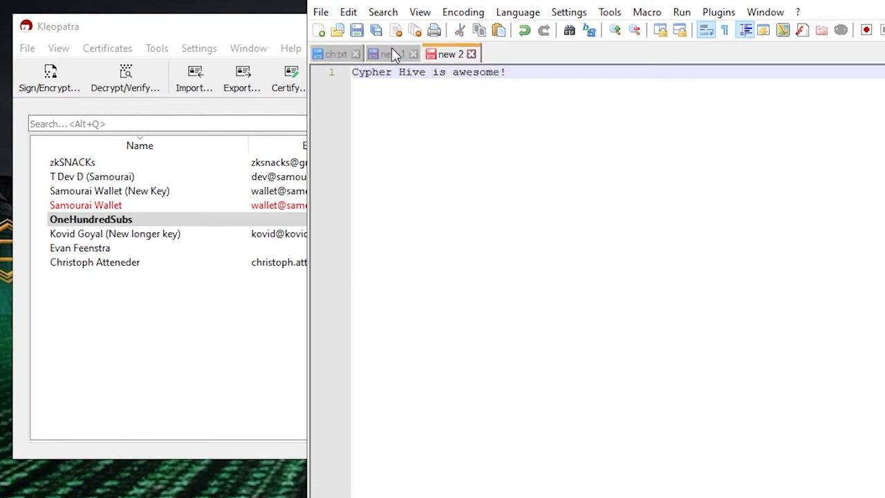
{"action": "mouse_move", "coordinate": [390, 54]}
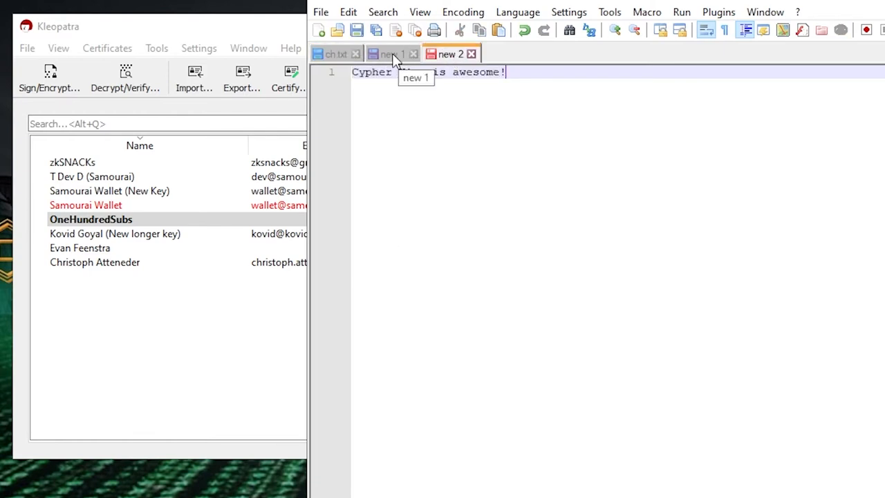
{"action": "left_click", "coordinate": [471, 54]}
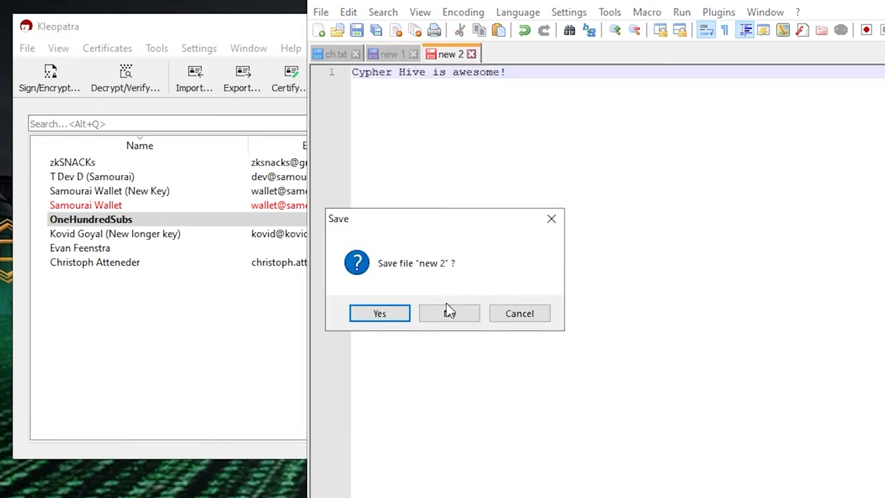
{"action": "left_click", "coordinate": [448, 313]}
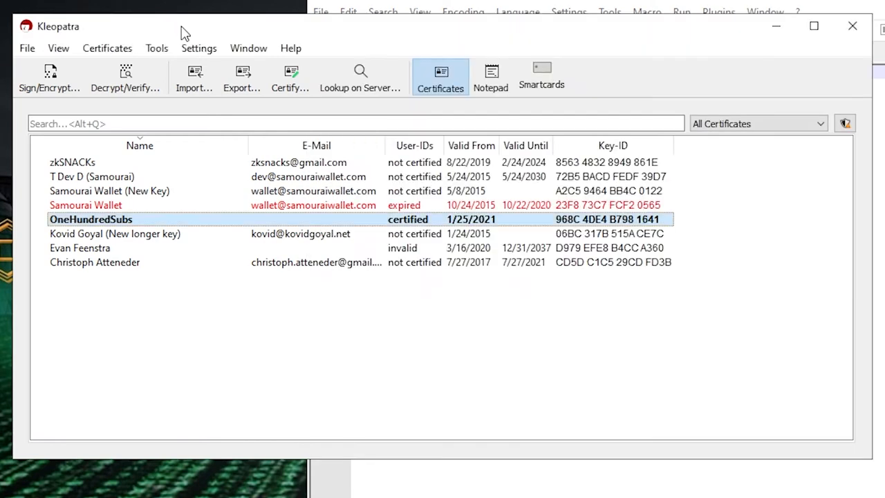
{"action": "mouse_move", "coordinate": [49, 76]}
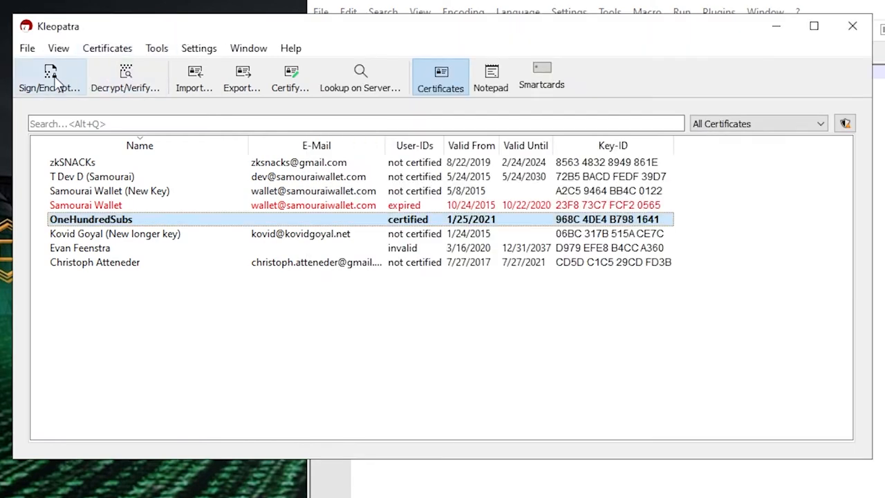
Start Sign/Encrypt and choose ch.txt as the file to protect
{"action": "left_click", "coordinate": [49, 76]}
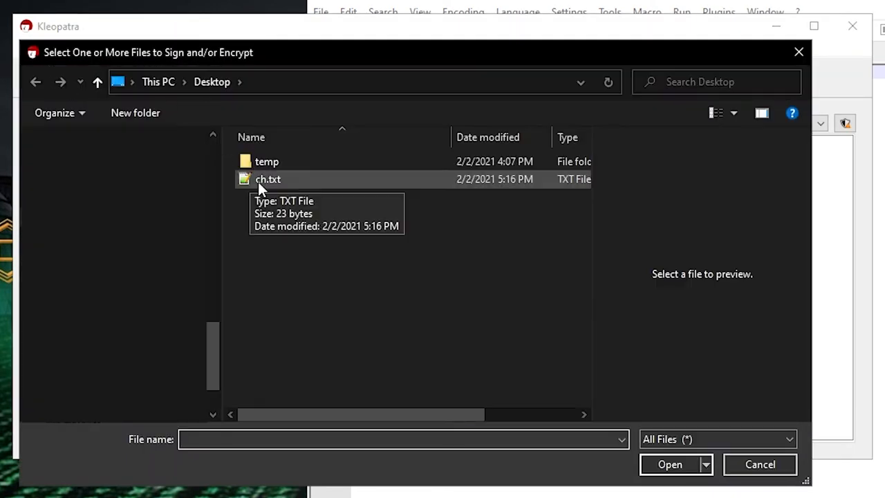
{"action": "left_click", "coordinate": [268, 180]}
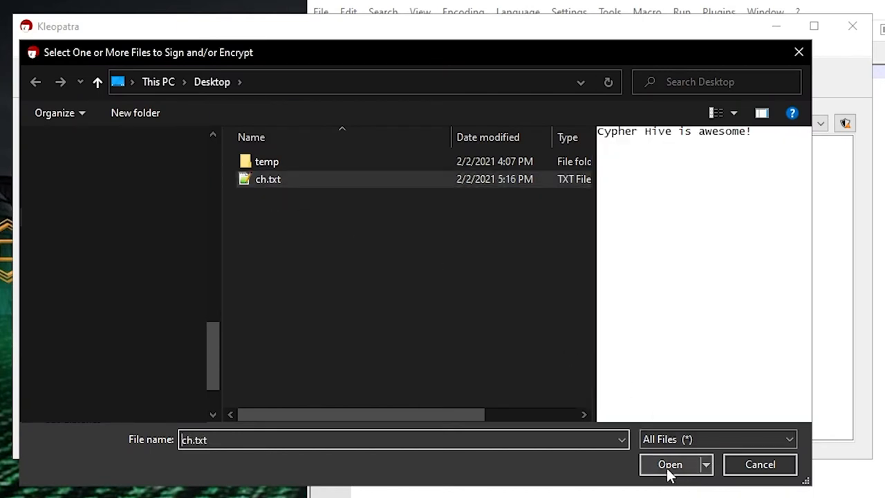
{"action": "left_click", "coordinate": [669, 464]}
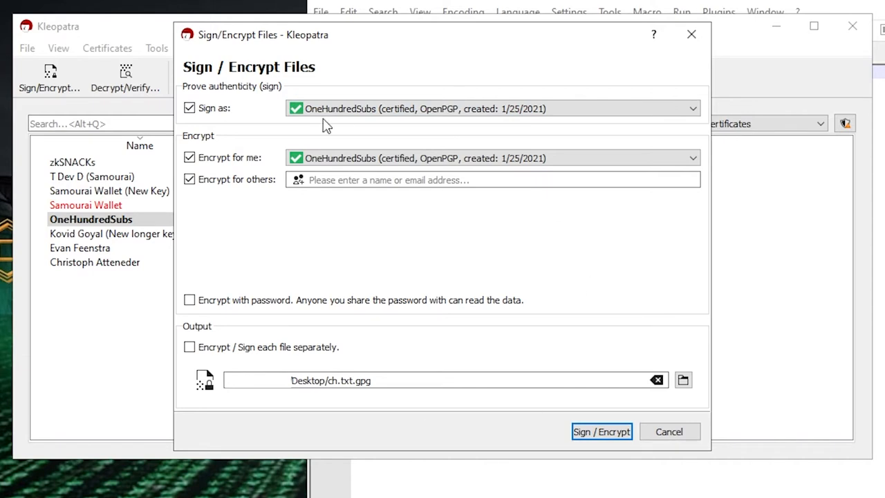
{"action": "mouse_move", "coordinate": [270, 130]}
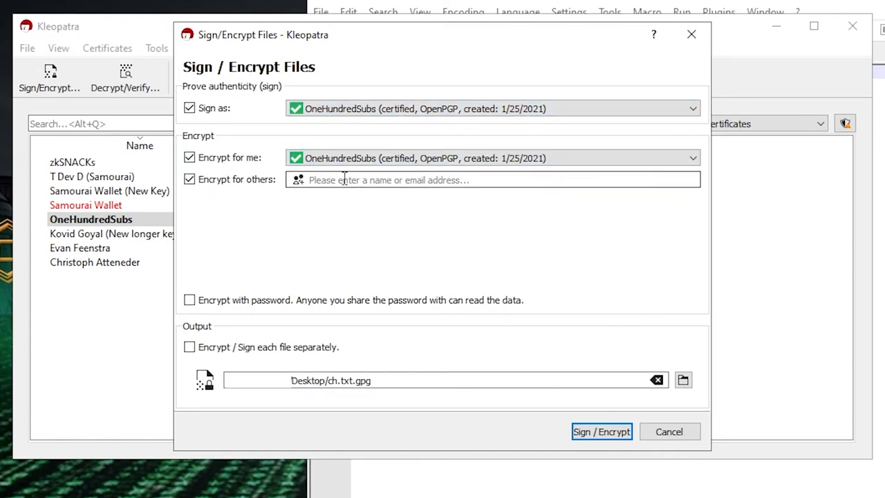
Add Samourai Wallet (New Key) and Kovid Goyal as recipients and run signing and encryption
{"action": "left_click", "coordinate": [492, 180]}
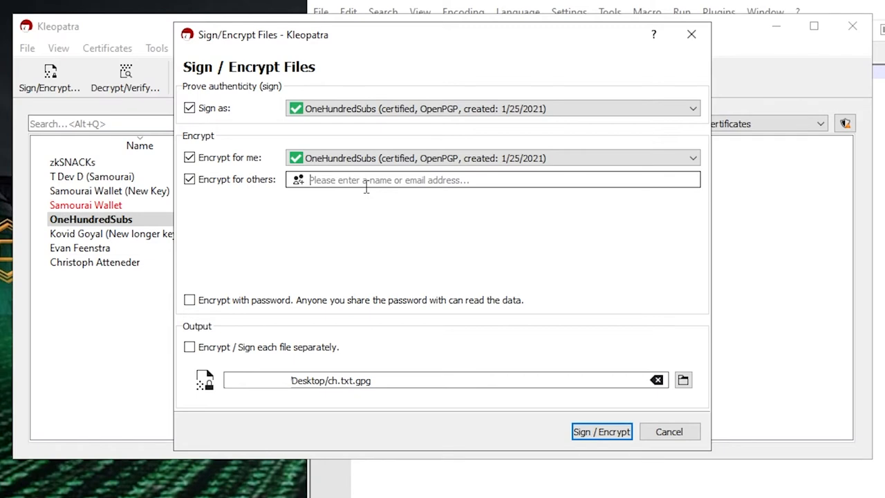
{"action": "type", "text": "sa"}
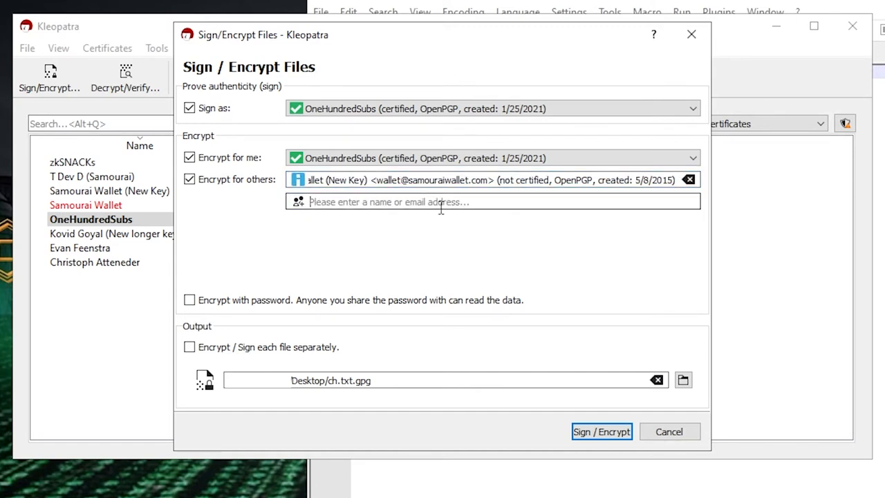
{"action": "type", "text": "kov"}
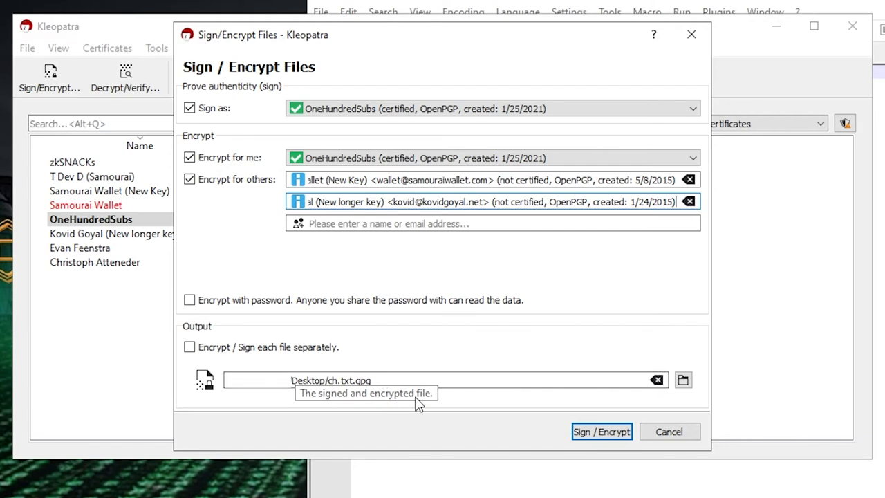
{"action": "left_click", "coordinate": [600, 431]}
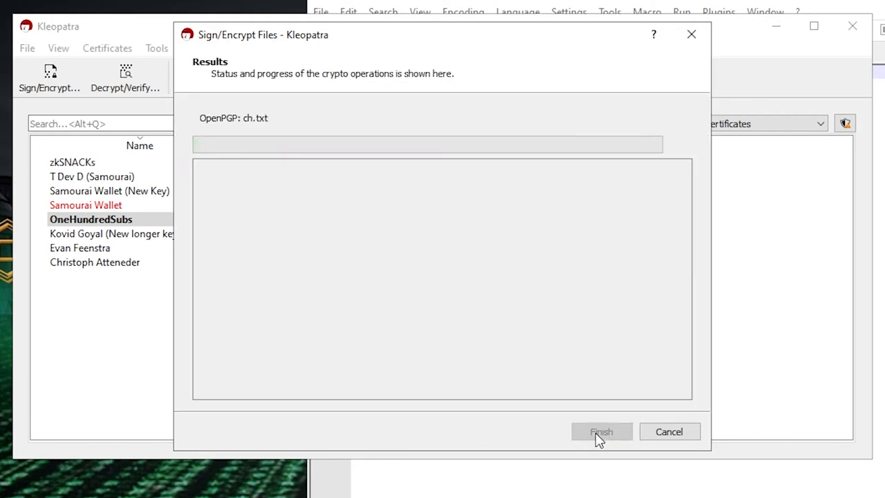
Finish the encryption, leaving ch.txt.gpg on the Desktop beside ch.txt
{"action": "left_click", "coordinate": [600, 431]}
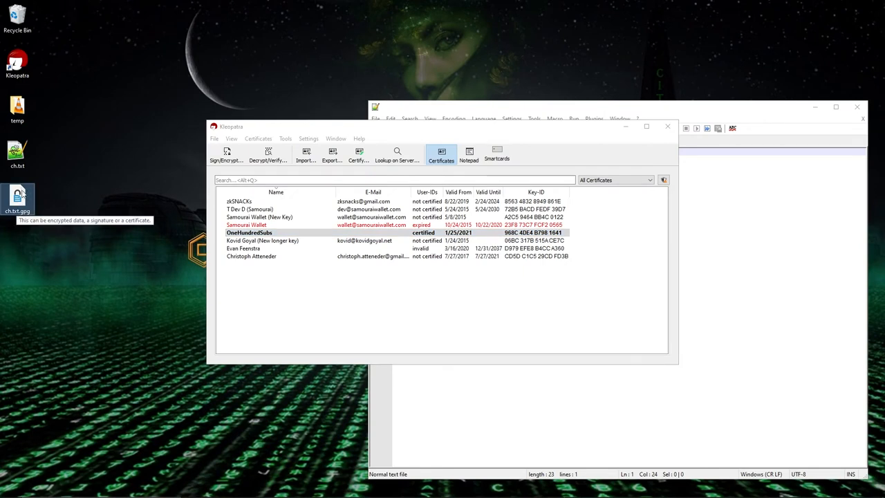
{"action": "mouse_move", "coordinate": [53, 220]}
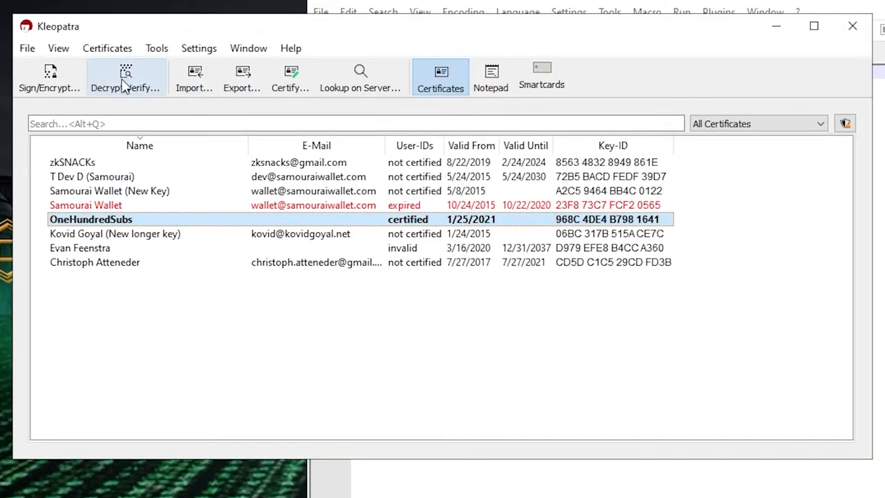
Decrypt ch.txt.gpg, verifying the OneHundredSubs signature, and save ch.txt into Desktop/1
{"action": "left_click", "coordinate": [125, 78]}
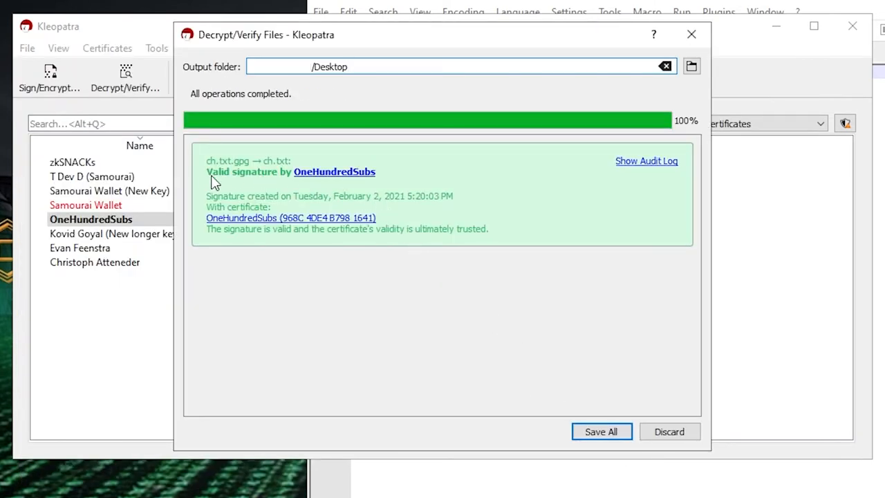
{"action": "mouse_move", "coordinate": [274, 213]}
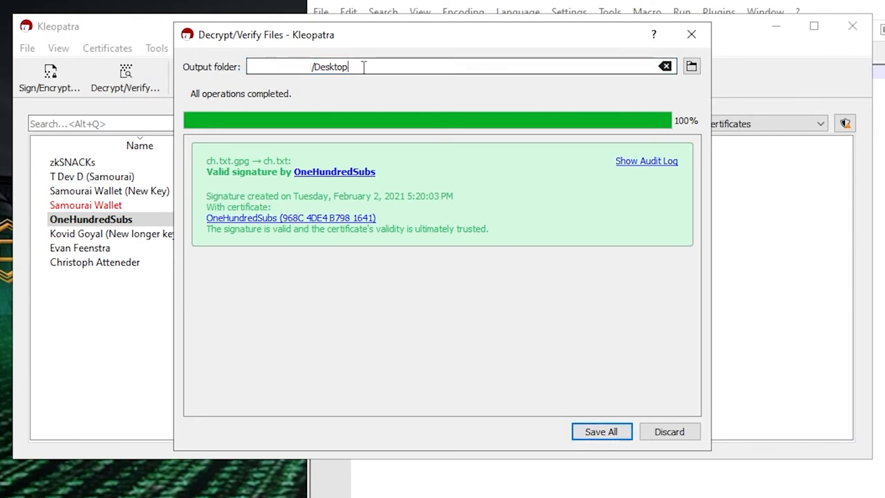
{"action": "type", "text": "/"}
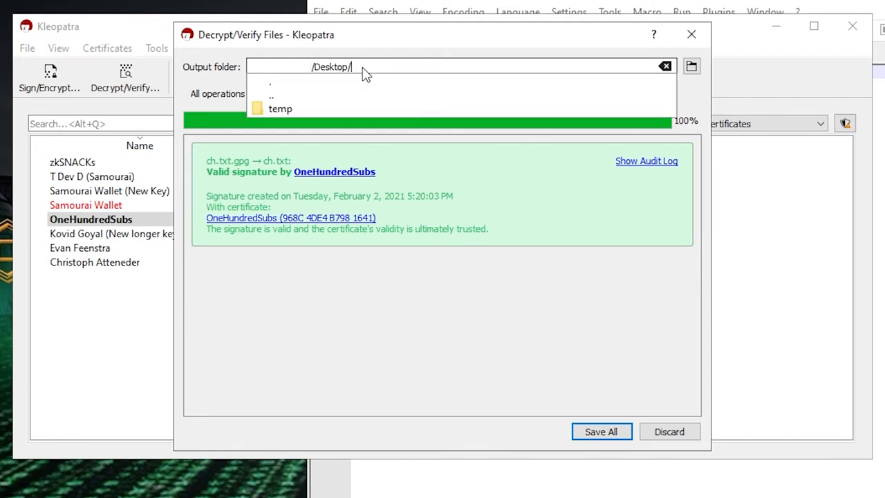
{"action": "type", "text": "1"}
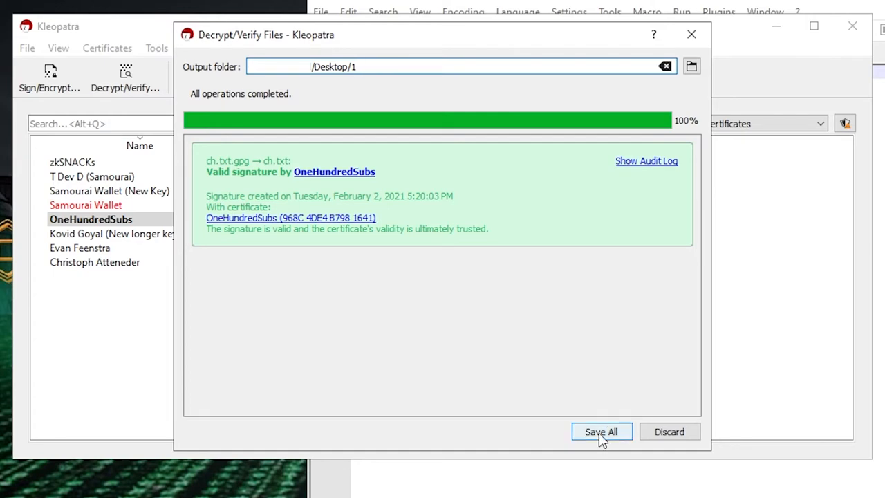
{"action": "left_click", "coordinate": [600, 431]}
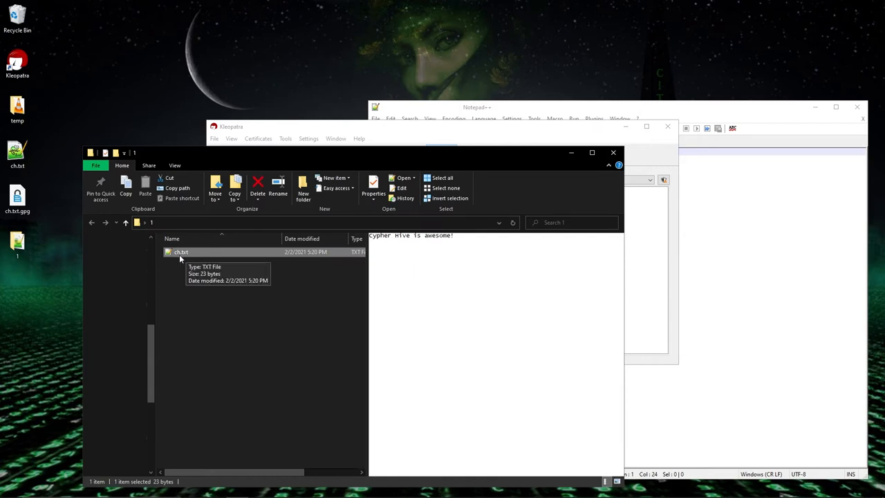
{"action": "mouse_move", "coordinate": [209, 260]}
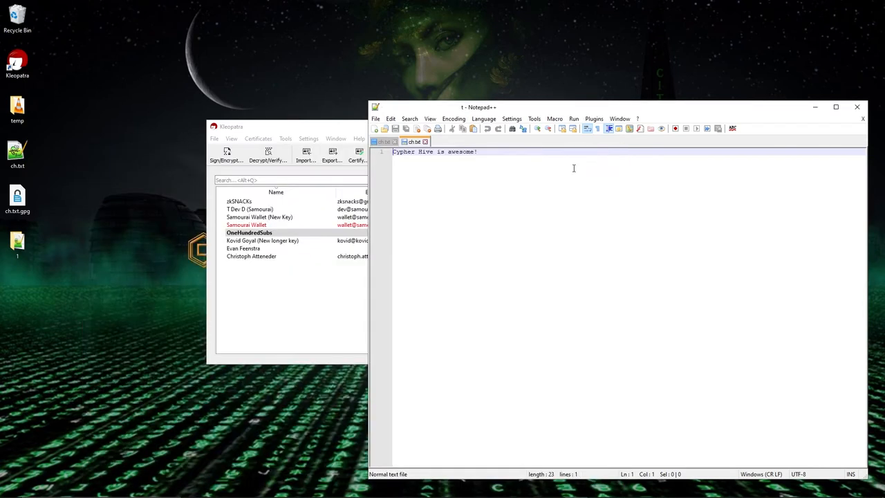
View the decrypted ch.txt in Notepad++ reading 'Cypher Hive is awesome!'
{"action": "left_click", "coordinate": [16, 152]}
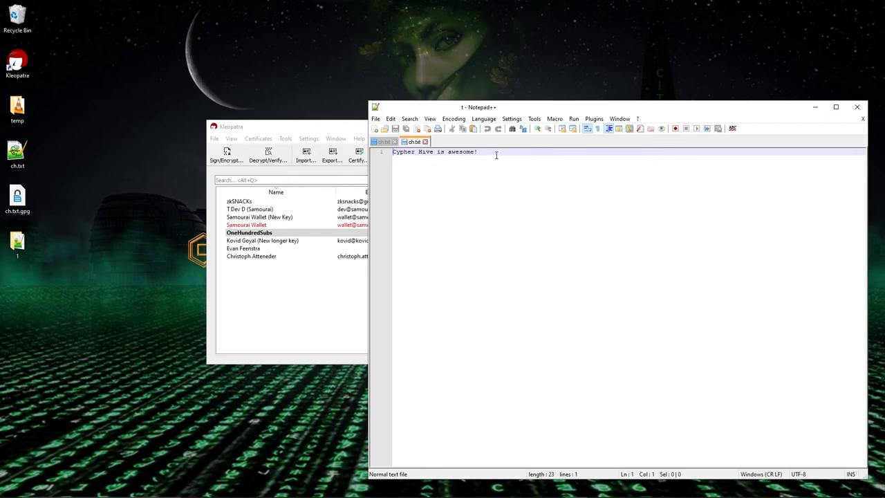
{"action": "mouse_move", "coordinate": [406, 324]}
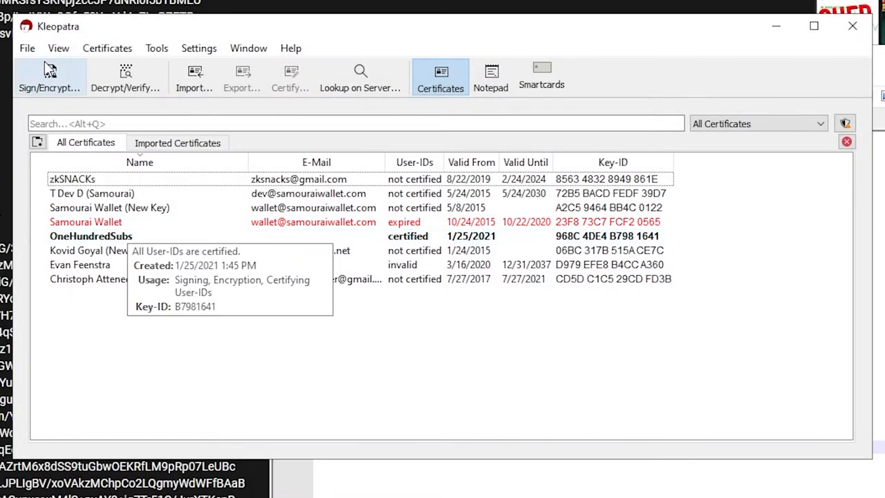
Create a new key pair named CypherHive and finish the wizard
{"action": "left_click", "coordinate": [27, 47]}
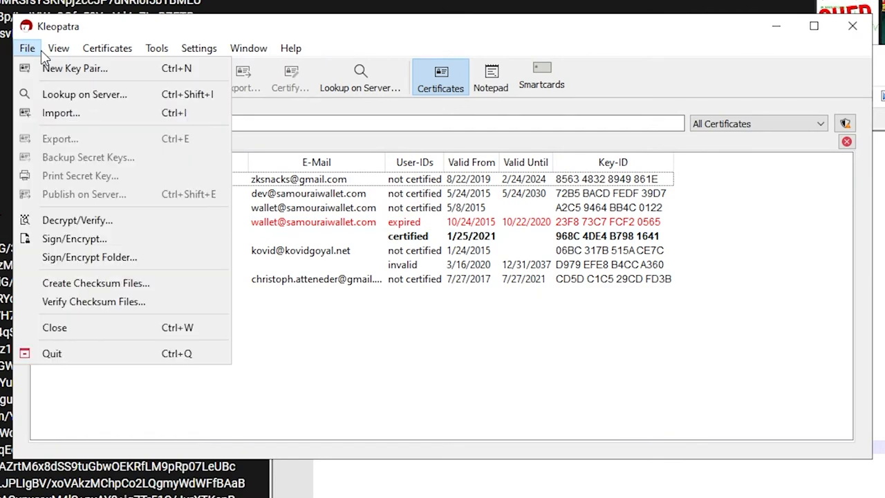
{"action": "mouse_move", "coordinate": [75, 68]}
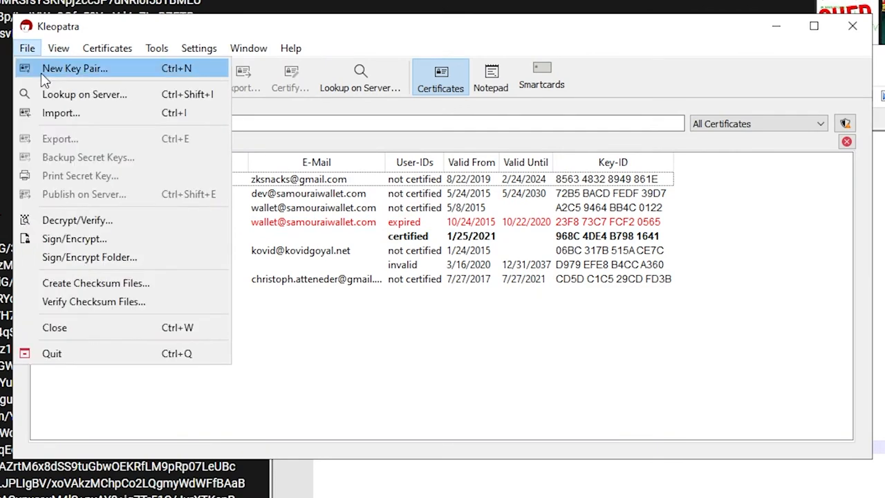
{"action": "left_click", "coordinate": [75, 68]}
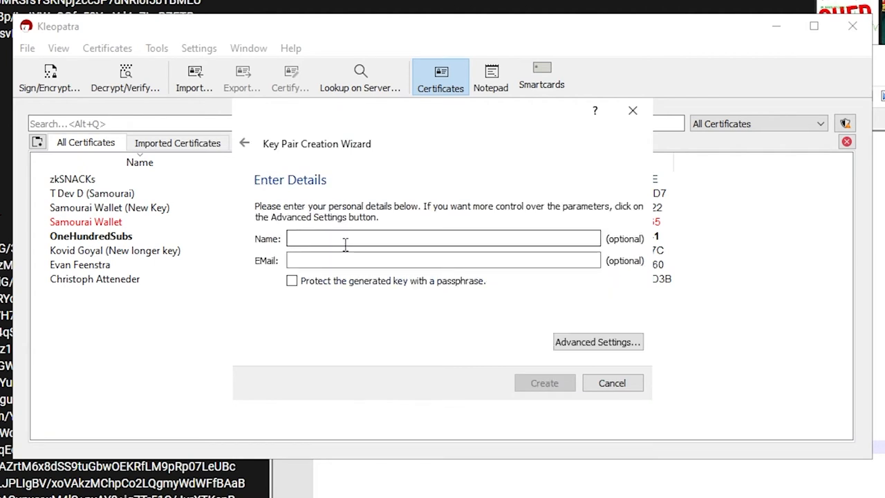
{"action": "type", "text": "Cyphe"}
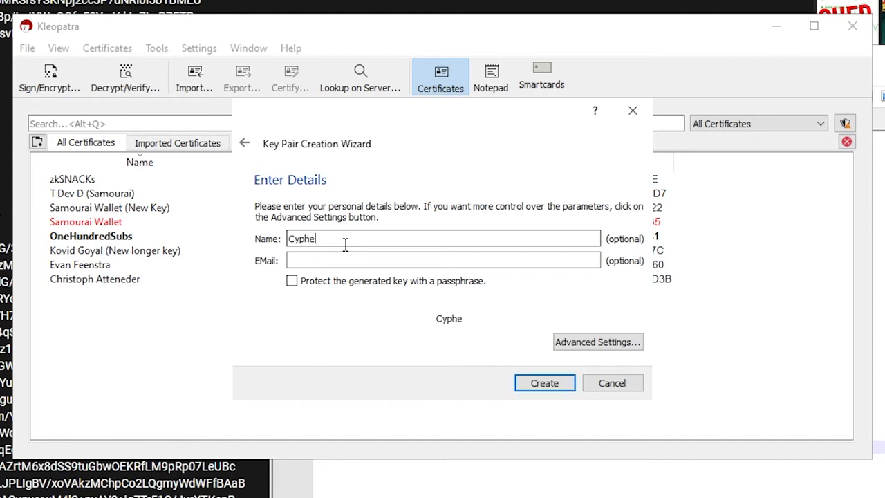
{"action": "type", "text": "rHive"}
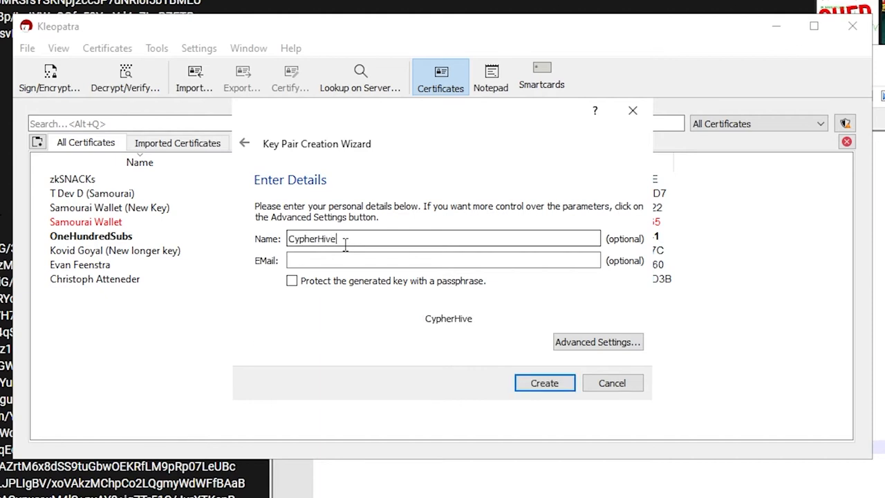
{"action": "left_click", "coordinate": [545, 381]}
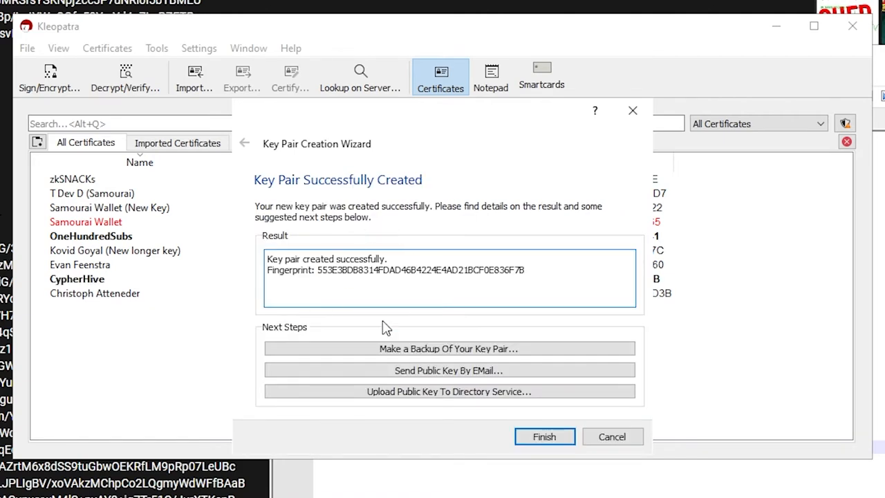
{"action": "left_click", "coordinate": [545, 437]}
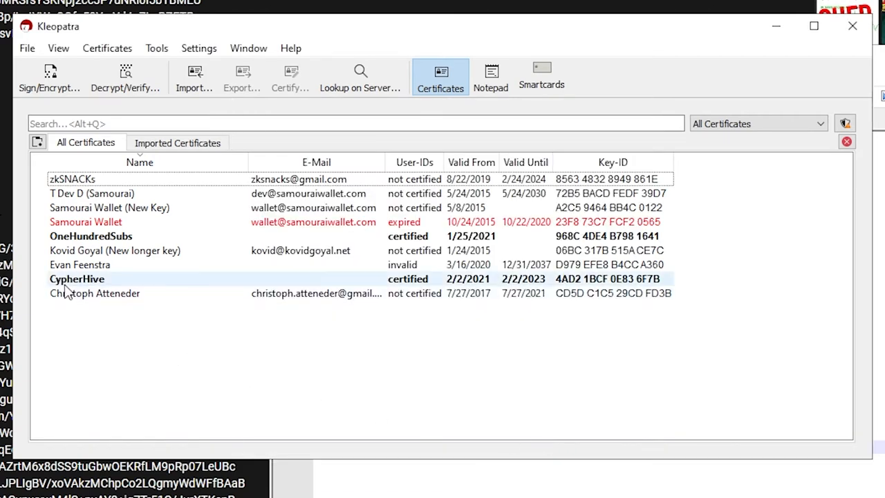
Export the CypherHive public certificate to the Desktop as CypherHive_0x0E836F7B_public.asc
{"action": "left_click", "coordinate": [77, 279]}
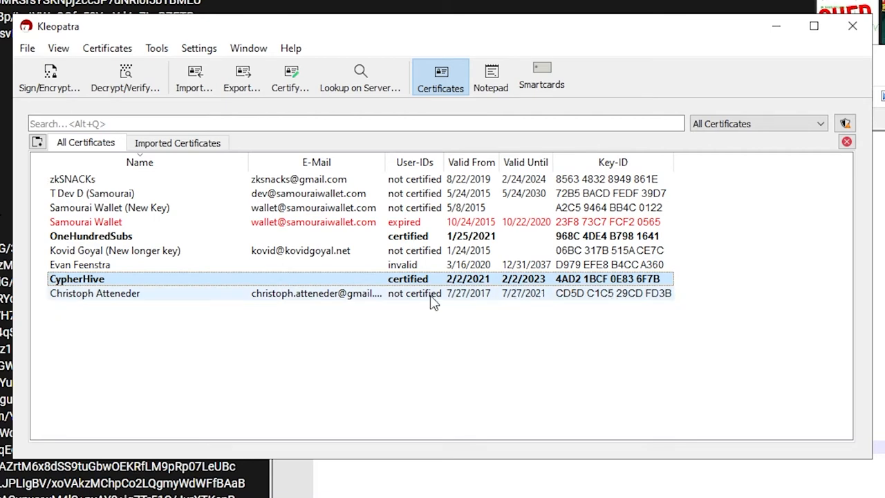
{"action": "mouse_move", "coordinate": [77, 279]}
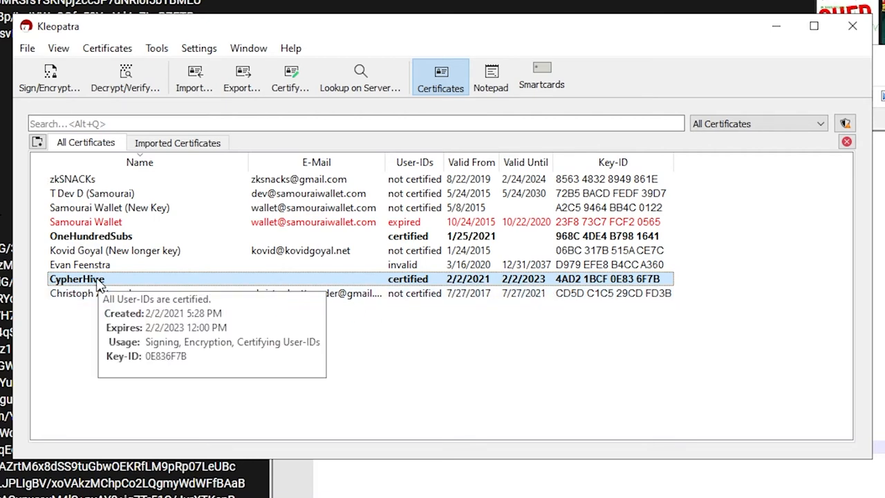
{"action": "right_click", "coordinate": [76, 279]}
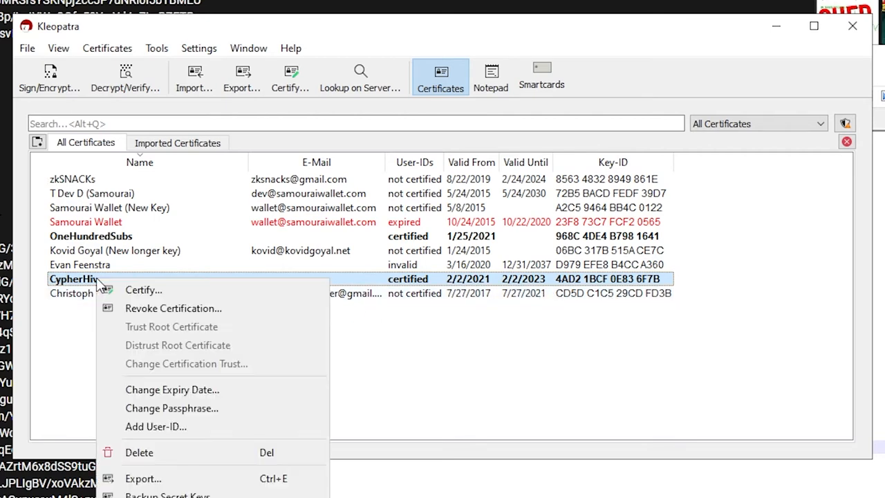
{"action": "mouse_move", "coordinate": [144, 478]}
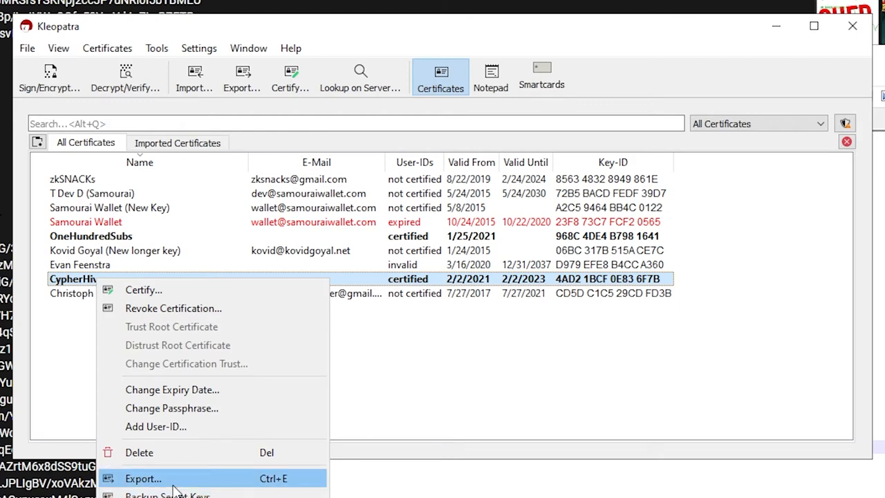
{"action": "left_click", "coordinate": [144, 478]}
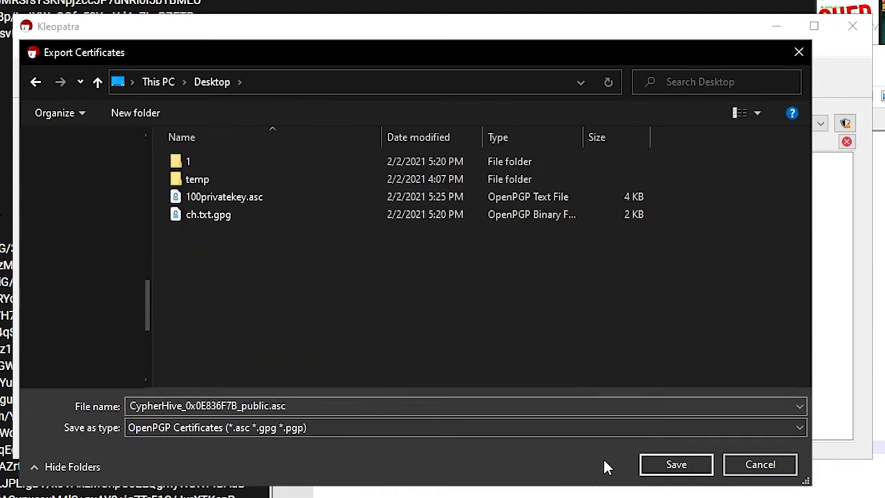
{"action": "left_click", "coordinate": [675, 464]}
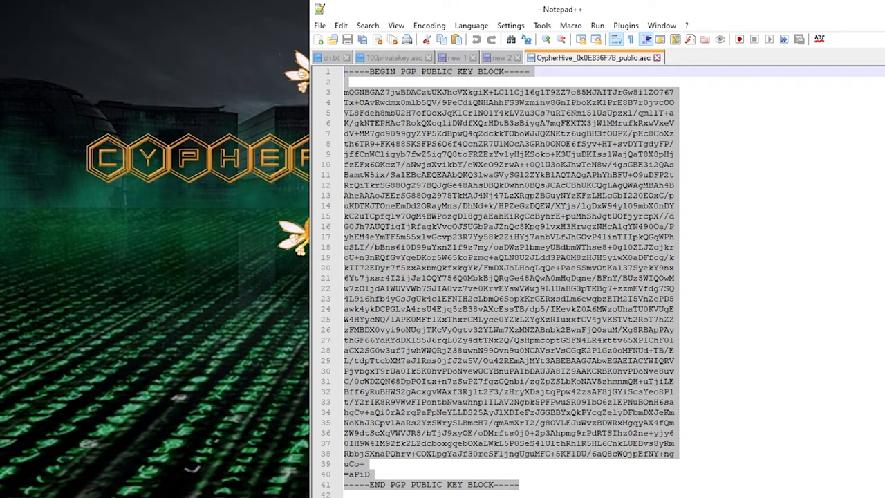
{"action": "mouse_move", "coordinate": [514, 248]}
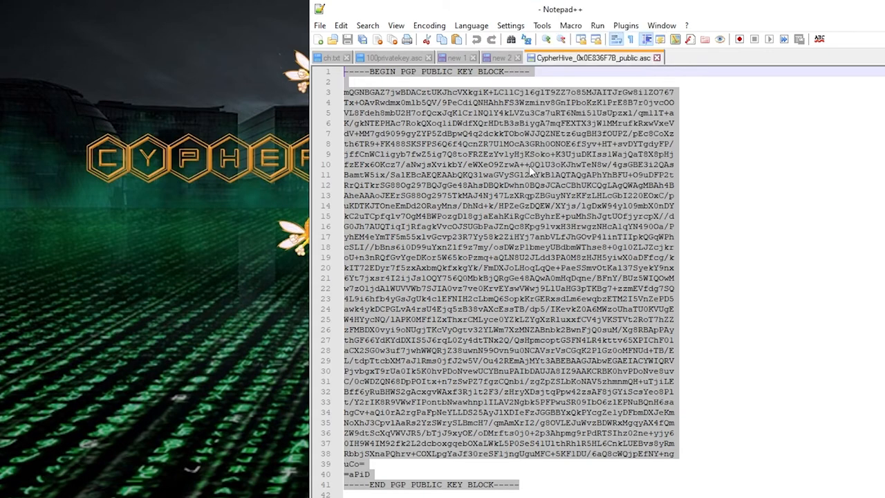
{"action": "mouse_move", "coordinate": [441, 194]}
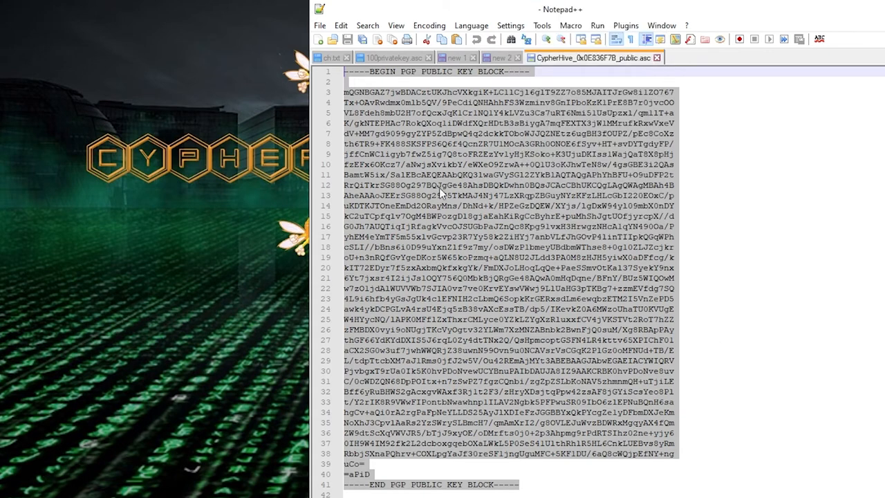
{"action": "mouse_move", "coordinate": [697, 228]}
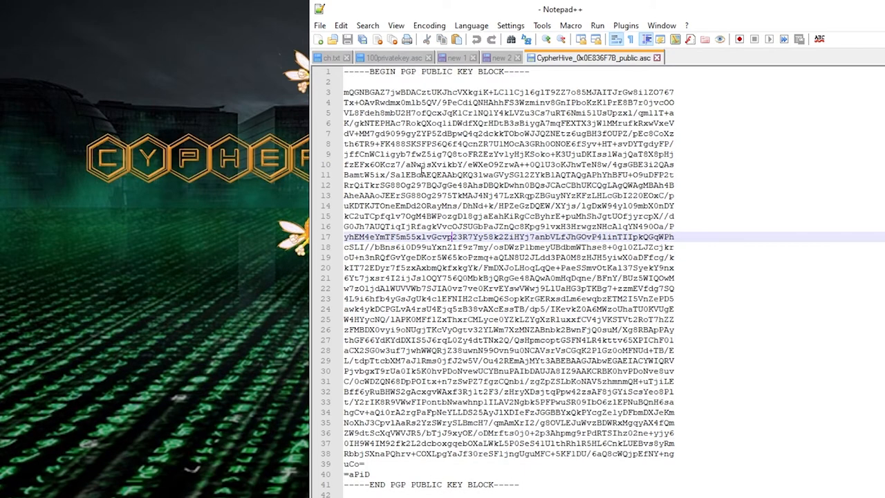
{"action": "mouse_move", "coordinate": [462, 395]}
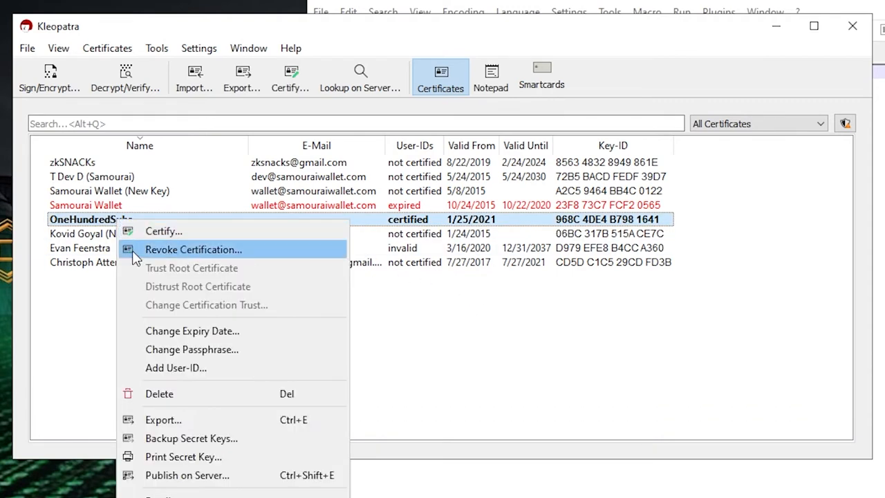
{"action": "mouse_move", "coordinate": [194, 392]}
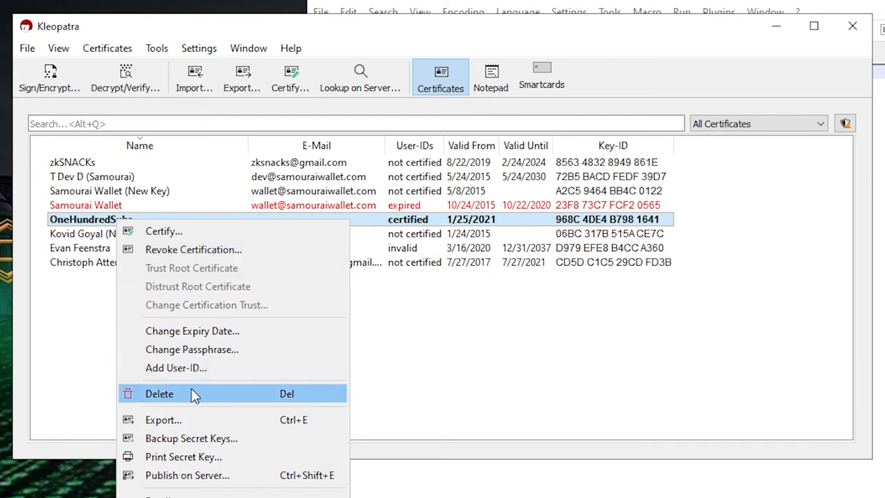
Delete the OneHundredSubs certificate and confirm permanent deletion of its secret key
{"action": "left_click", "coordinate": [159, 392]}
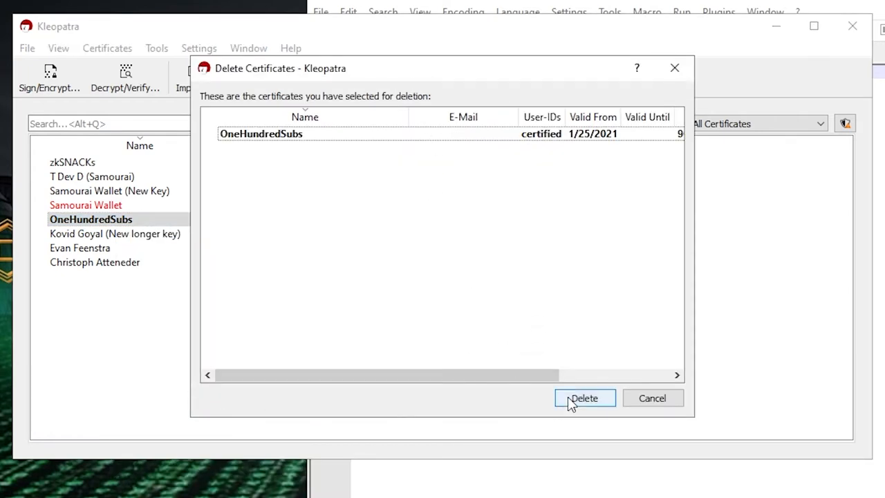
{"action": "left_click", "coordinate": [583, 398]}
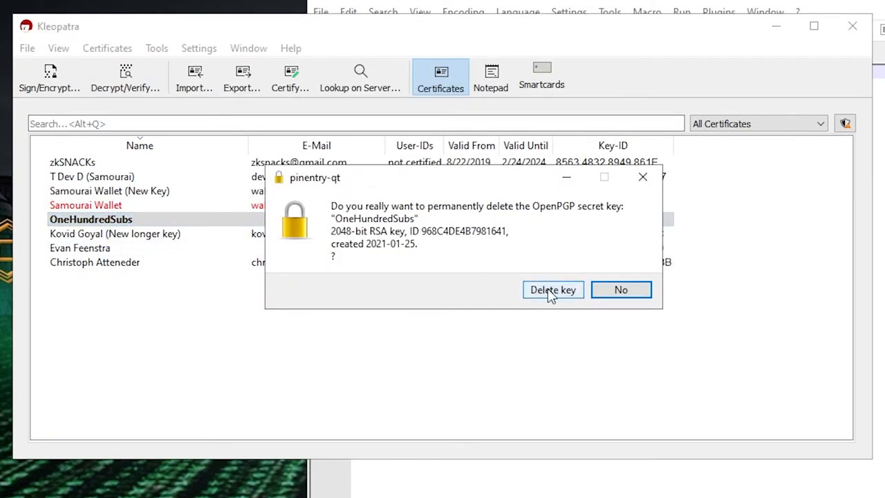
{"action": "left_click", "coordinate": [553, 290]}
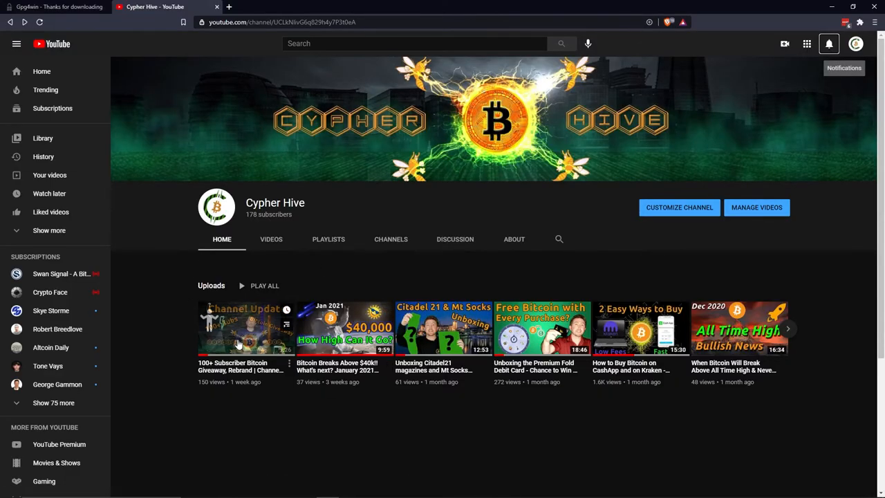
Open the Channel Update giveaway video and expand Cypher Hive's reply containing the PGP private key block
{"action": "left_click", "coordinate": [247, 327]}
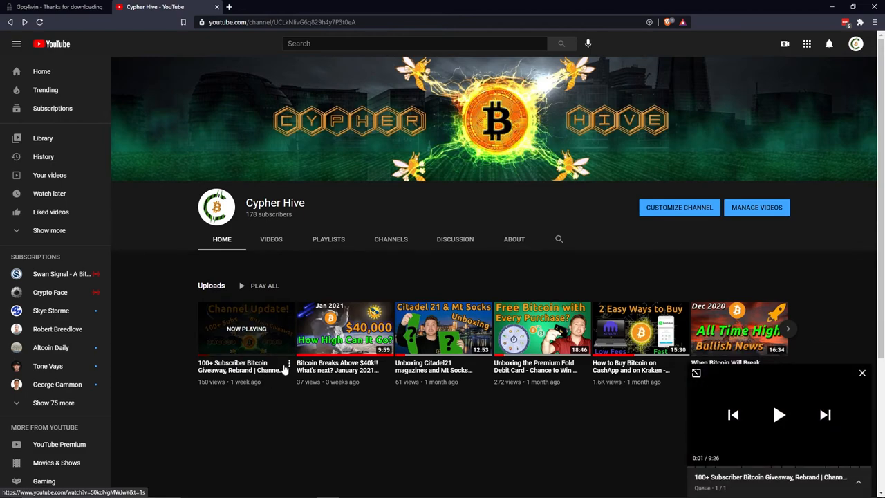
{"action": "left_click", "coordinate": [246, 329]}
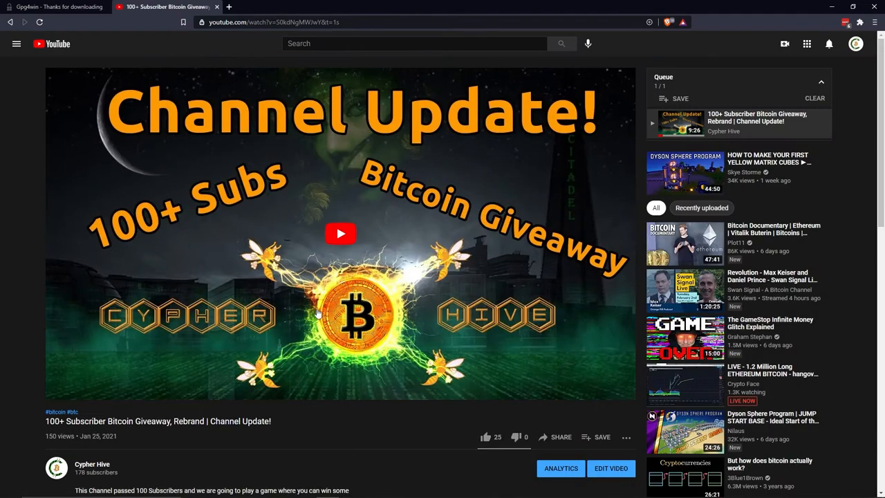
{"action": "scroll", "scroll_direction": "down", "scroll_amount": 3}
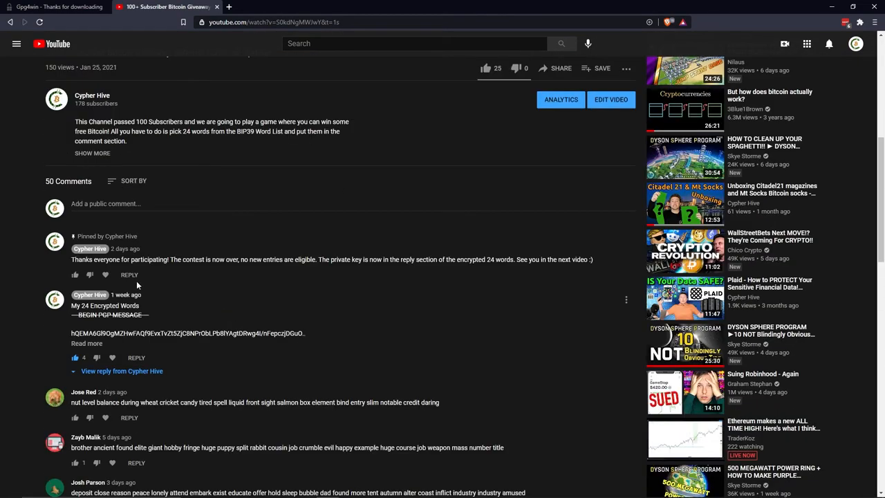
{"action": "scroll", "scroll_direction": "down", "scroll_amount": 3}
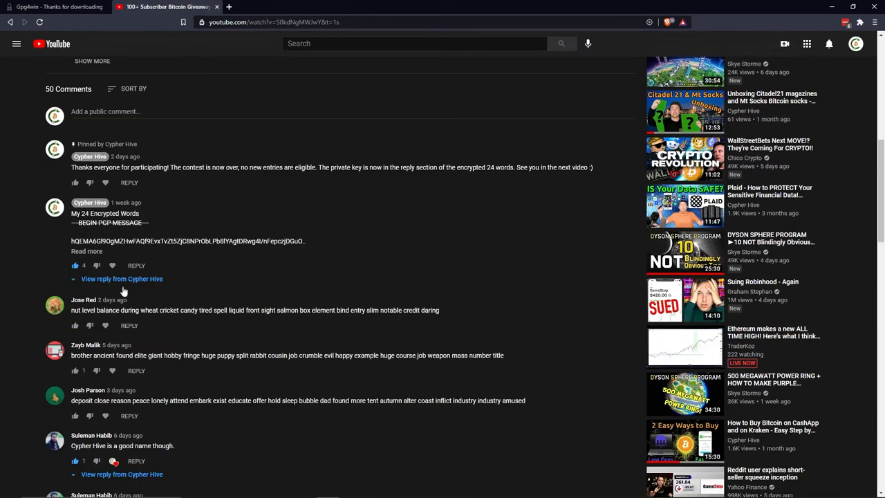
{"action": "left_click", "coordinate": [122, 279]}
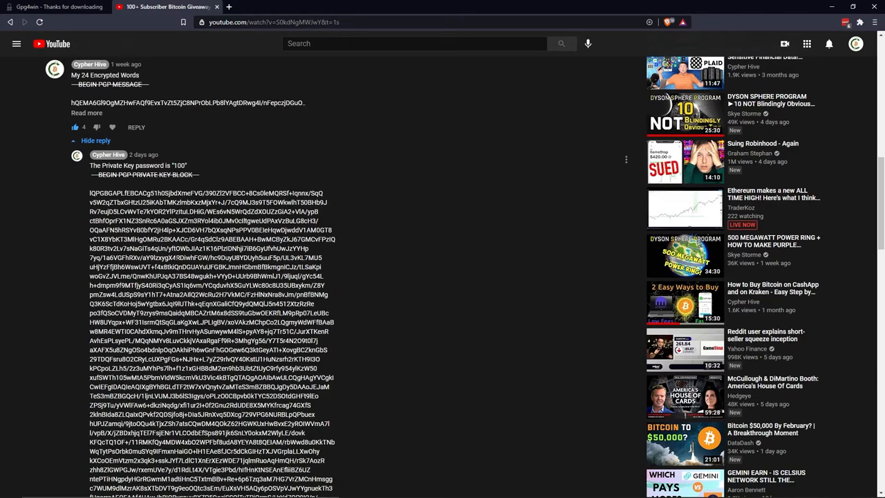
{"action": "scroll", "scroll_direction": "down", "scroll_amount": 3}
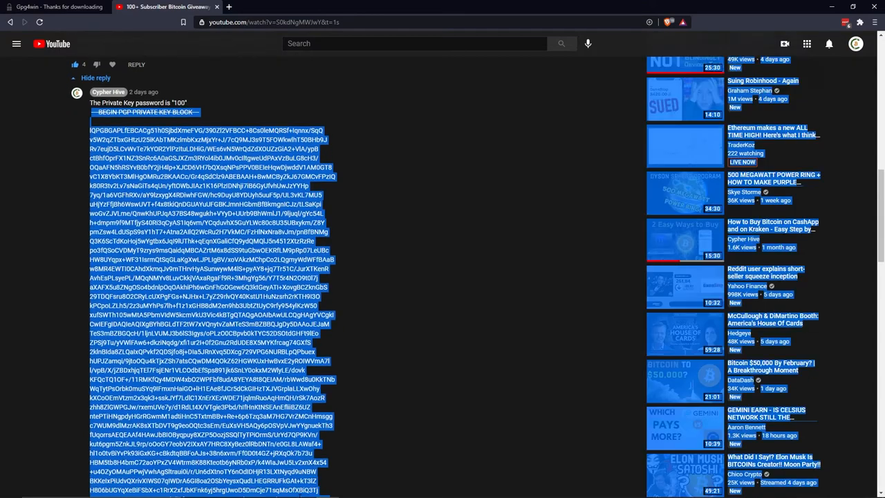
{"action": "scroll", "scroll_direction": "down", "scroll_amount": 3}
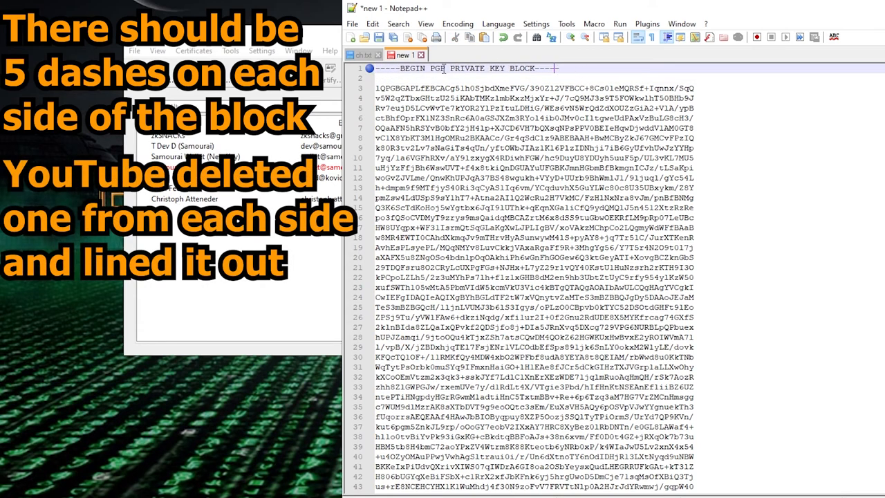
Save the pasted private key block to the Desktop as 100privatekey.asc
{"action": "left_click", "coordinate": [351, 24]}
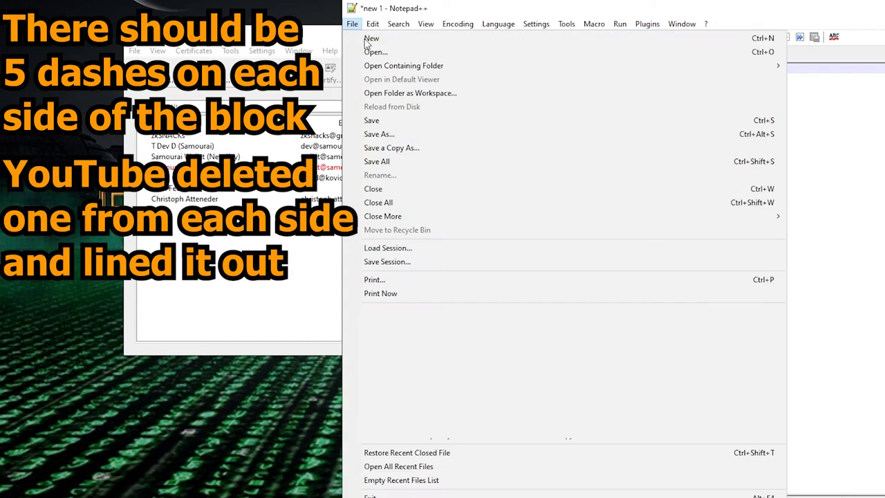
{"action": "left_click", "coordinate": [379, 132]}
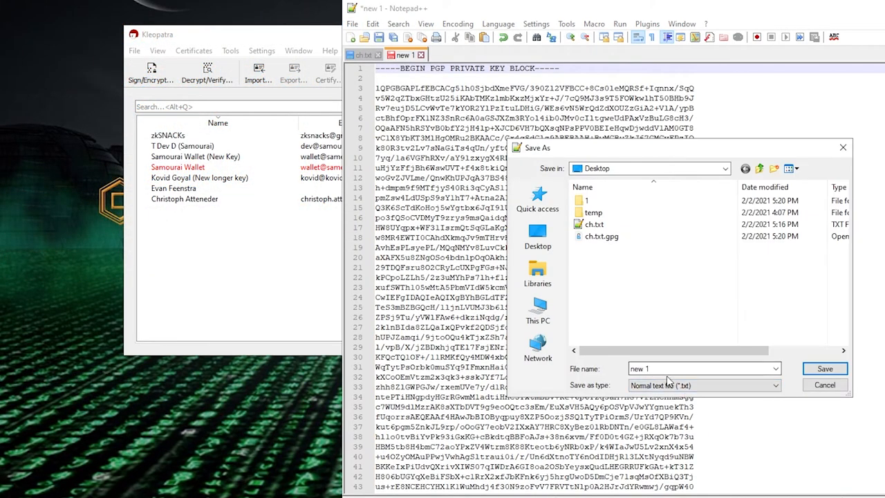
{"action": "type", "text": "100privatekey"}
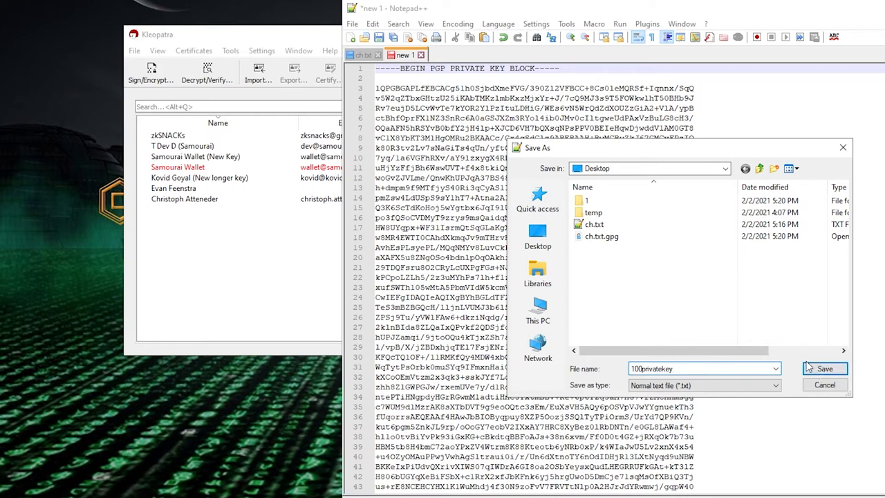
{"action": "type", "text": ".asc"}
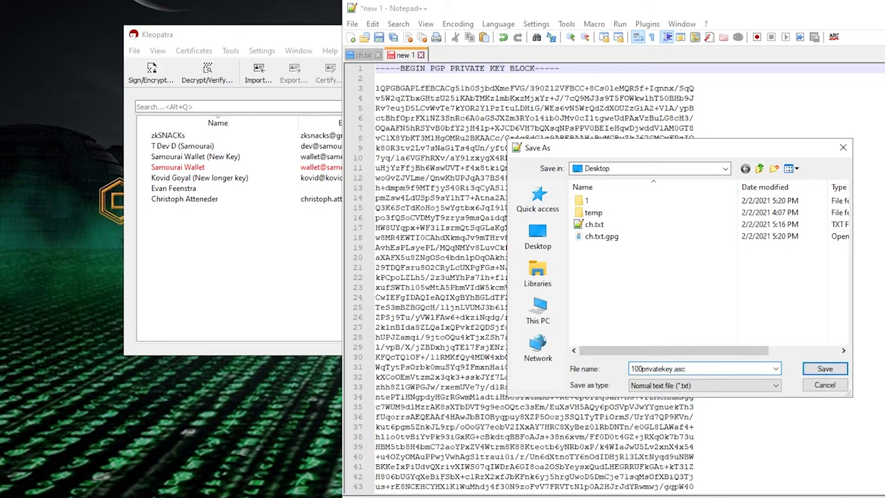
{"action": "left_click", "coordinate": [824, 367]}
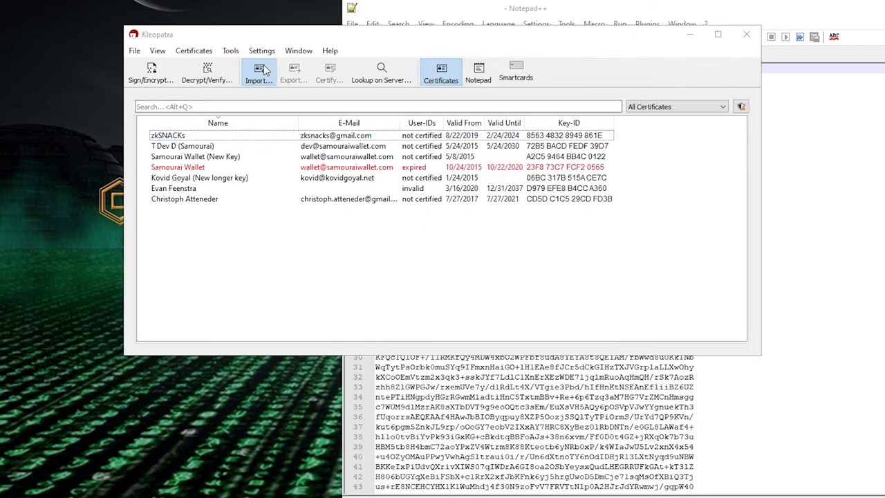
Import the secret key from 100privatekey.asc as your own and show it certified under All Certificates
{"action": "left_click", "coordinate": [257, 71]}
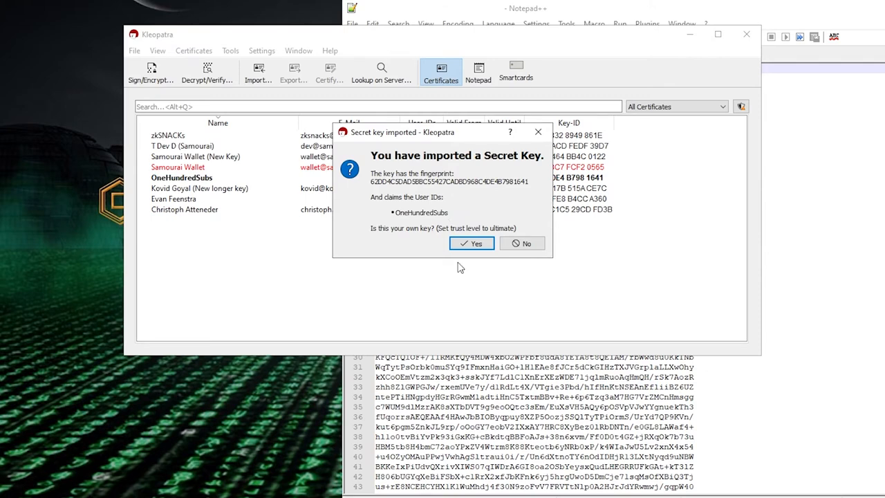
{"action": "left_click", "coordinate": [471, 243]}
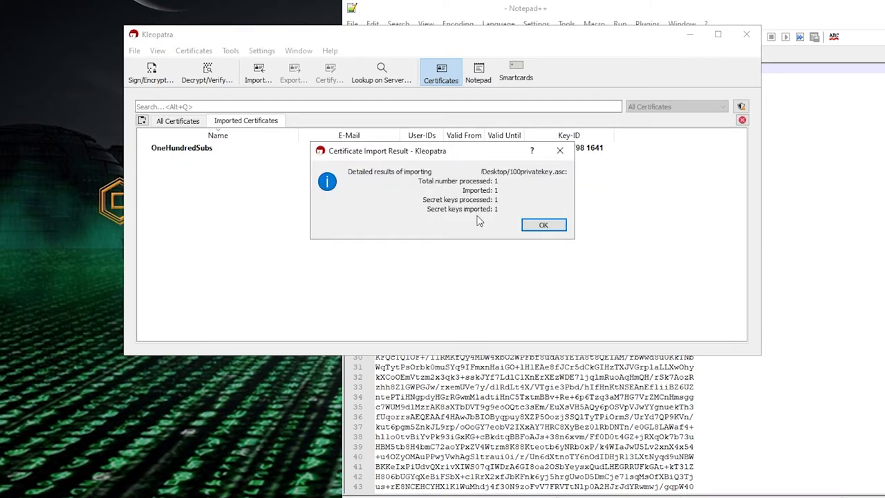
{"action": "left_click", "coordinate": [543, 224]}
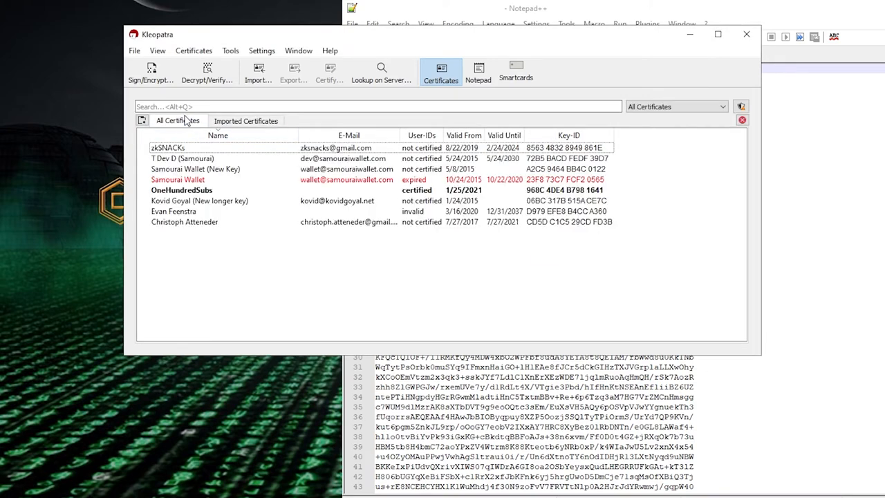
{"action": "left_click", "coordinate": [199, 200]}
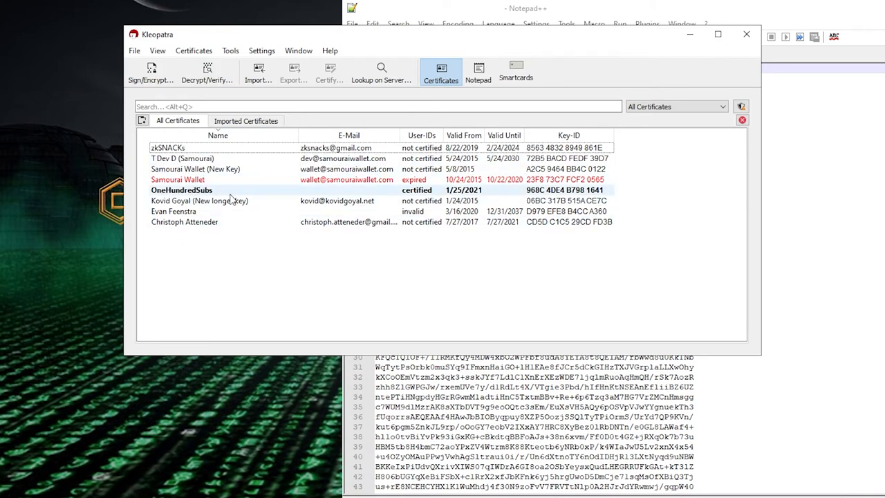
{"action": "left_click", "coordinate": [177, 180]}
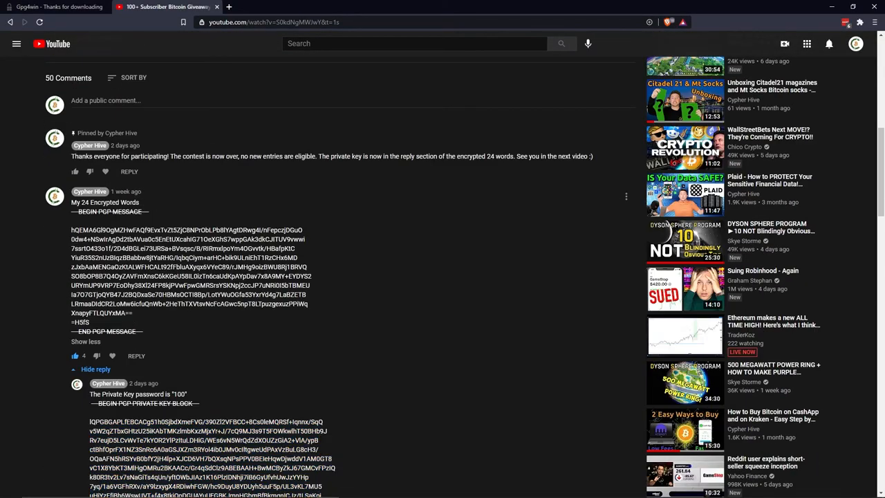
{"action": "mouse_move", "coordinate": [67, 220]}
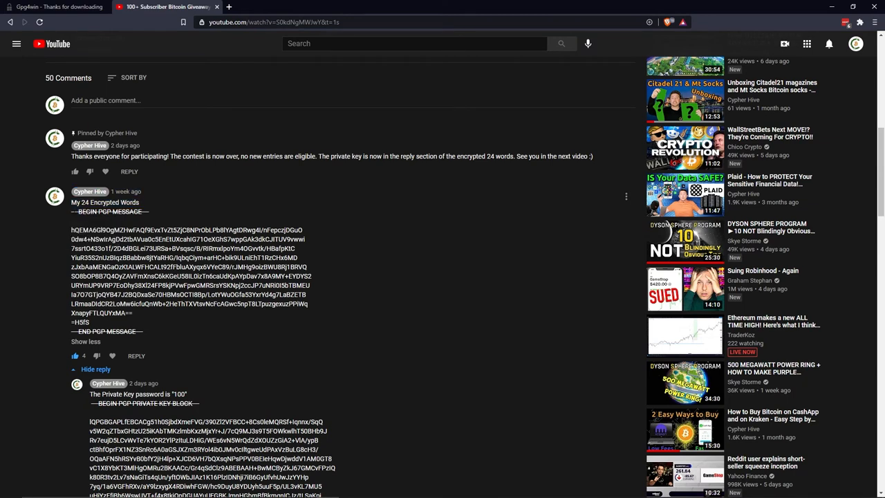
{"action": "mouse_move", "coordinate": [72, 214]}
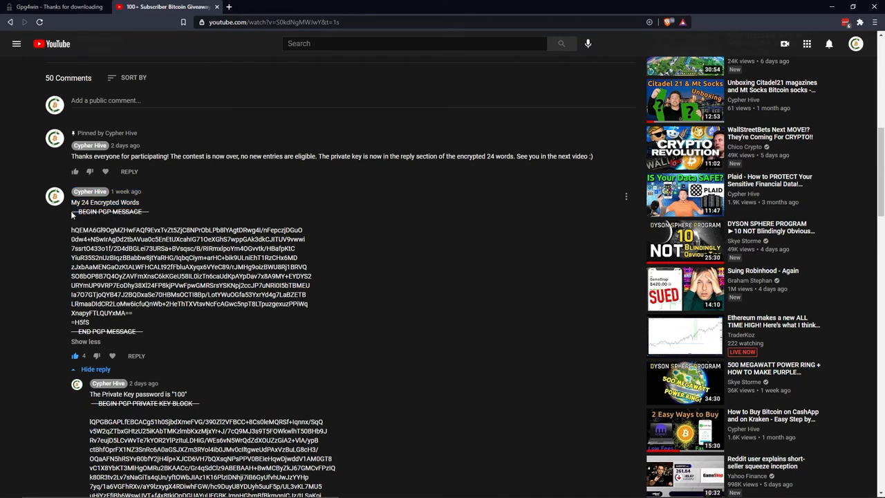
Select and copy the 'My 24 Encrypted Words' PGP message block from the comment
{"action": "left_click_drag", "start_coordinate": [72, 212], "coordinate": [191, 289]}
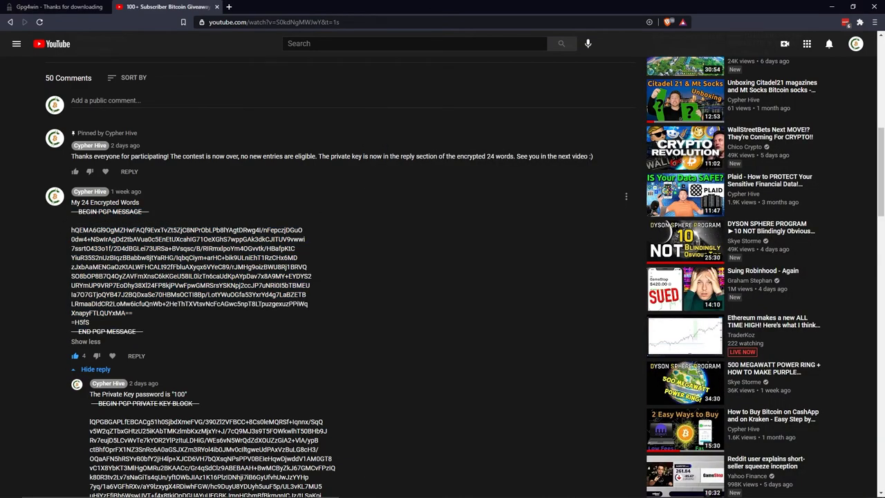
{"action": "mouse_move", "coordinate": [149, 213]}
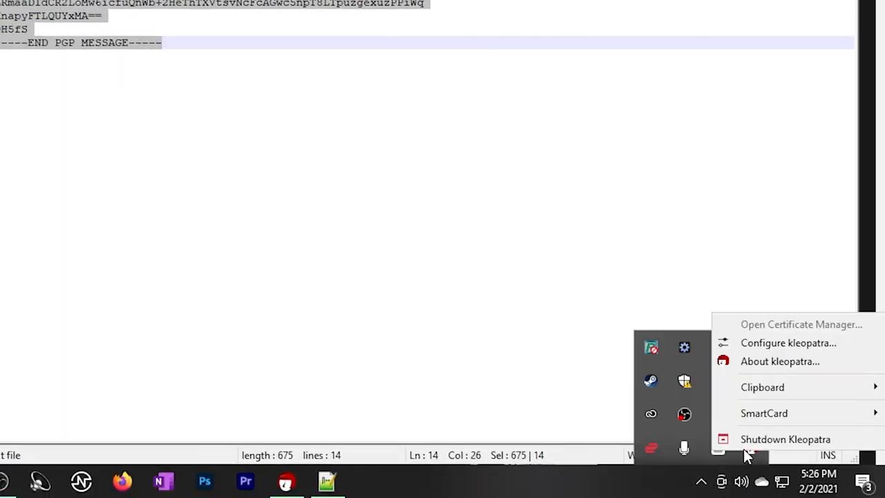
{"action": "mouse_move", "coordinate": [763, 387]}
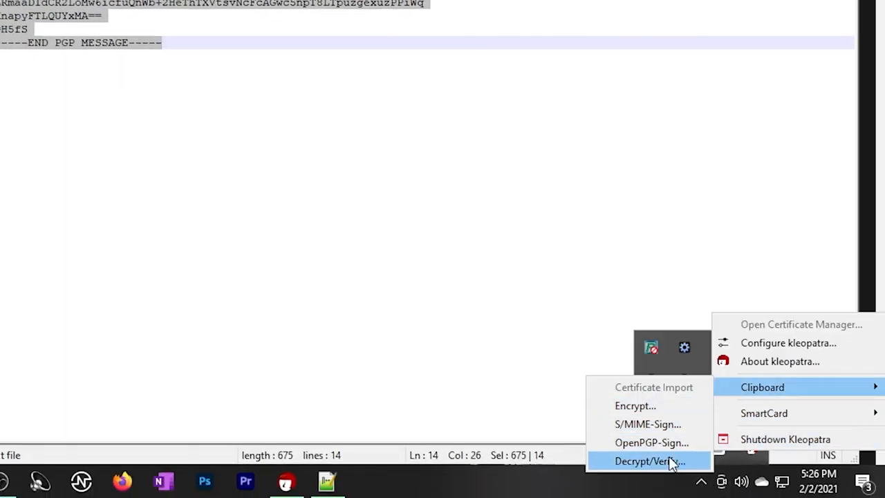
Decrypt the clipboard message via the tray Clipboard > Decrypt/Verify and finish
{"action": "left_click", "coordinate": [648, 462]}
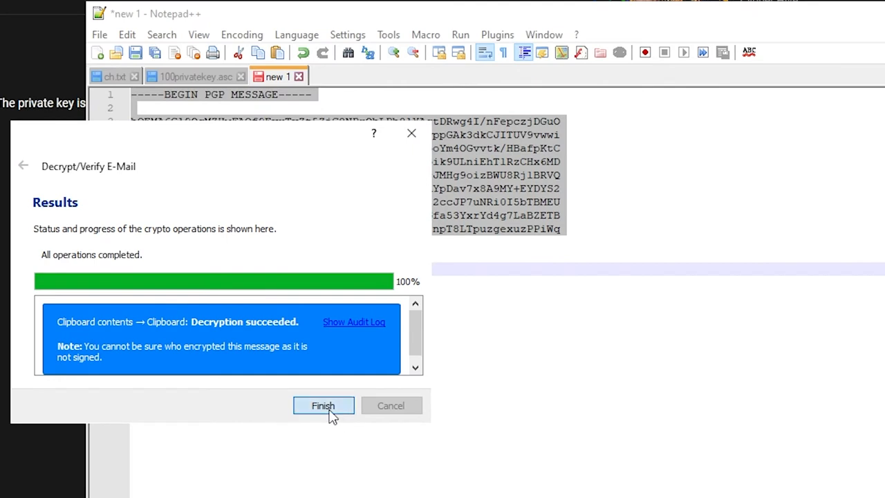
{"action": "left_click", "coordinate": [323, 405]}
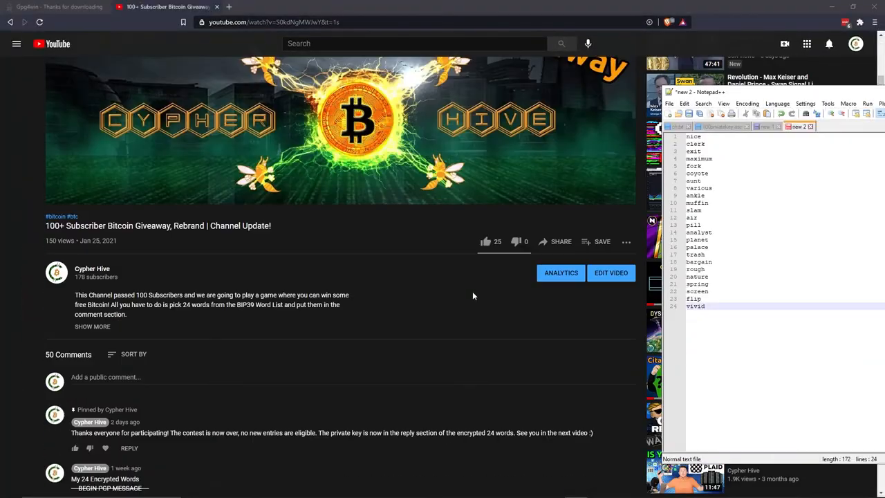
{"action": "scroll", "scroll_direction": "down", "scroll_amount": 3}
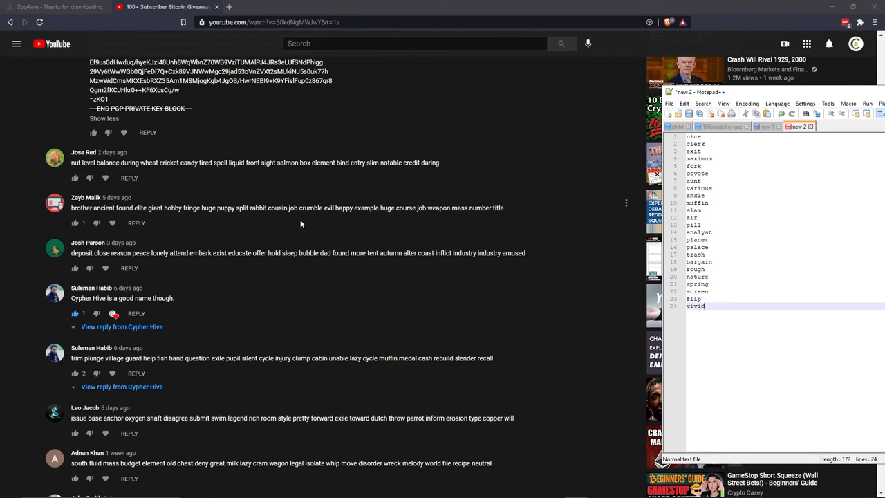
{"action": "mouse_move", "coordinate": [213, 333]}
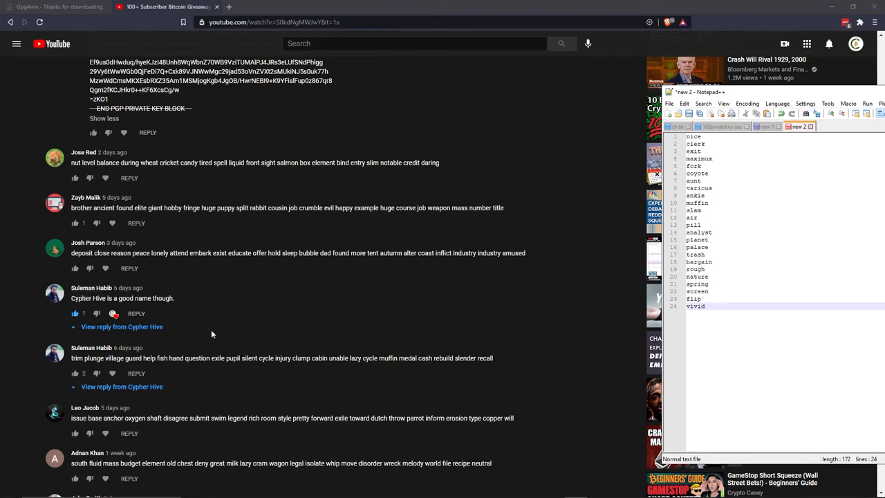
{"action": "scroll", "scroll_direction": "down", "scroll_amount": 3}
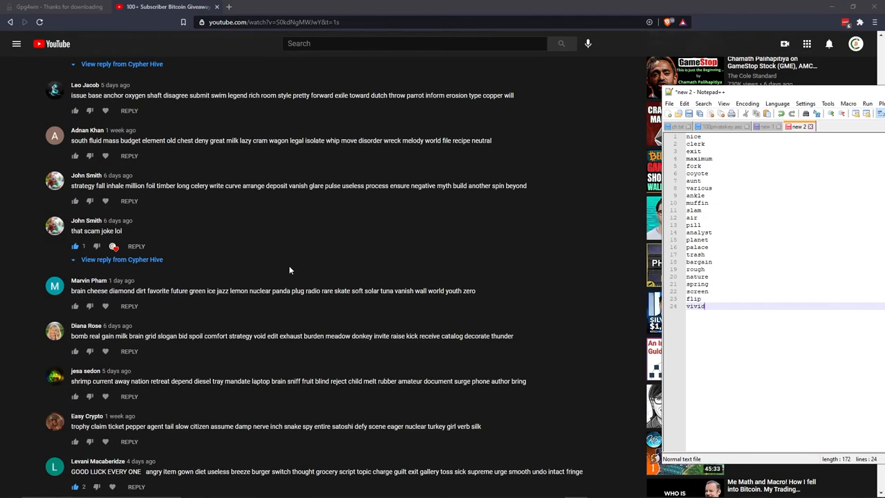
{"action": "scroll", "scroll_direction": "down", "scroll_amount": 3}
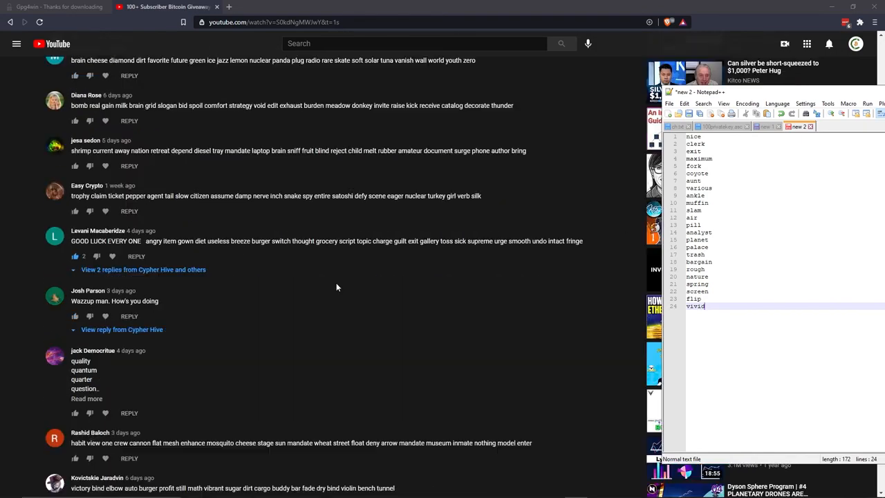
{"action": "scroll", "scroll_direction": "down", "scroll_amount": 3}
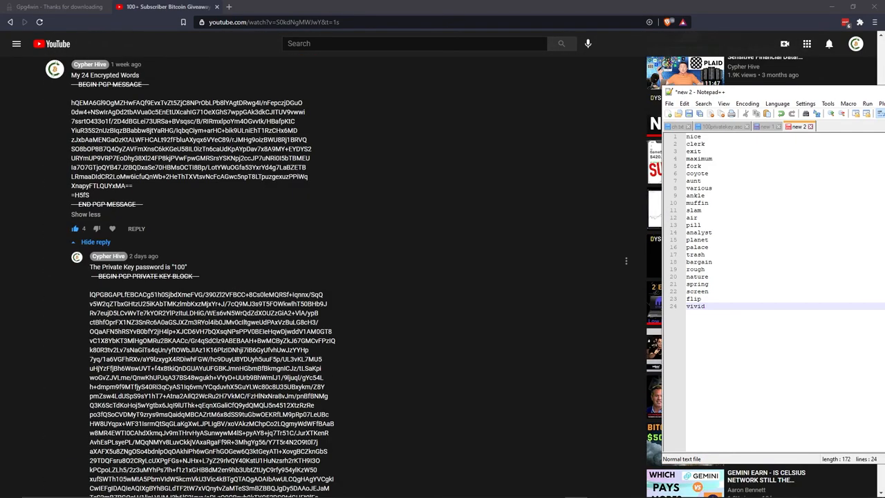
{"action": "scroll", "scroll_direction": "down", "scroll_amount": 3}
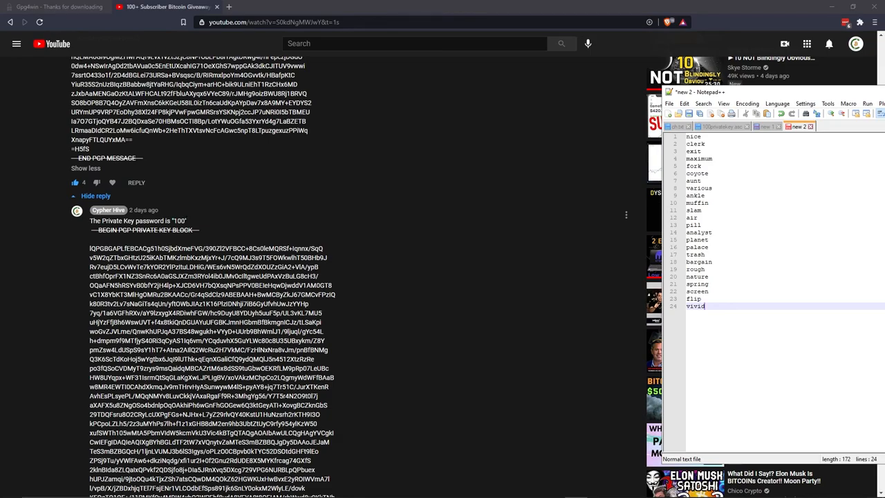
{"action": "scroll", "scroll_direction": "down", "scroll_amount": 3}
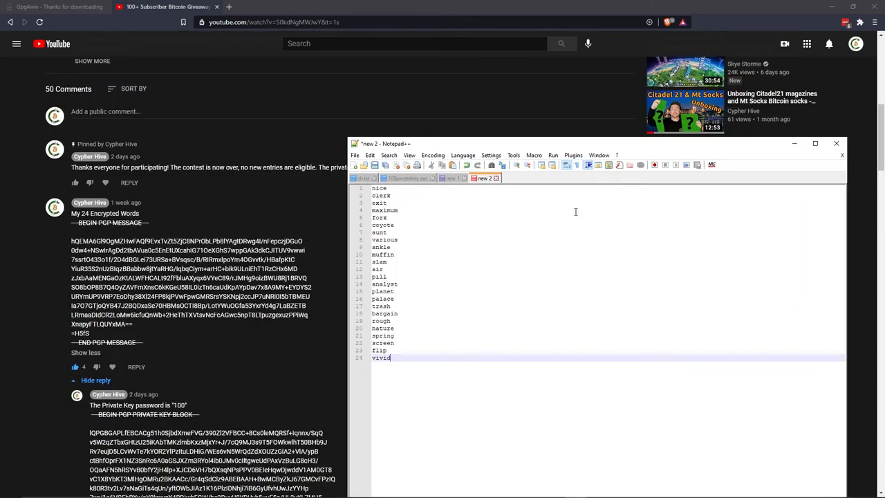
{"action": "mouse_move", "coordinate": [633, 232]}
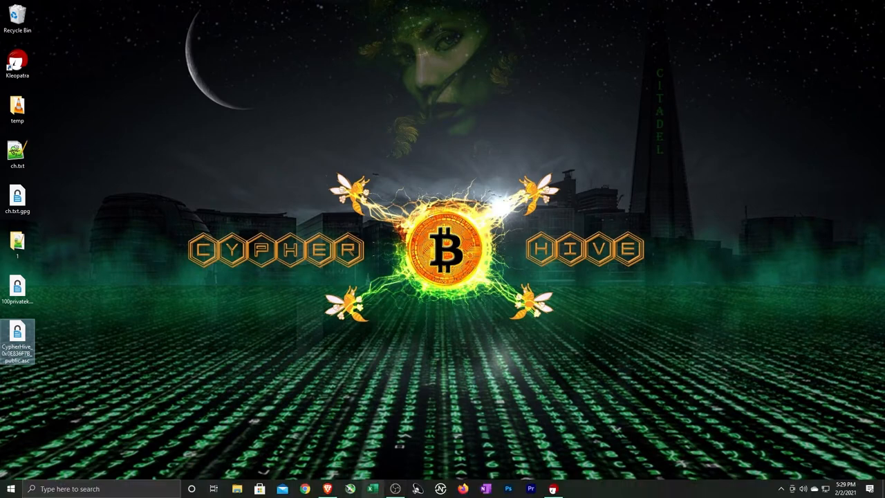
Launch Kleopatra from the desktop shortcut to show the certificate list
{"action": "double_click", "coordinate": [17, 58]}
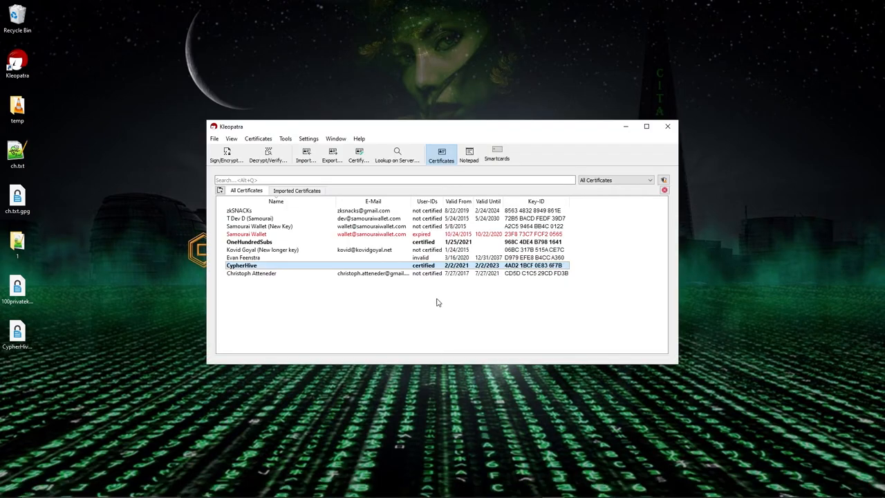
{"action": "mouse_move", "coordinate": [356, 329]}
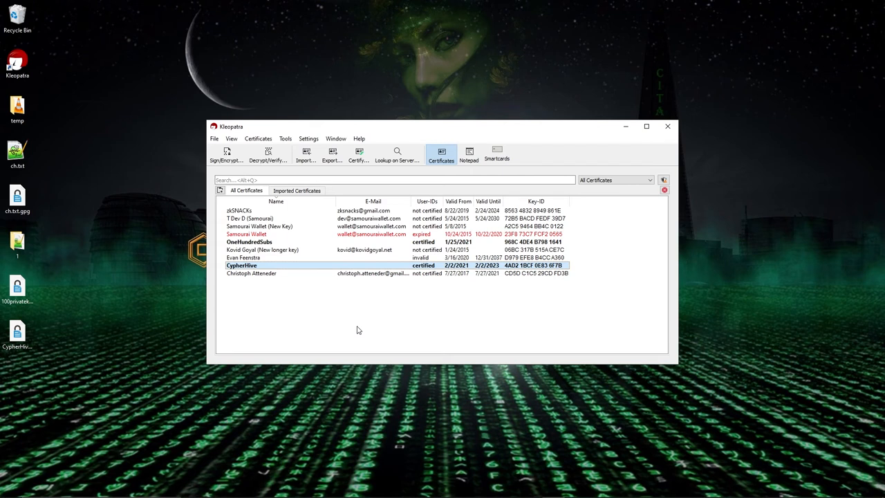
{"action": "mouse_move", "coordinate": [315, 338]}
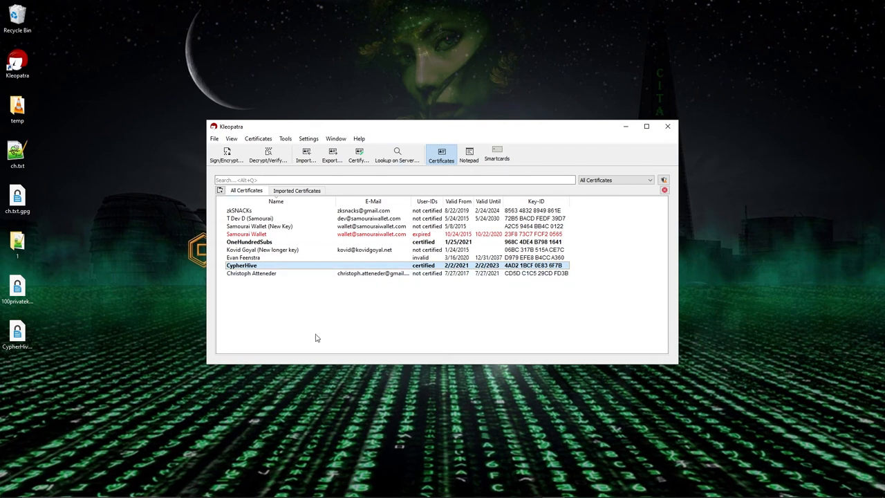
{"action": "mouse_move", "coordinate": [408, 156]}
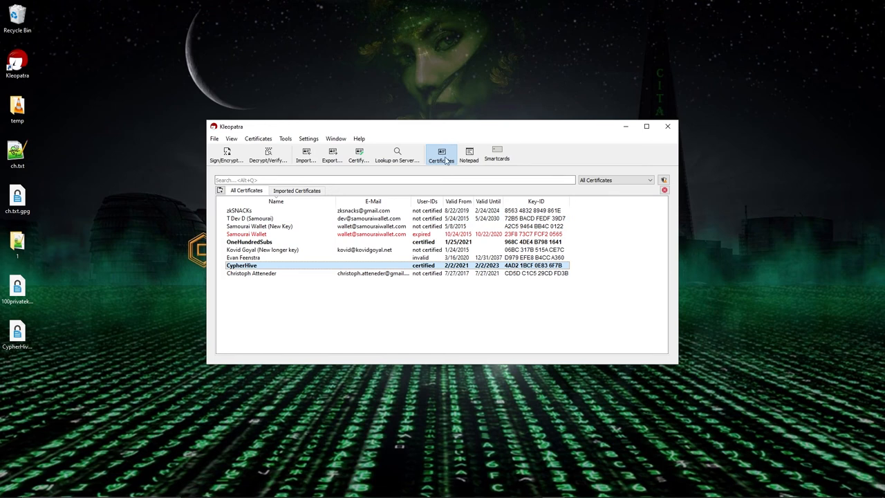
{"action": "mouse_move", "coordinate": [393, 202]}
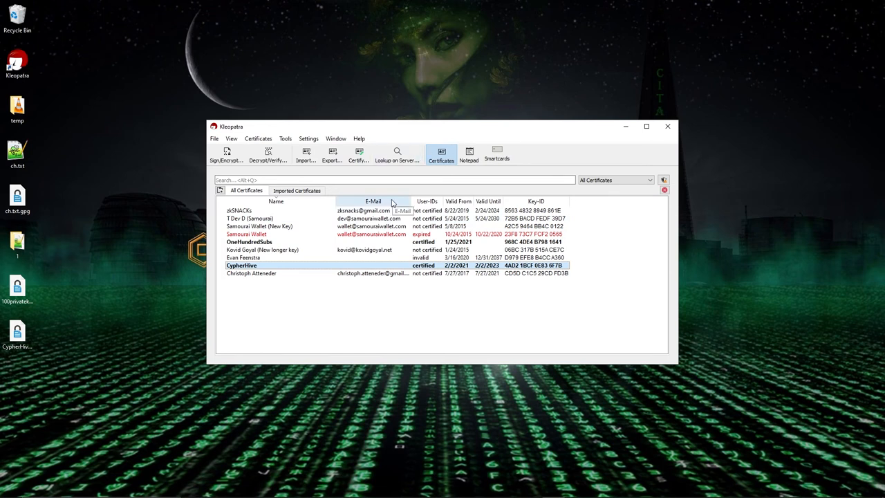